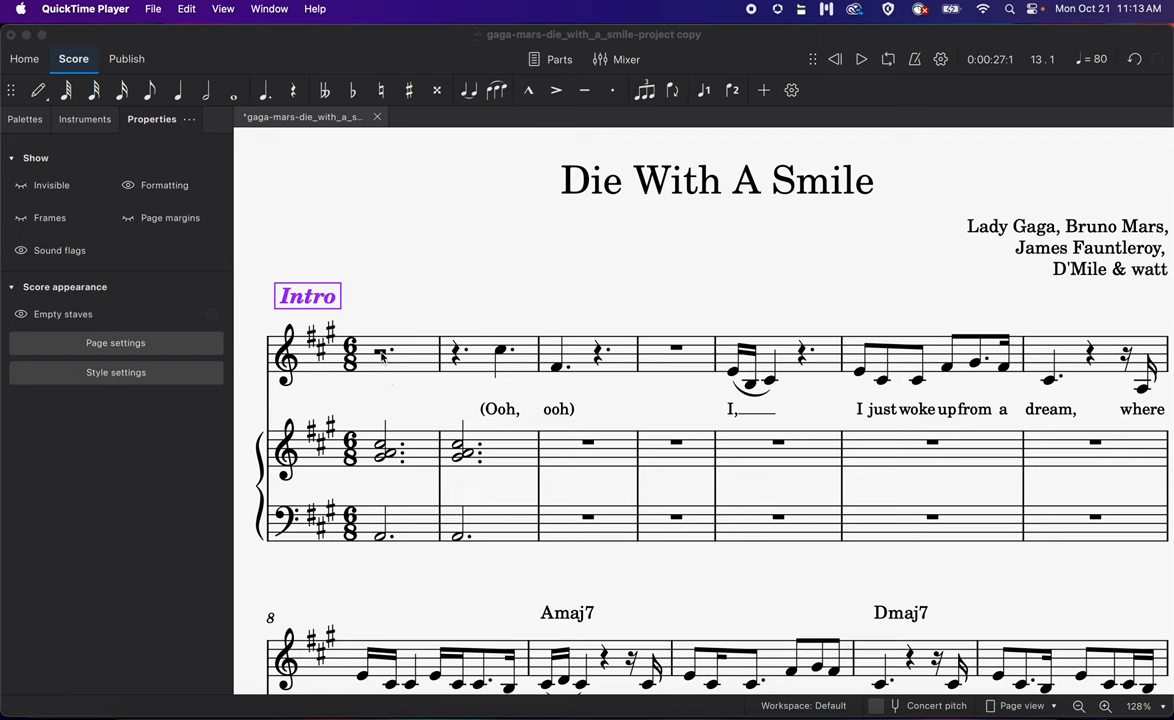
Step: Anchor on the intro's opening rest and browse the Add menu toward text markings like chord symbols
left_click(380, 352)
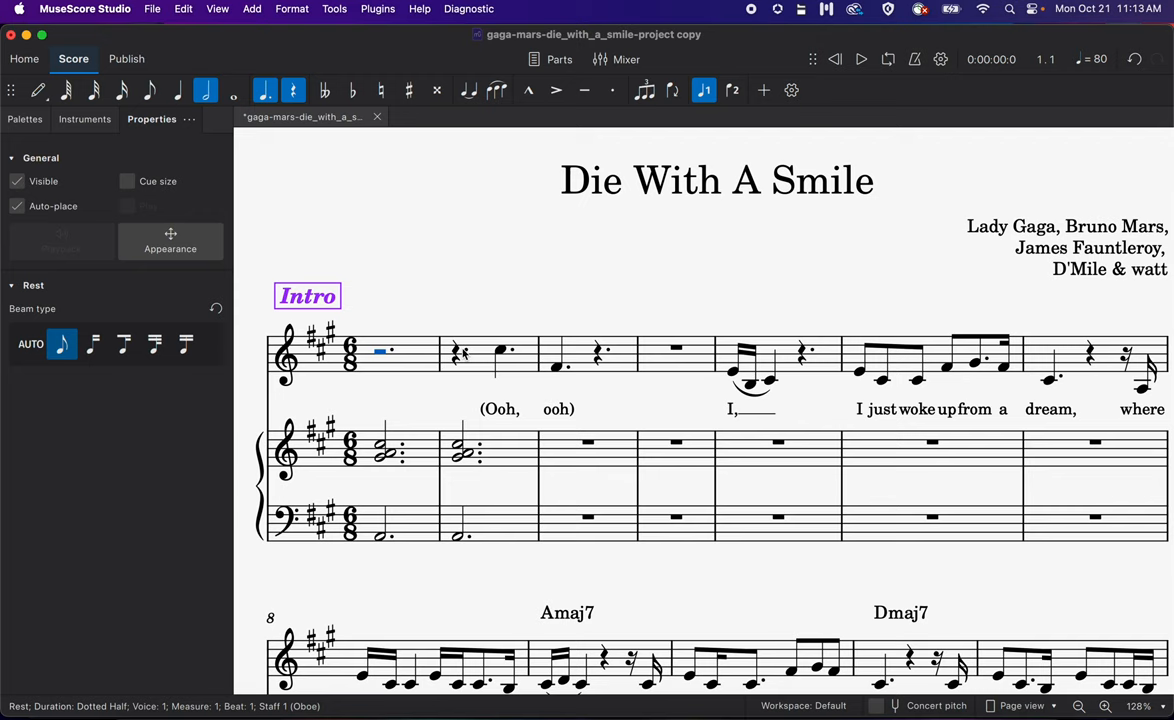
left_click(500, 350)
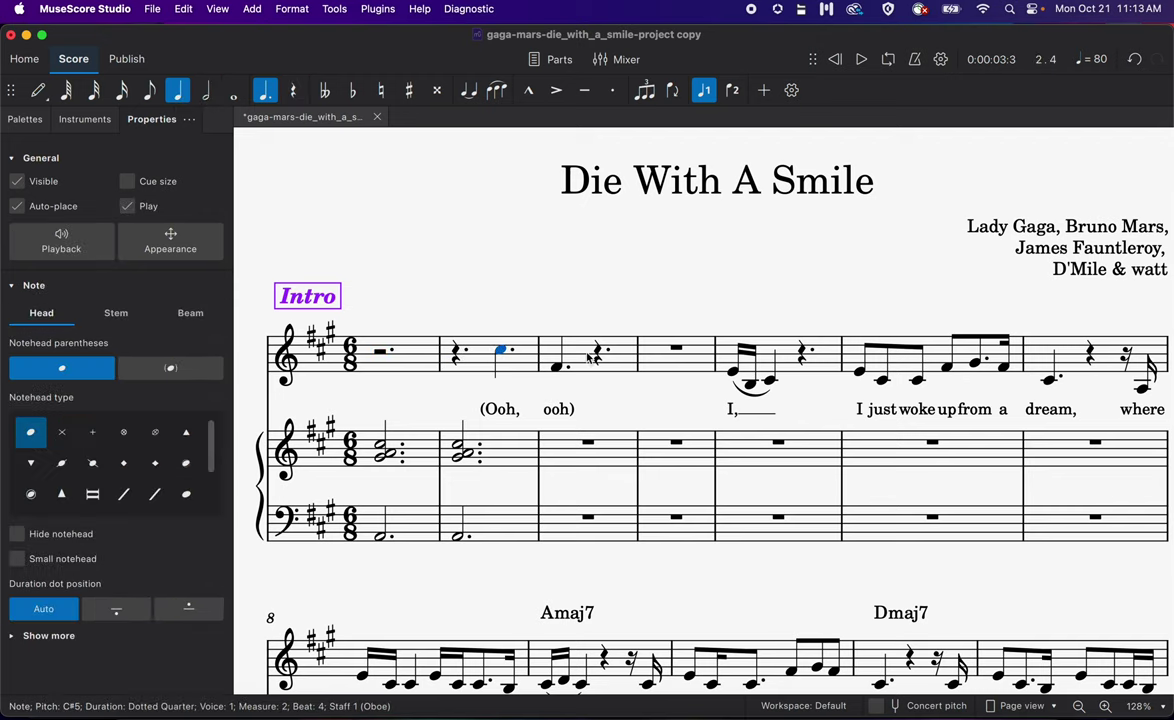
left_click(882, 380)
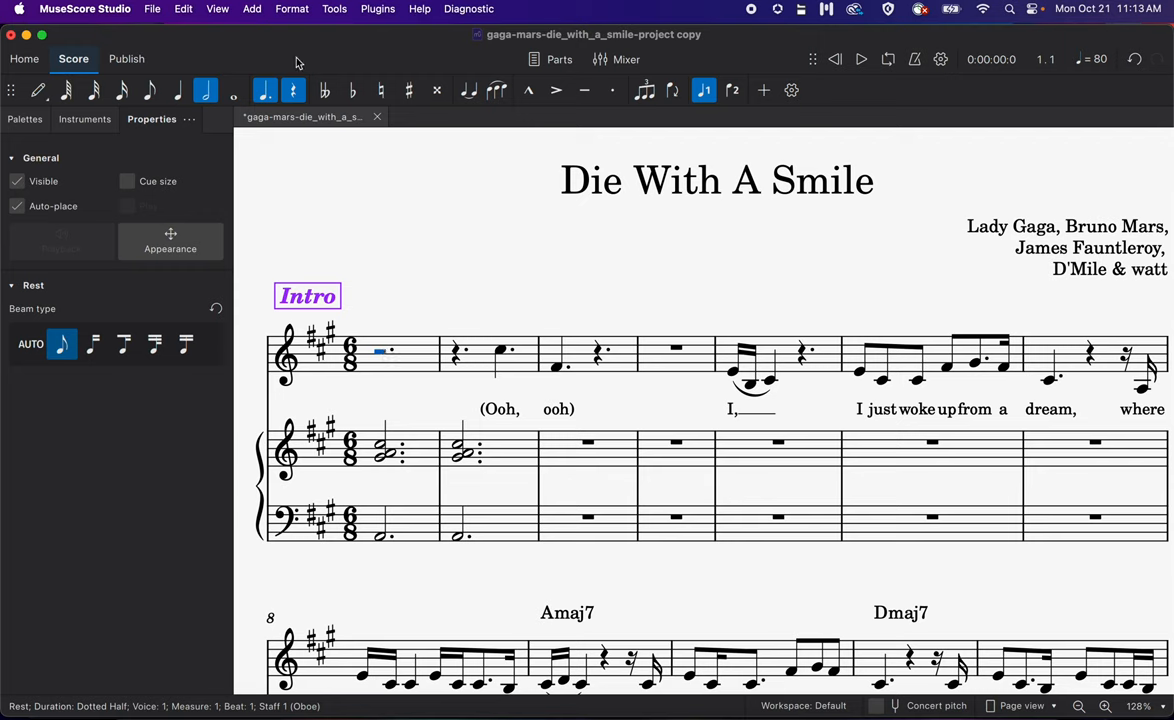
left_click(252, 8)
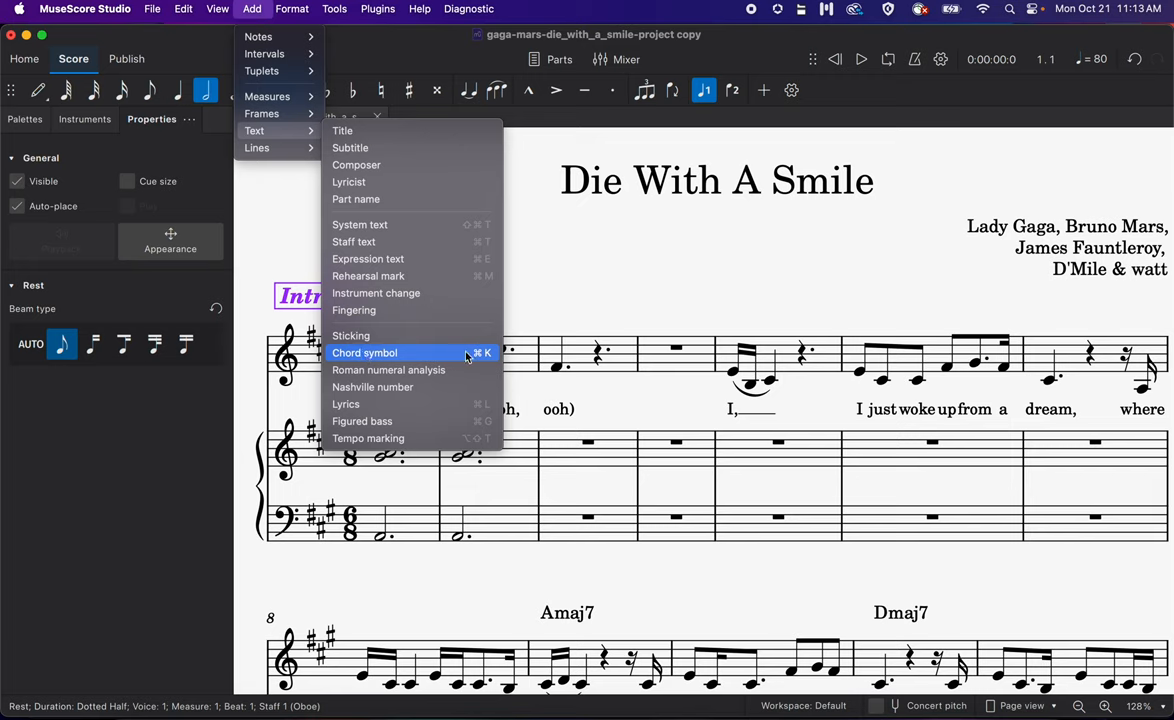
mouse_move(488, 360)
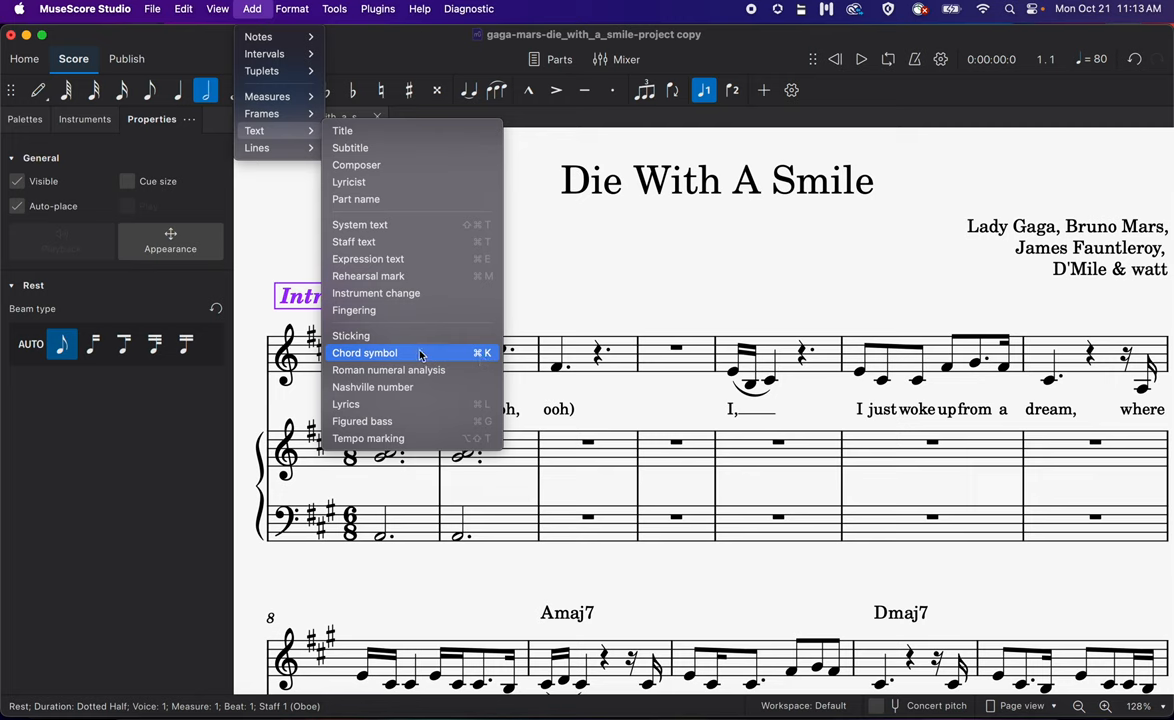
Step: Enter an Amaj7/C# chord symbol above the first intro measure
left_click(364, 352)
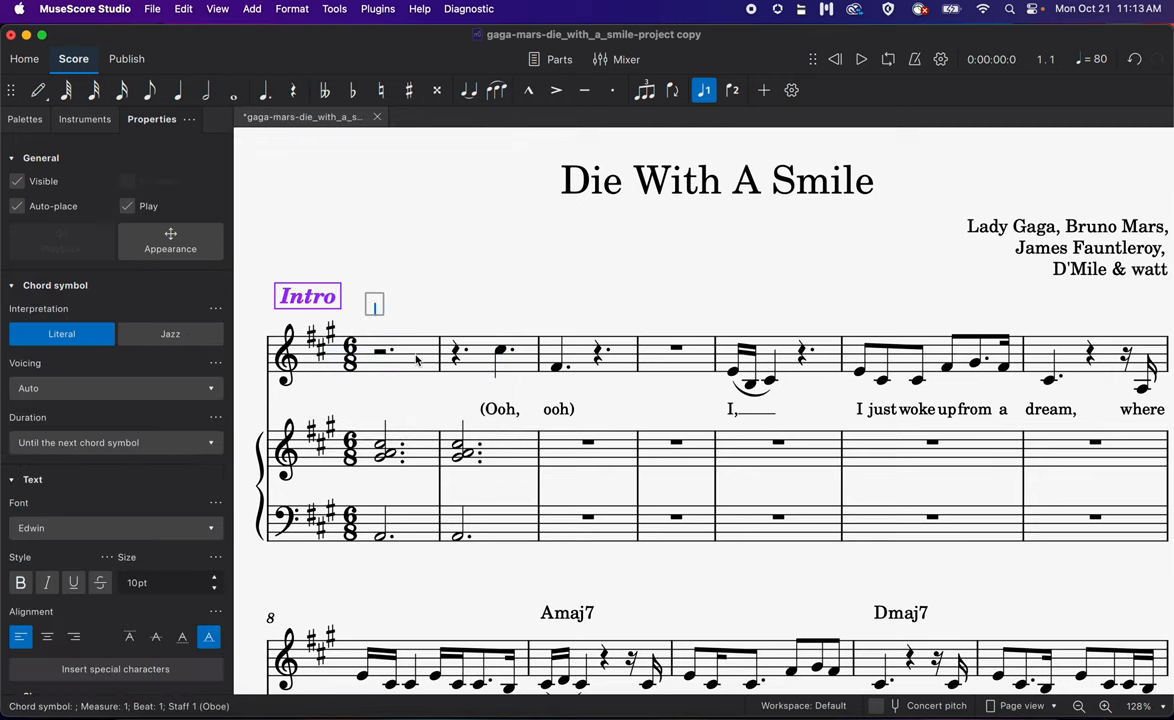
type("Amaj")
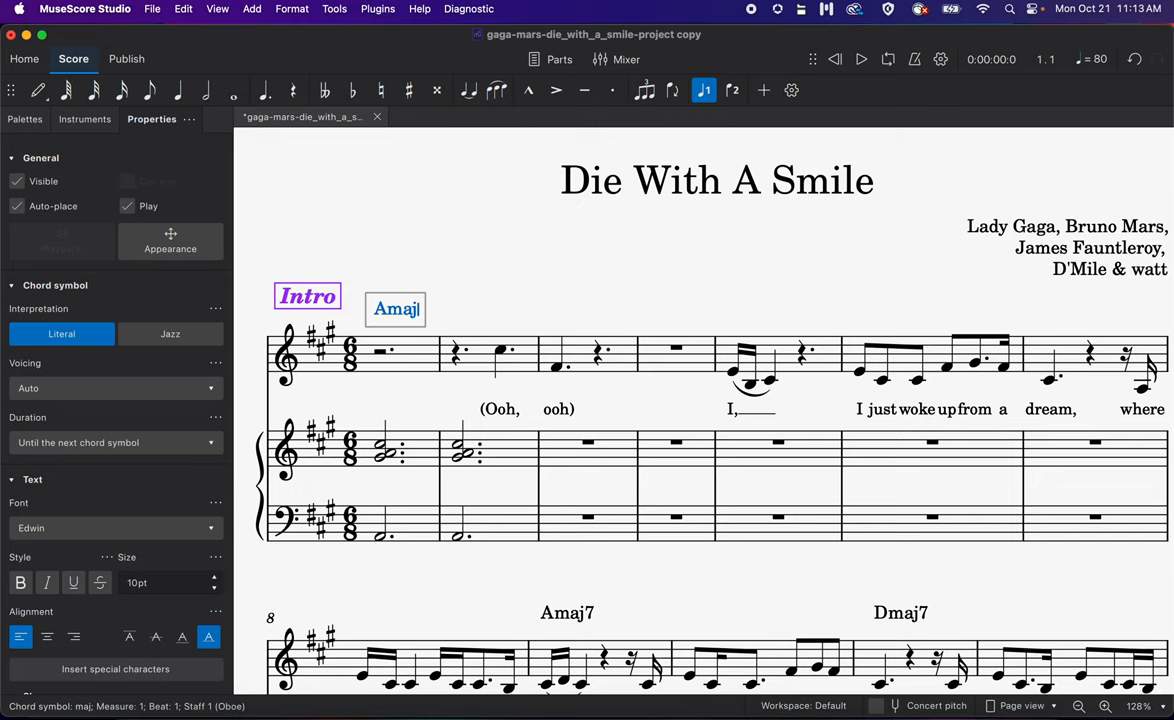
type("7")
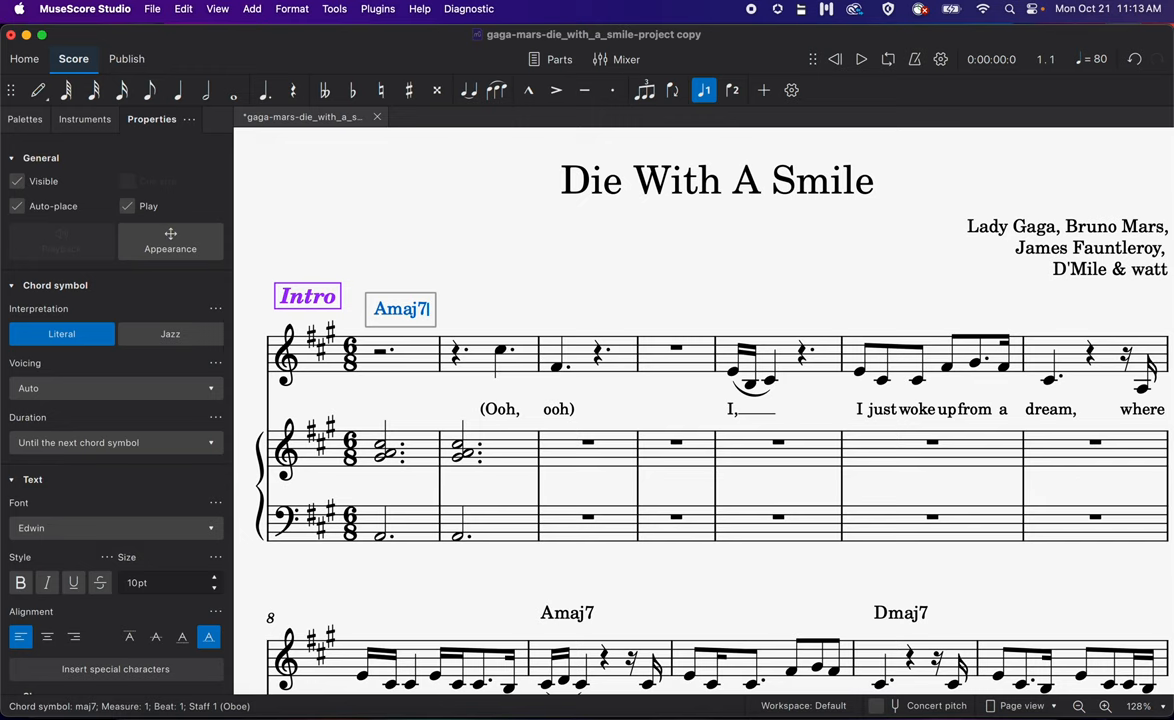
type("/")
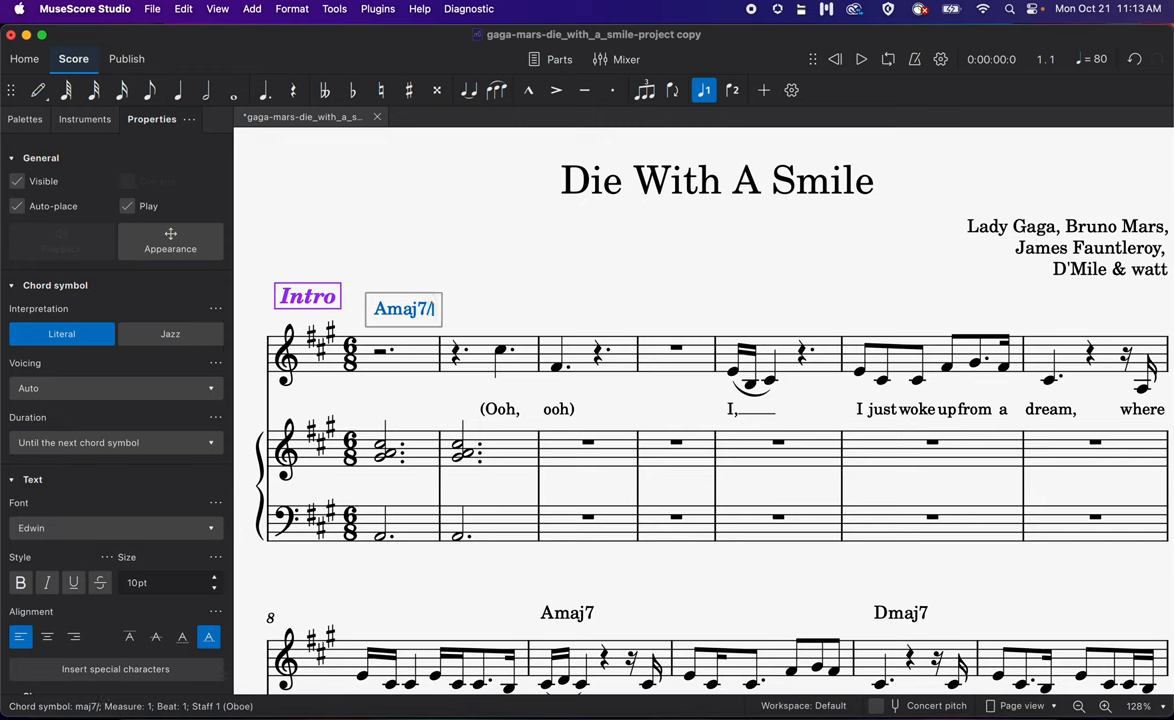
type("C")
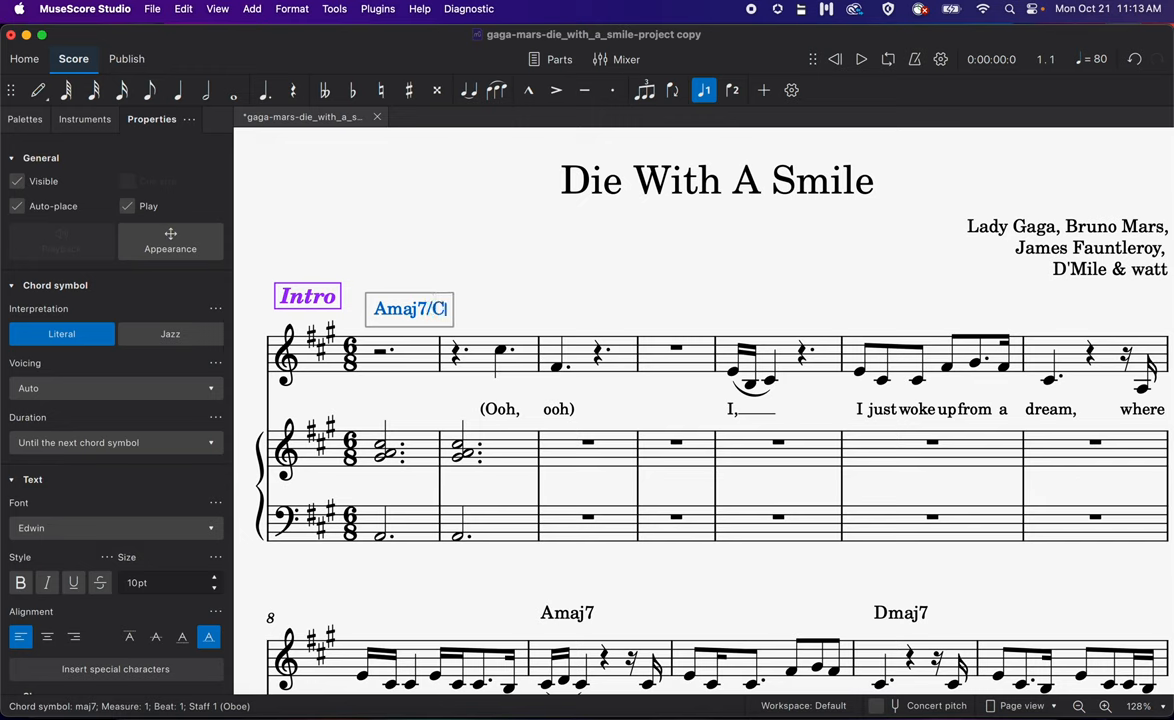
type("#")
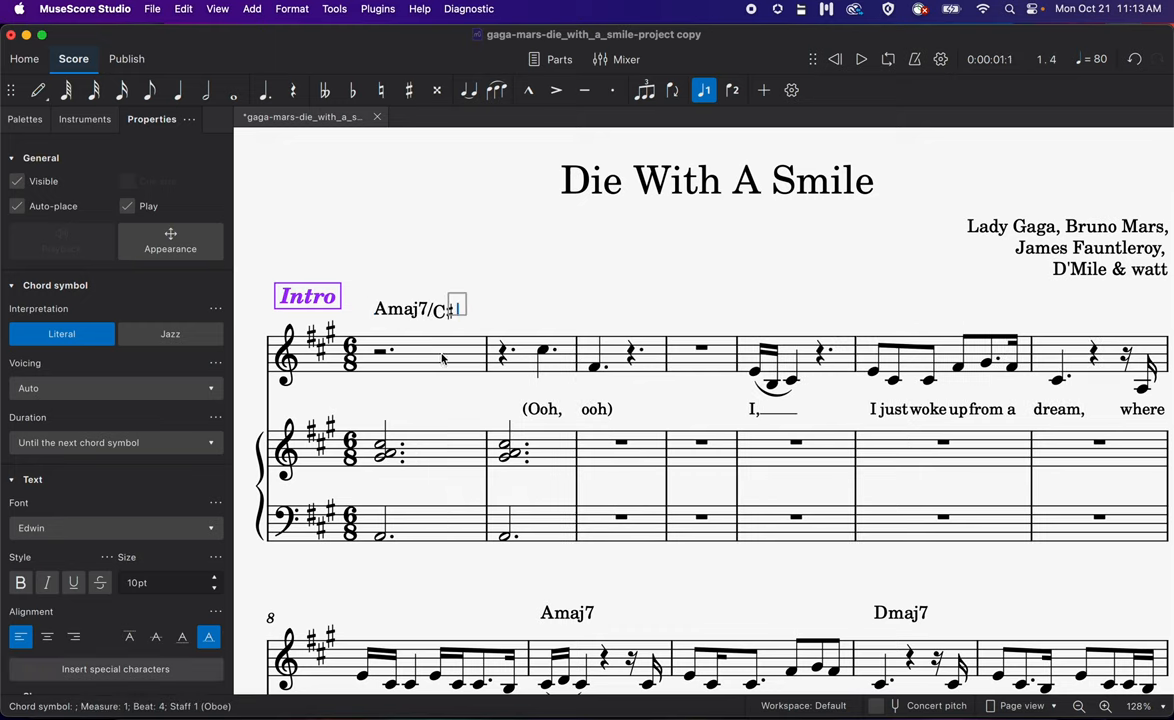
Step: Respell the bass as Cb, then strip the slash bass back to Amaj
left_click(412, 308)
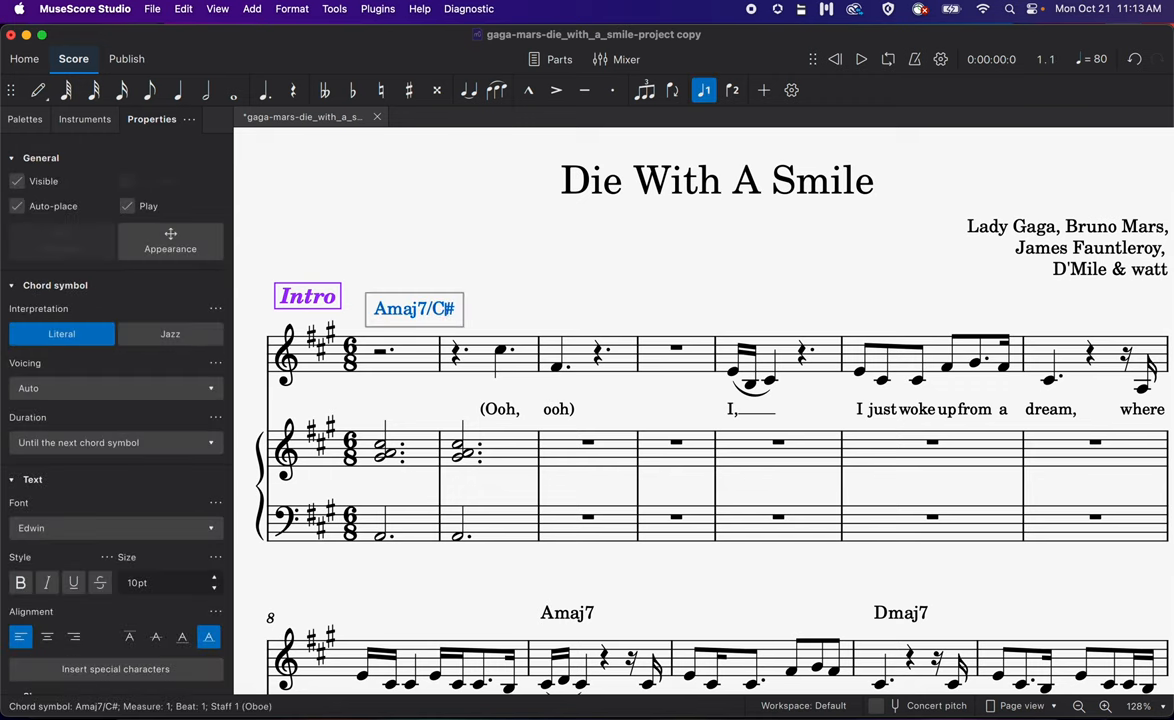
type("b")
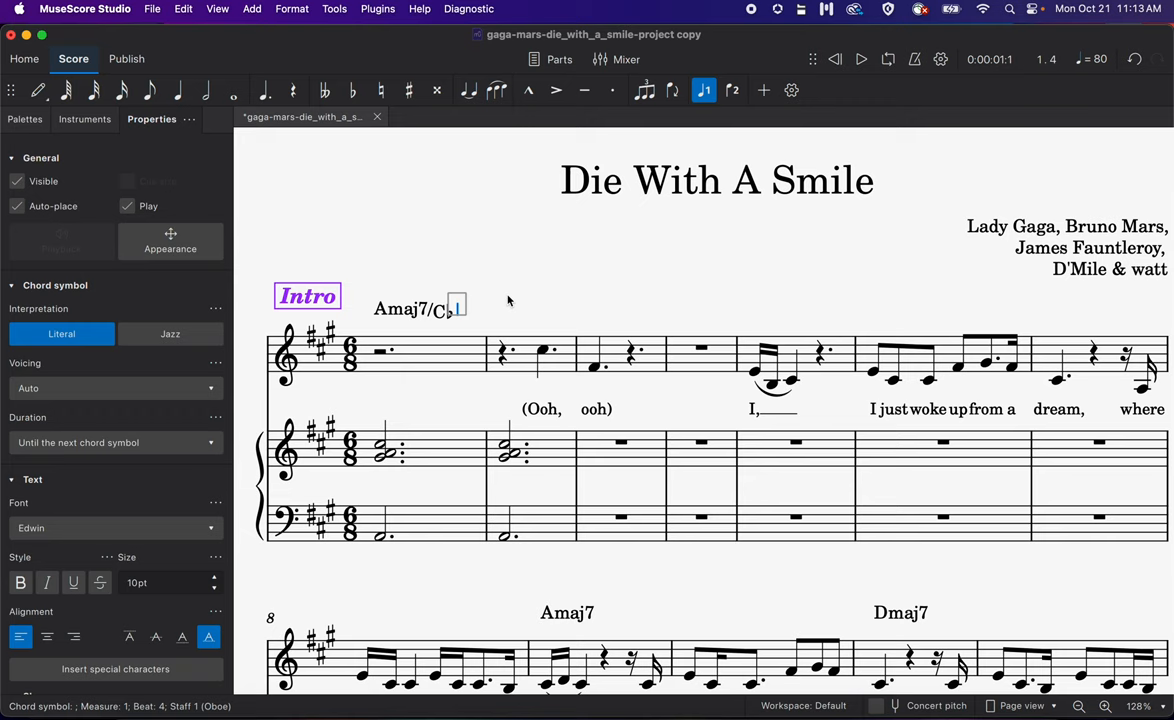
left_click(410, 308)
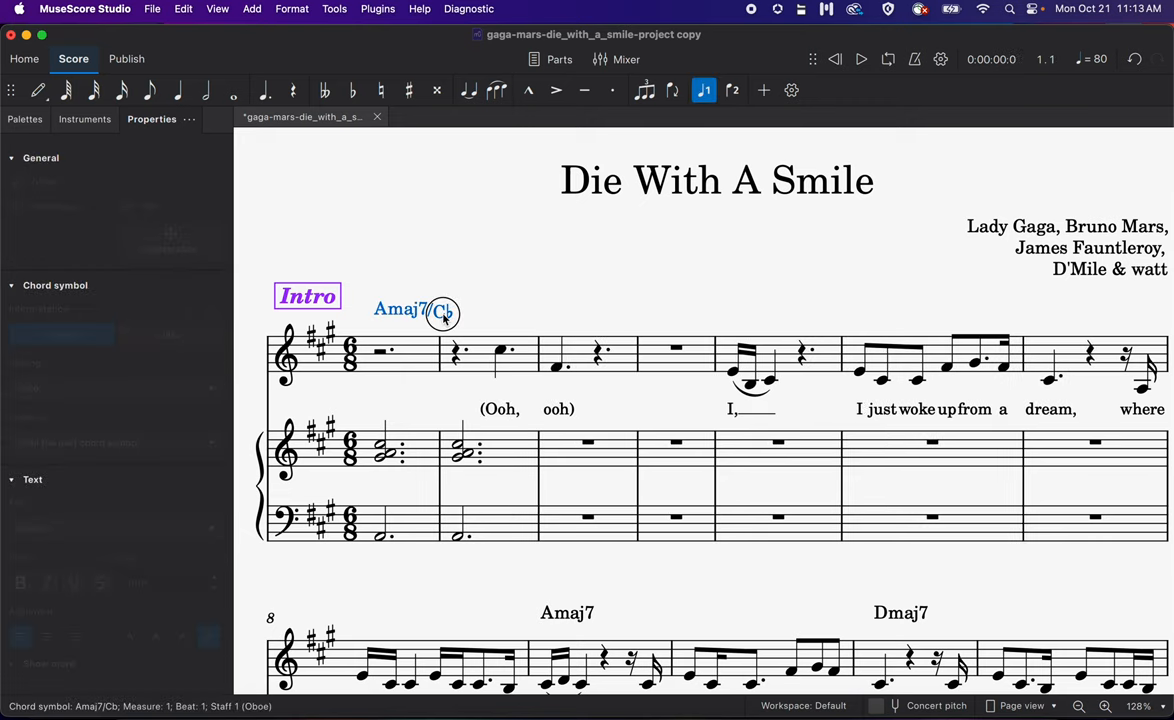
left_click(400, 308)
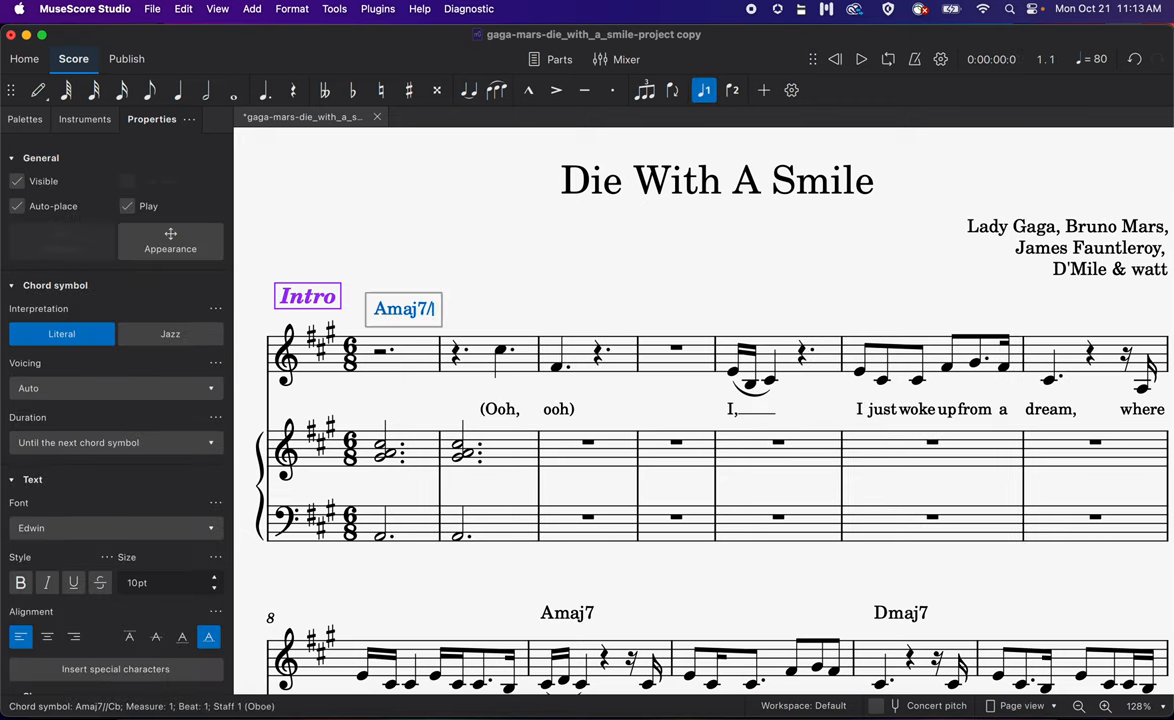
key("backspace")
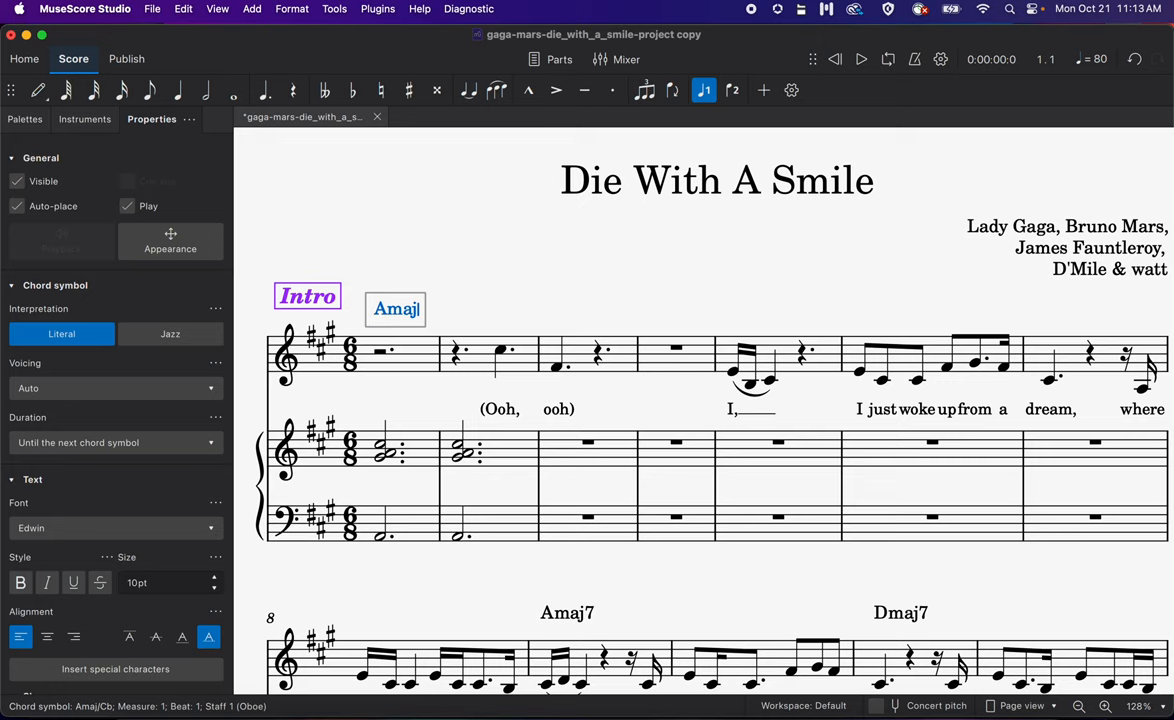
Step: Complete Amaj7 and add Dmaj7, Amaj7, Dmaj7 above intro measures 3, 5 and 7
type("7")
type("Dam")
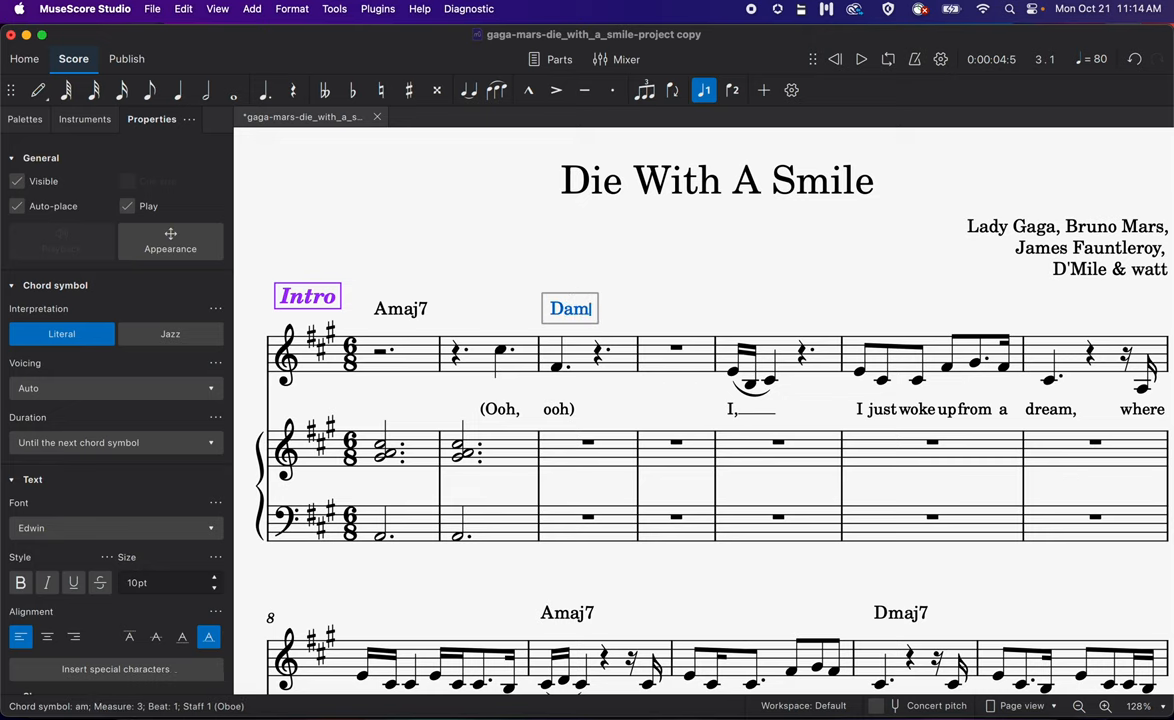
type("Dmaj7")
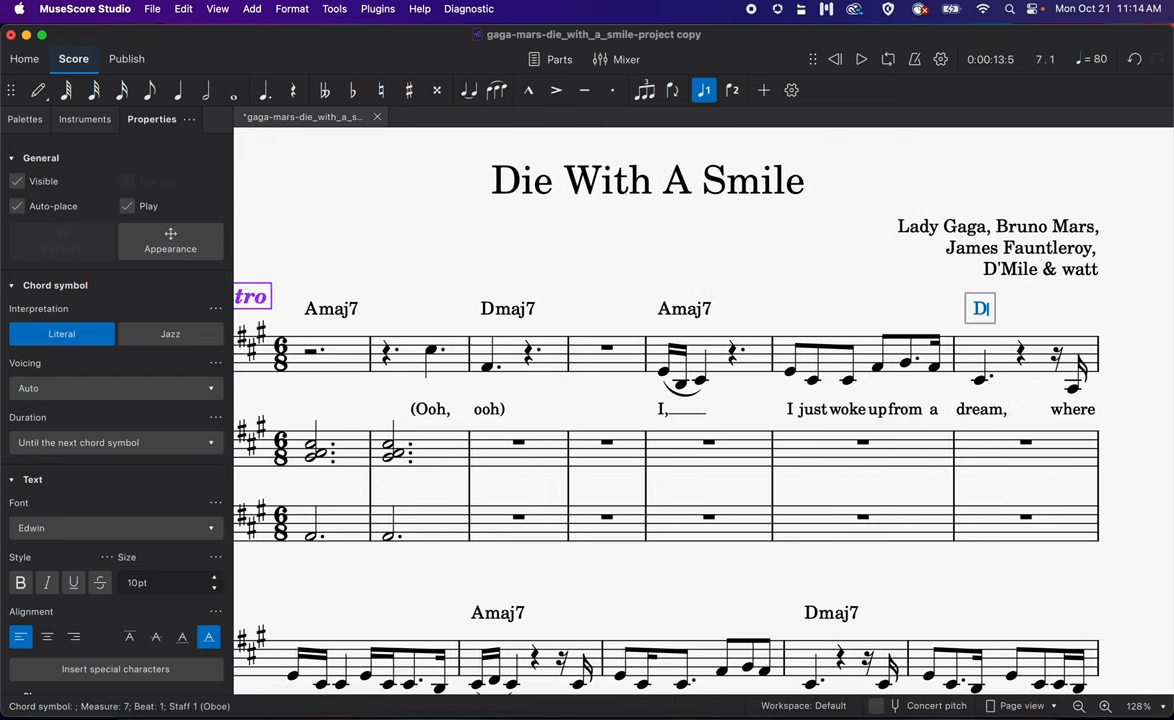
type("maj7")
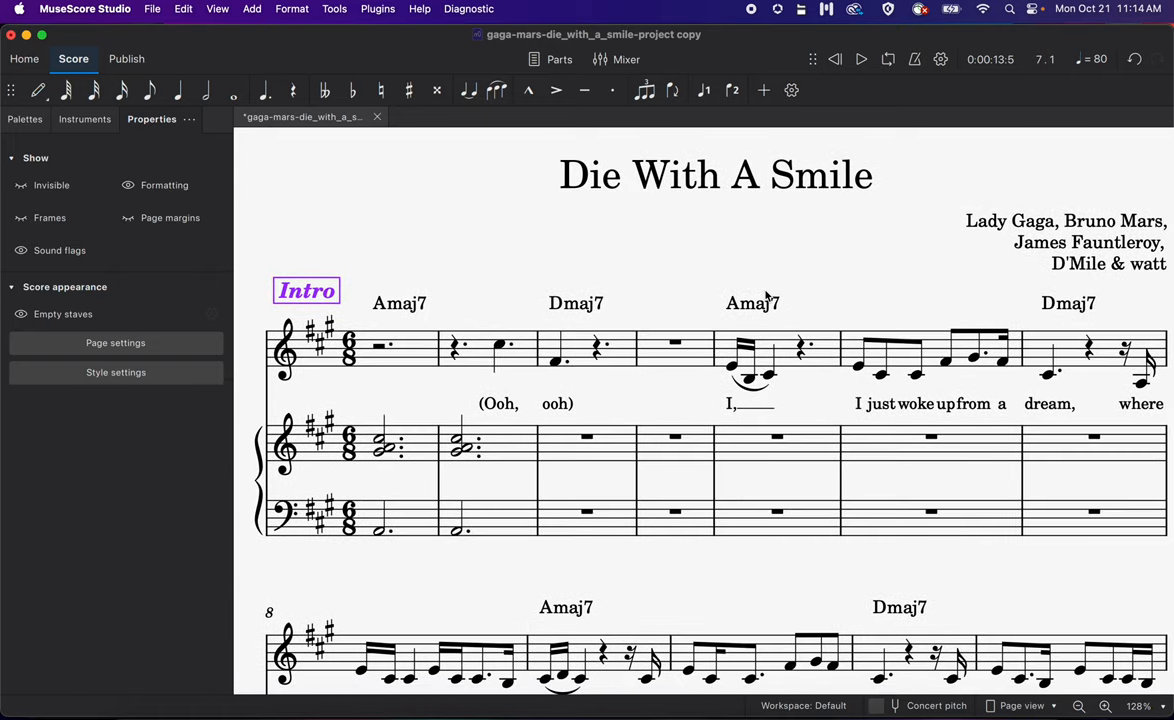
left_click(752, 304)
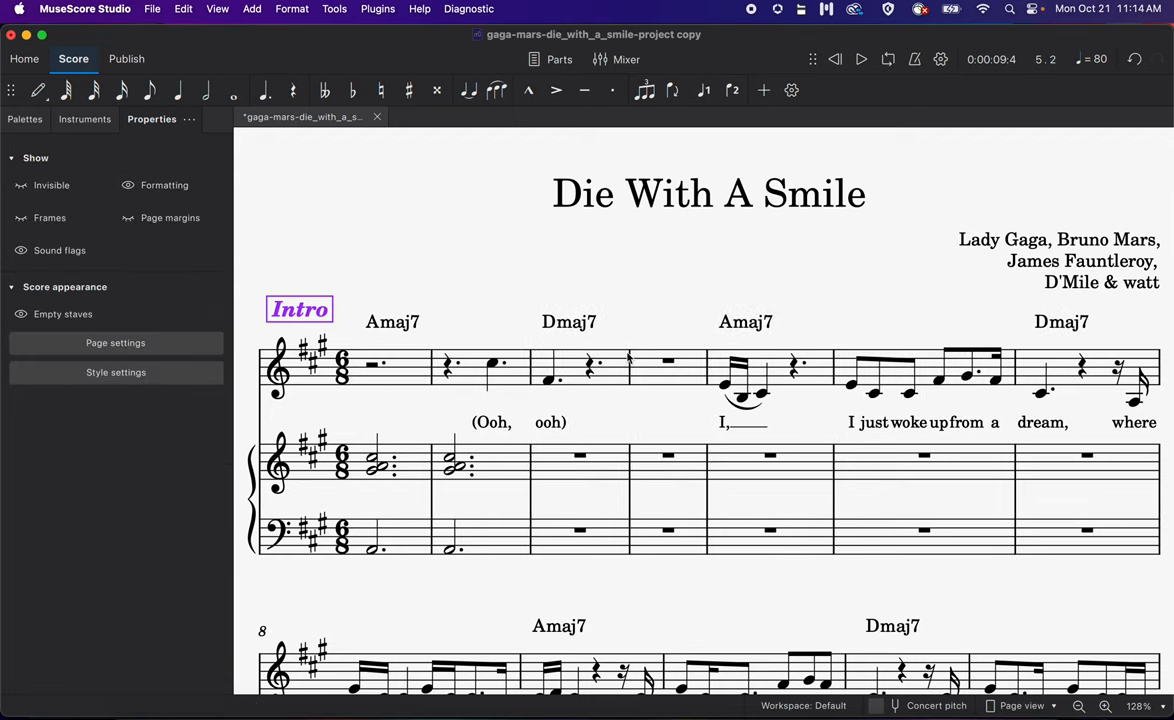
mouse_move(688, 322)
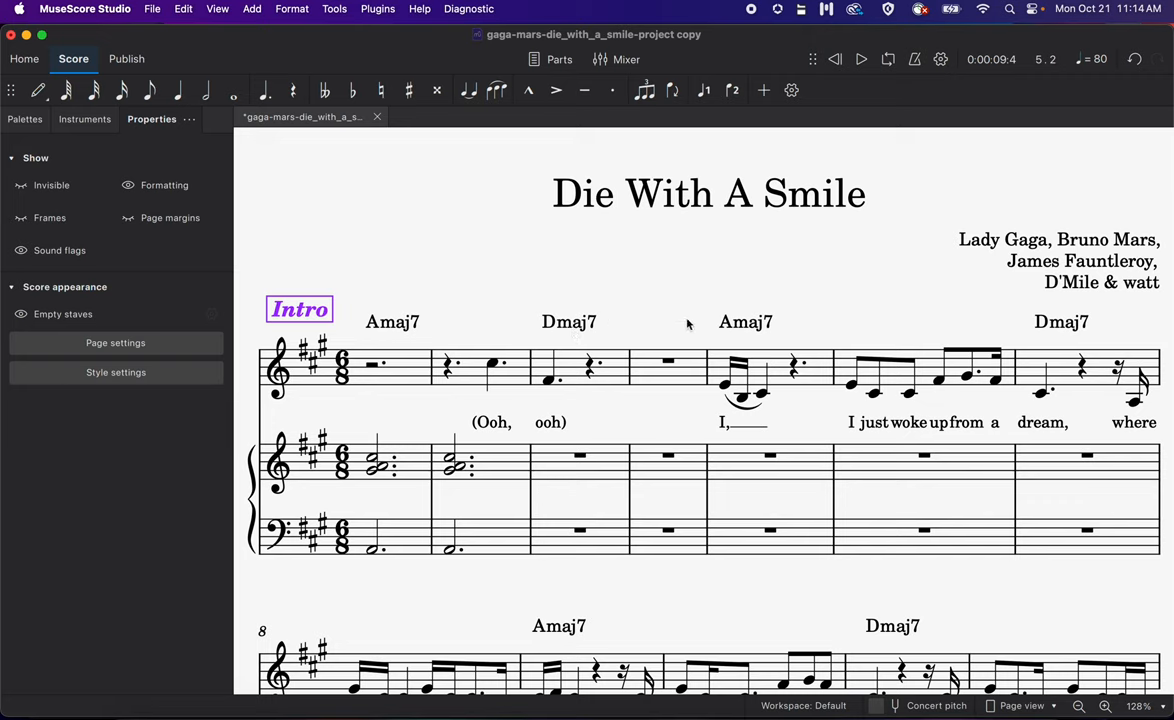
mouse_move(672, 368)
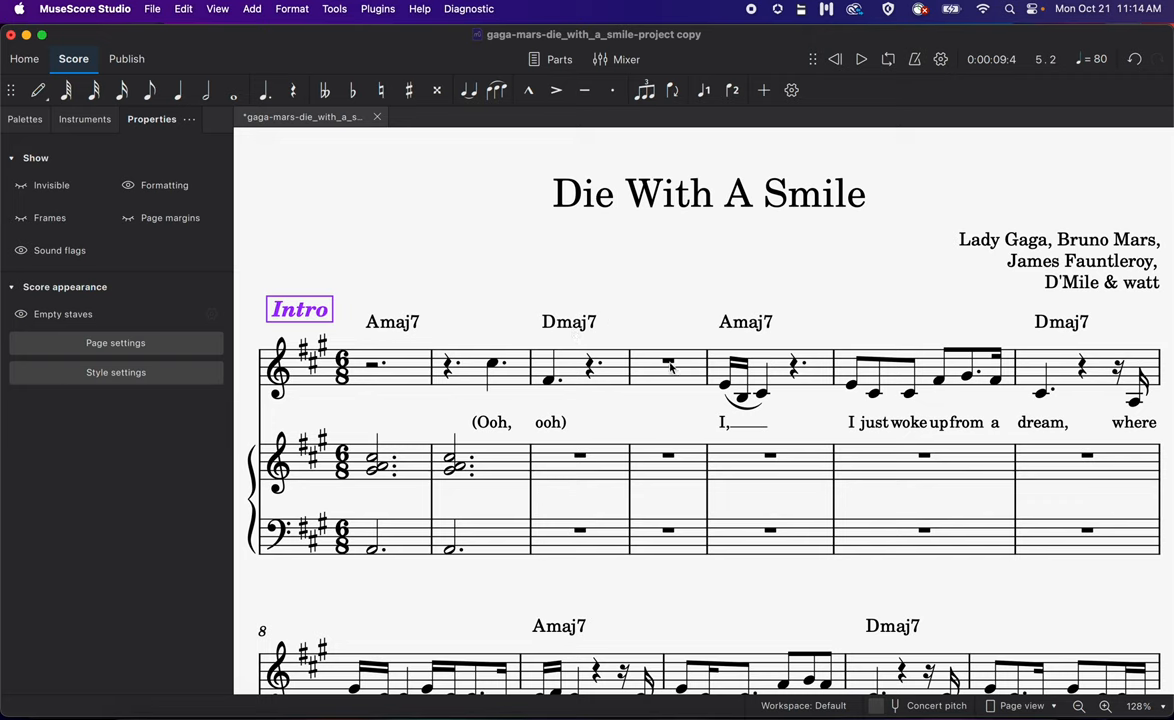
left_click(668, 362)
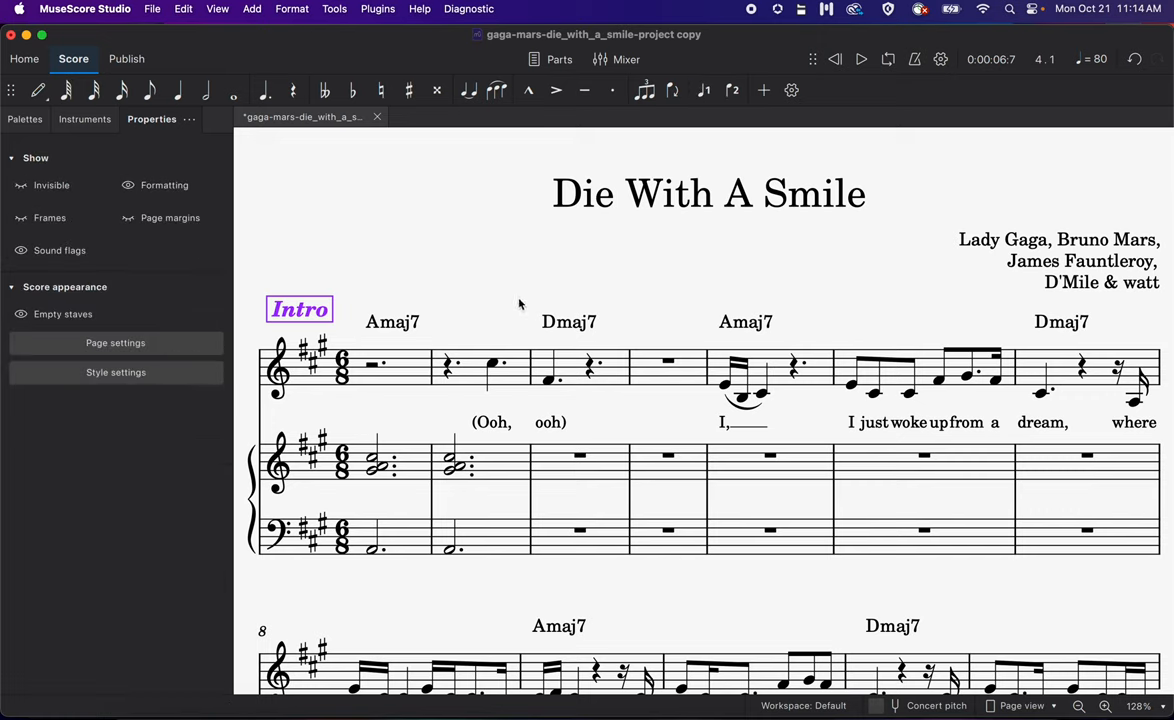
mouse_move(388, 332)
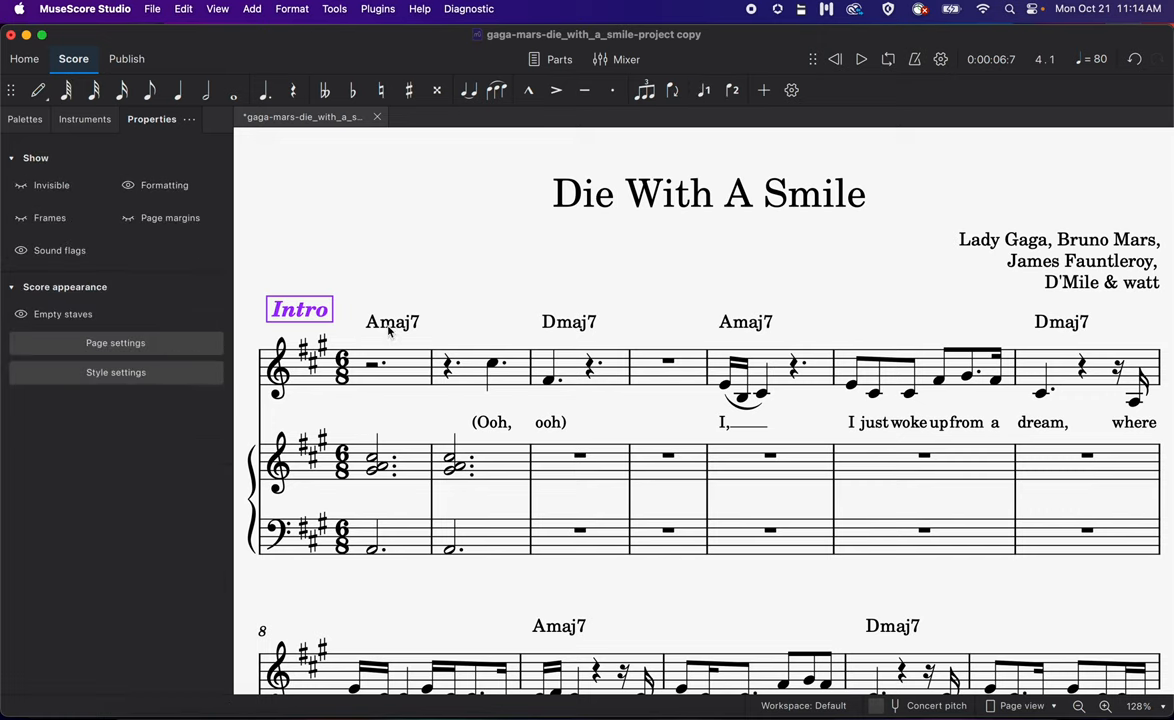
left_click(392, 320)
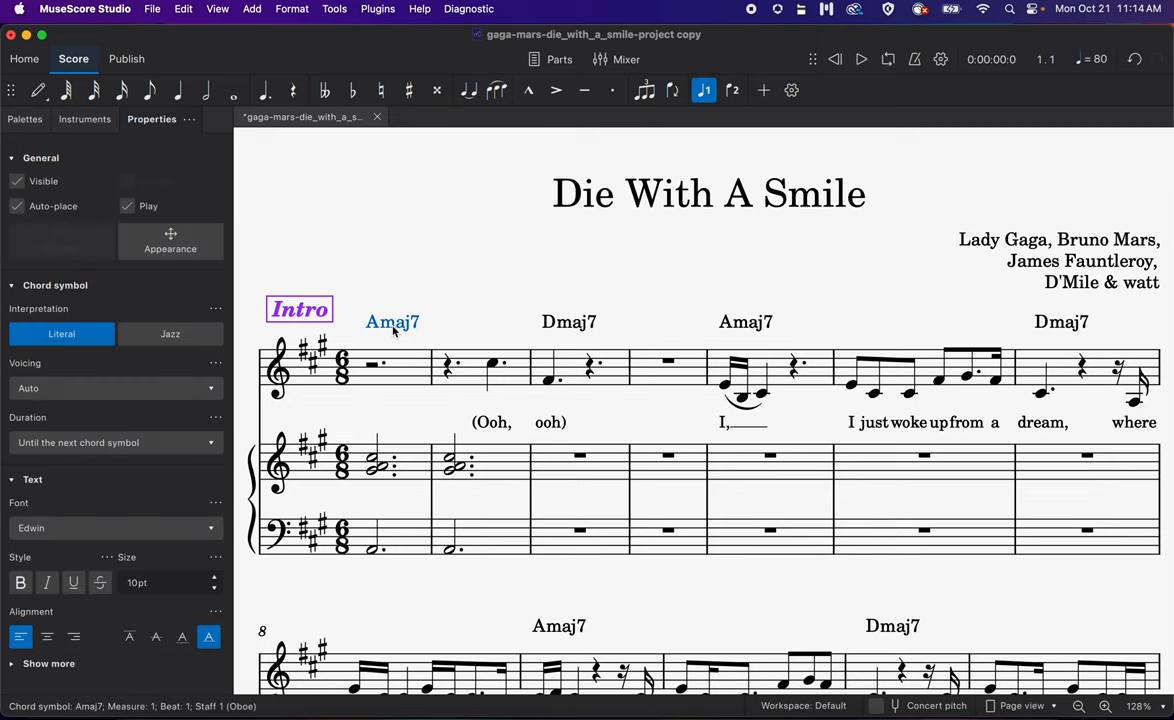
left_click(184, 8)
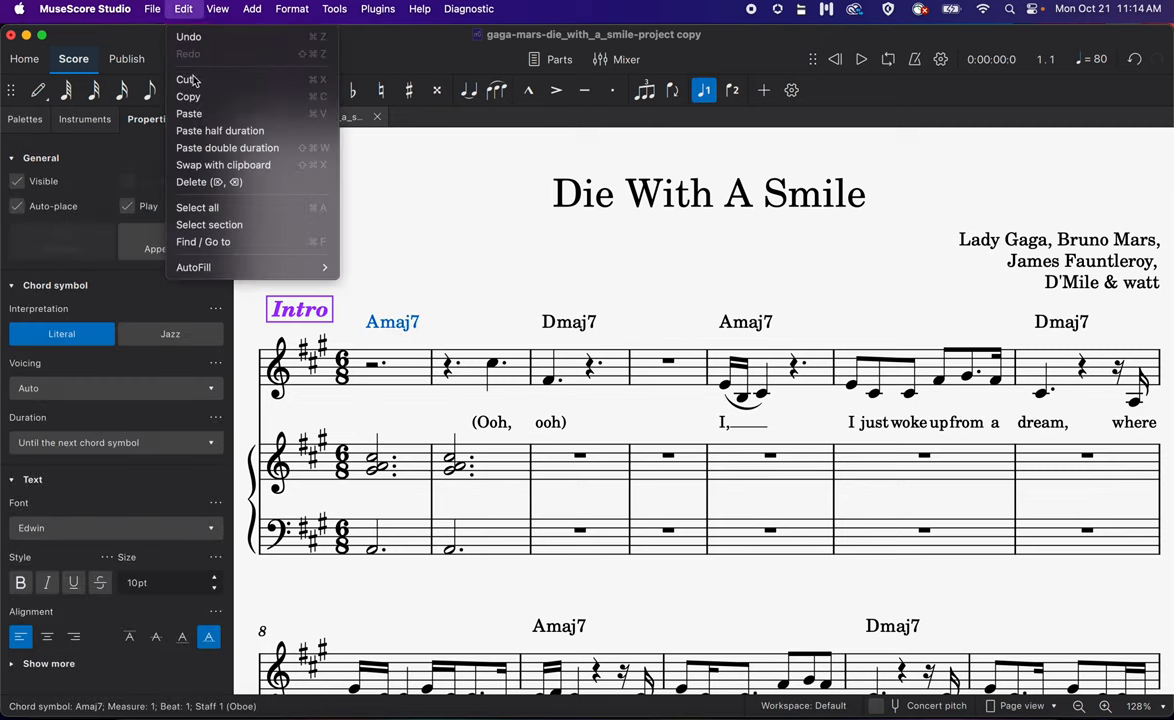
mouse_move(188, 96)
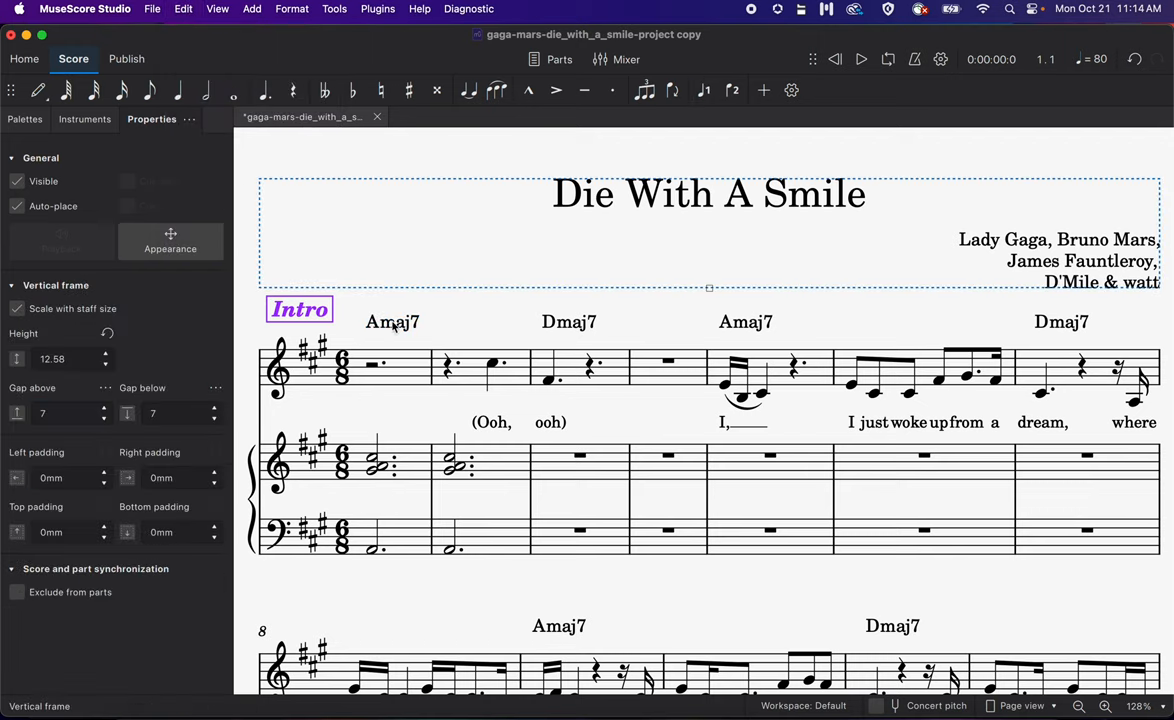
left_click(448, 364)
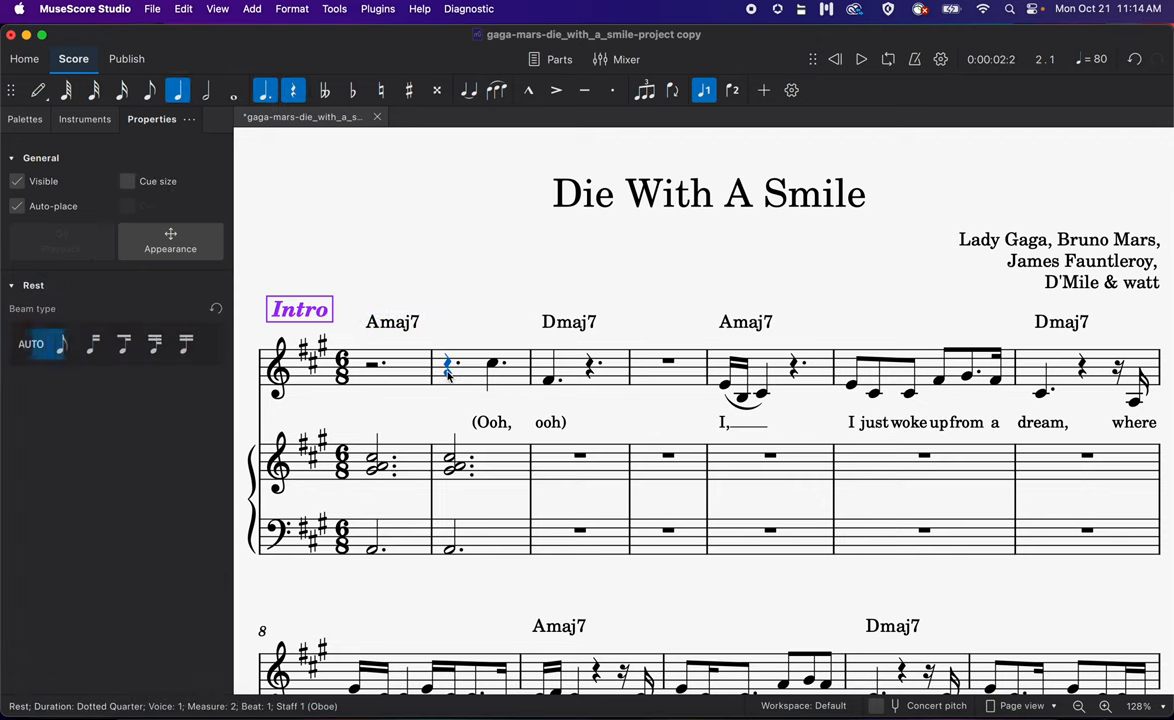
left_click(468, 320)
type("Amaj7")
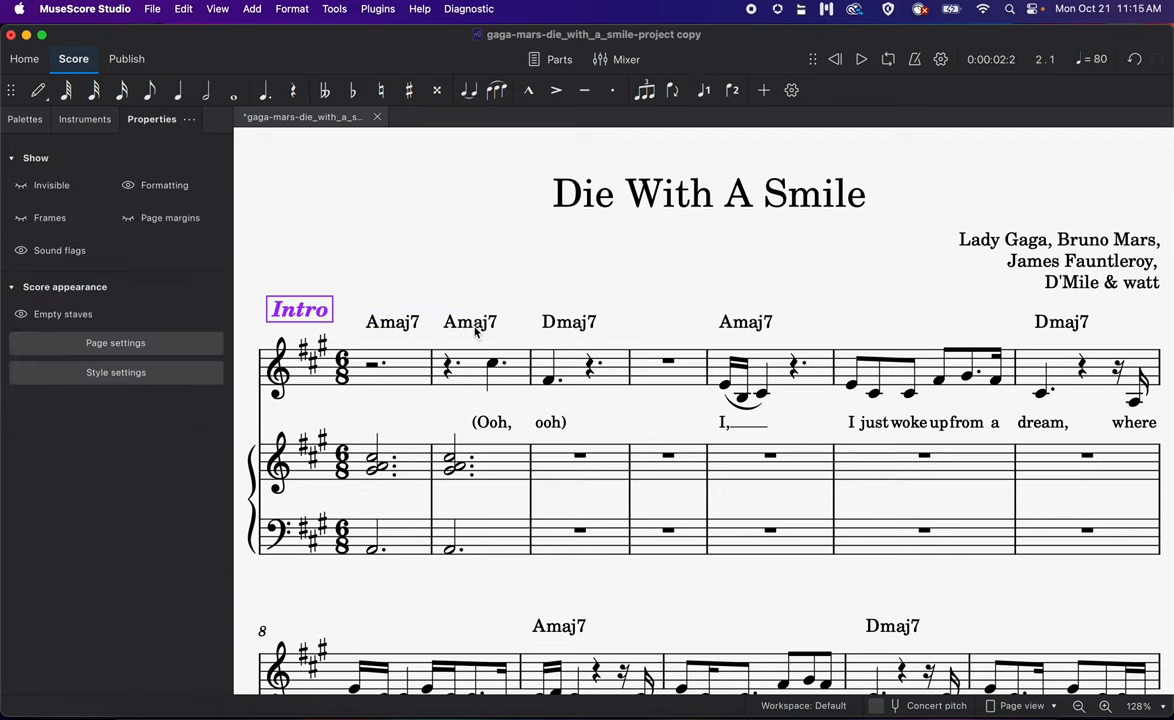
left_click(470, 322)
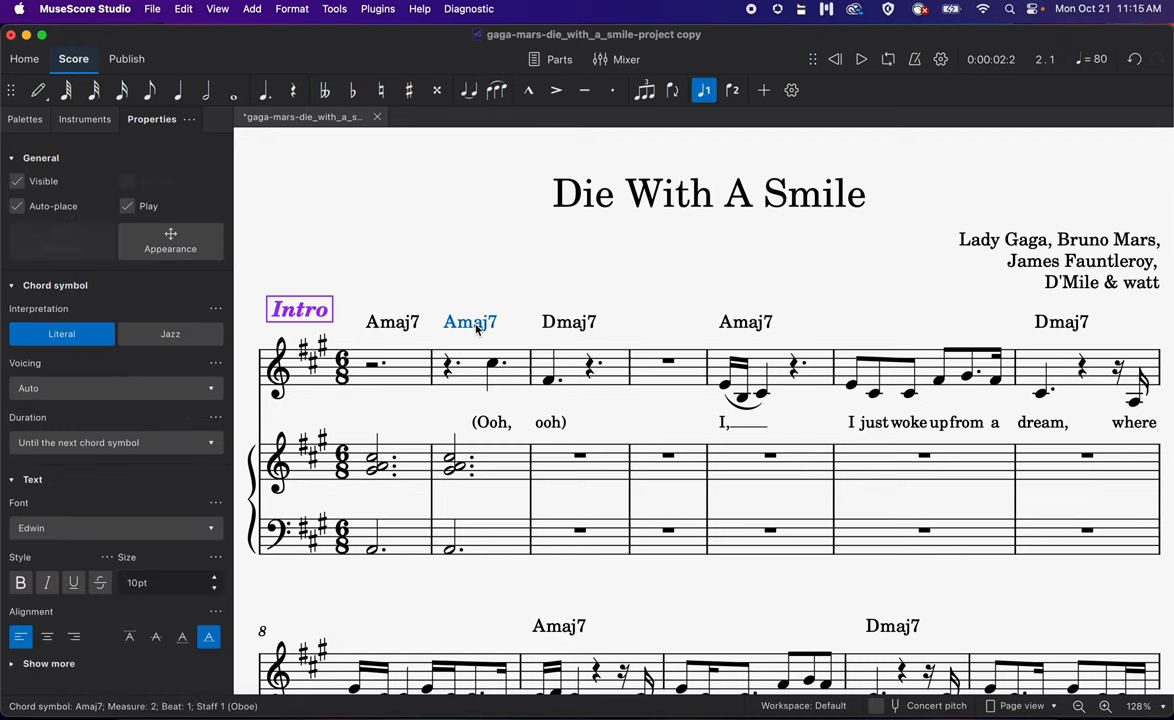
left_click(480, 312)
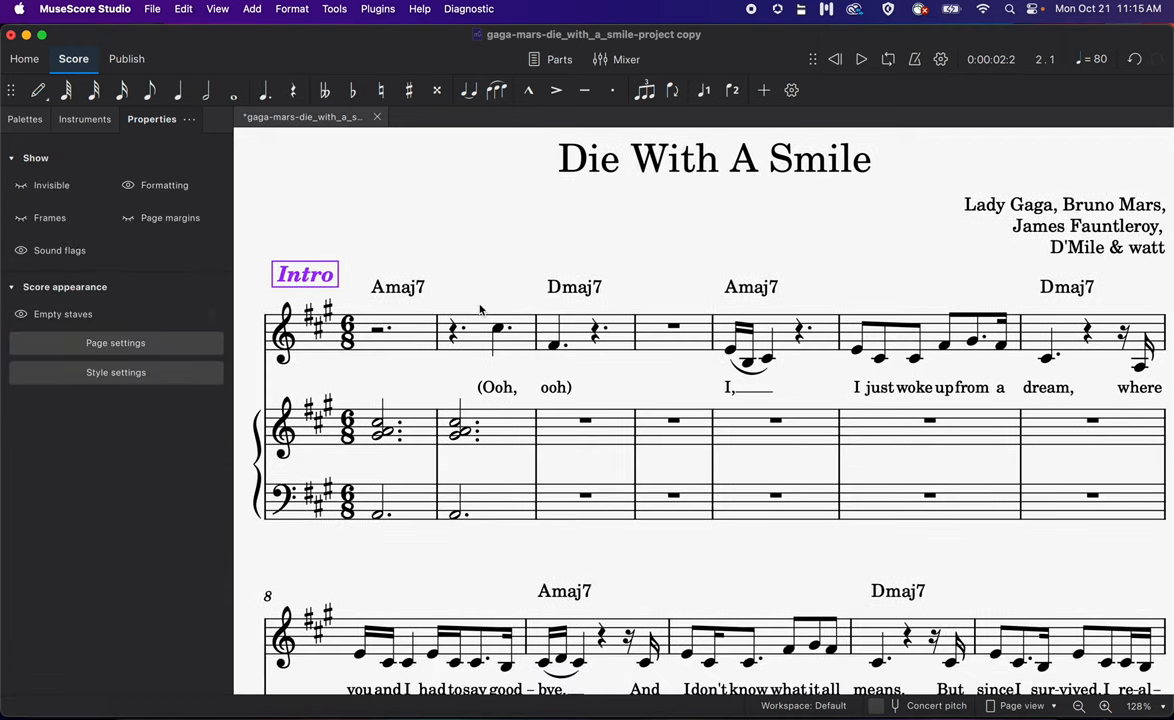
mouse_move(388, 518)
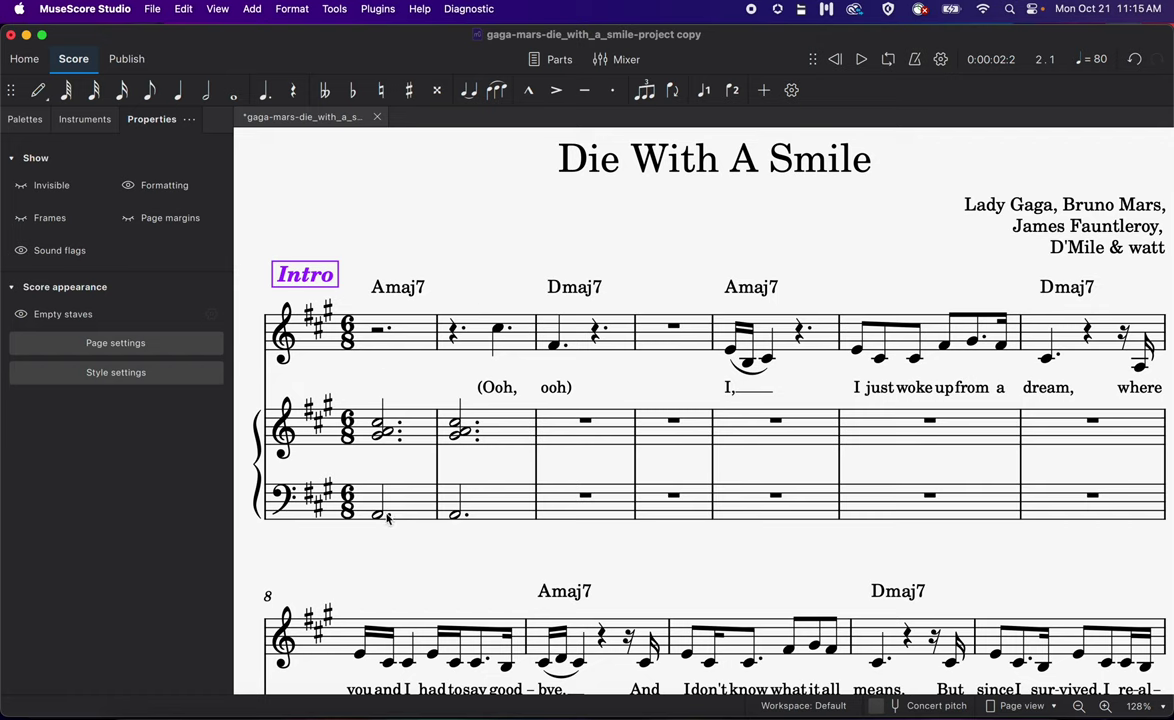
Step: Place a low A in the first bass measure and start Roman numeral analysis beneath it
left_click(380, 512)
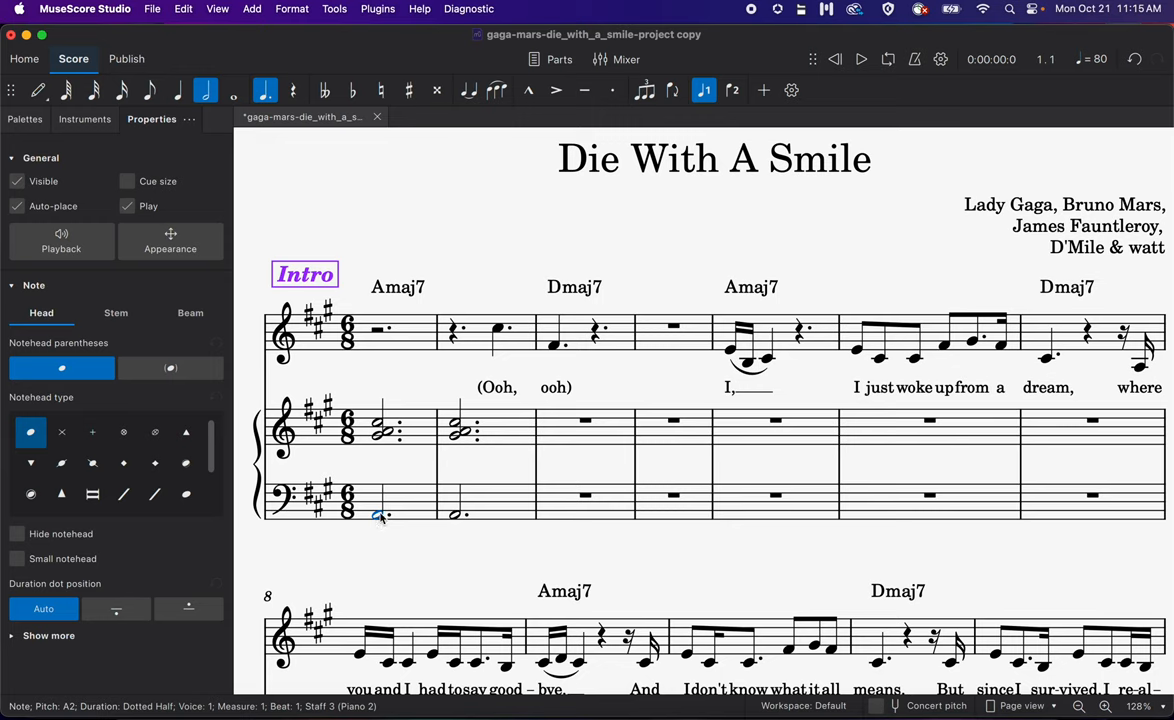
mouse_move(384, 532)
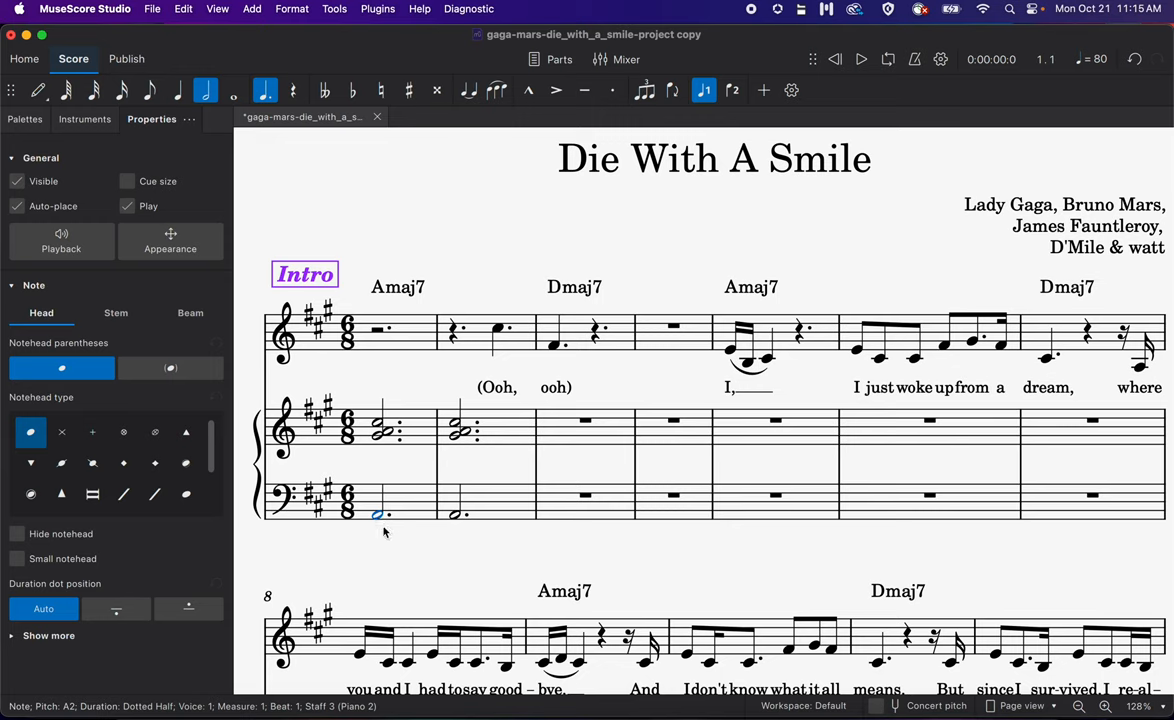
left_click(252, 8)
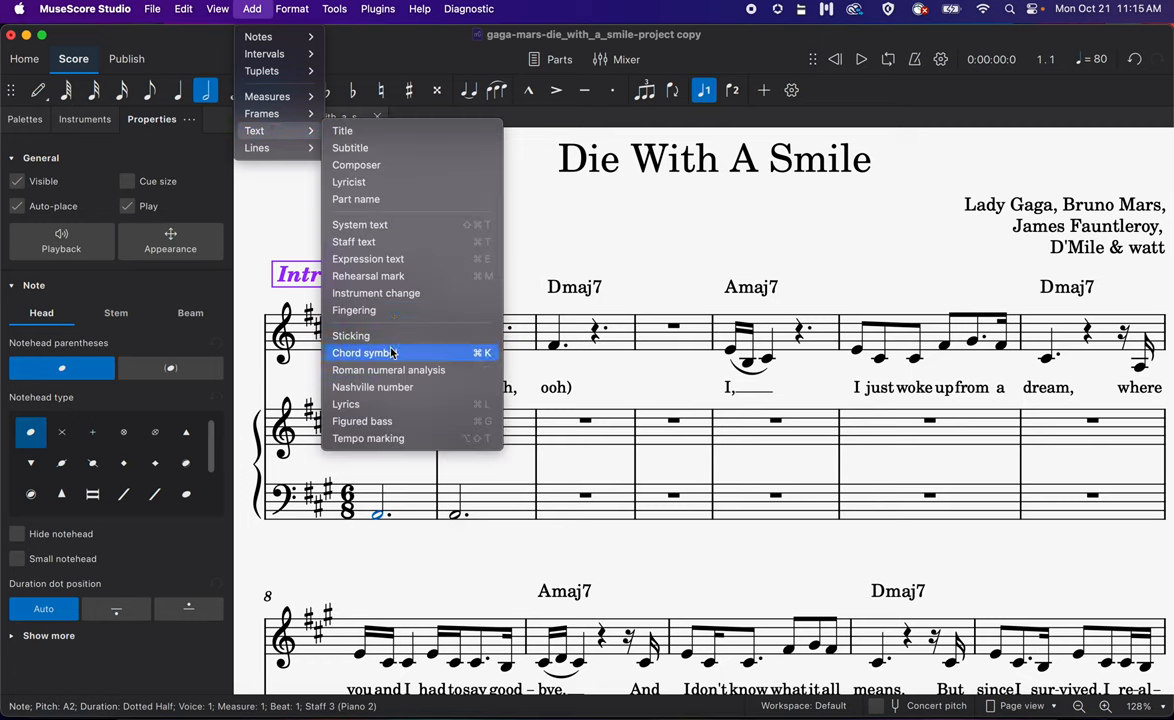
mouse_move(388, 370)
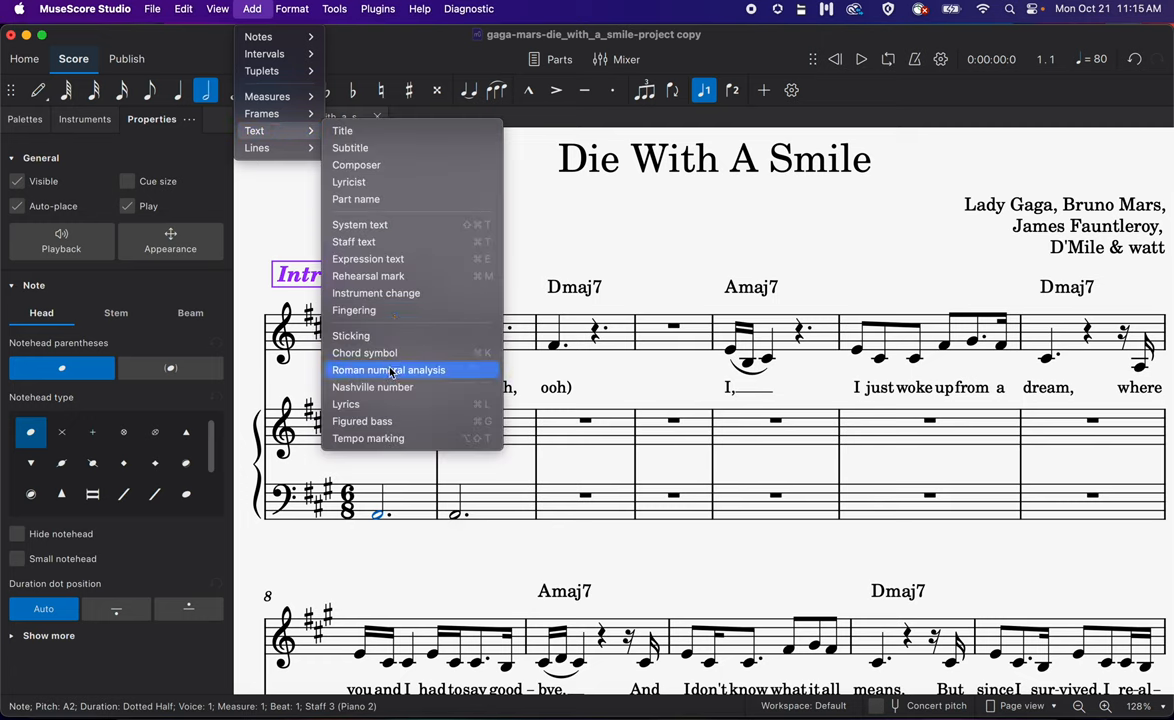
left_click(388, 368)
type("I")
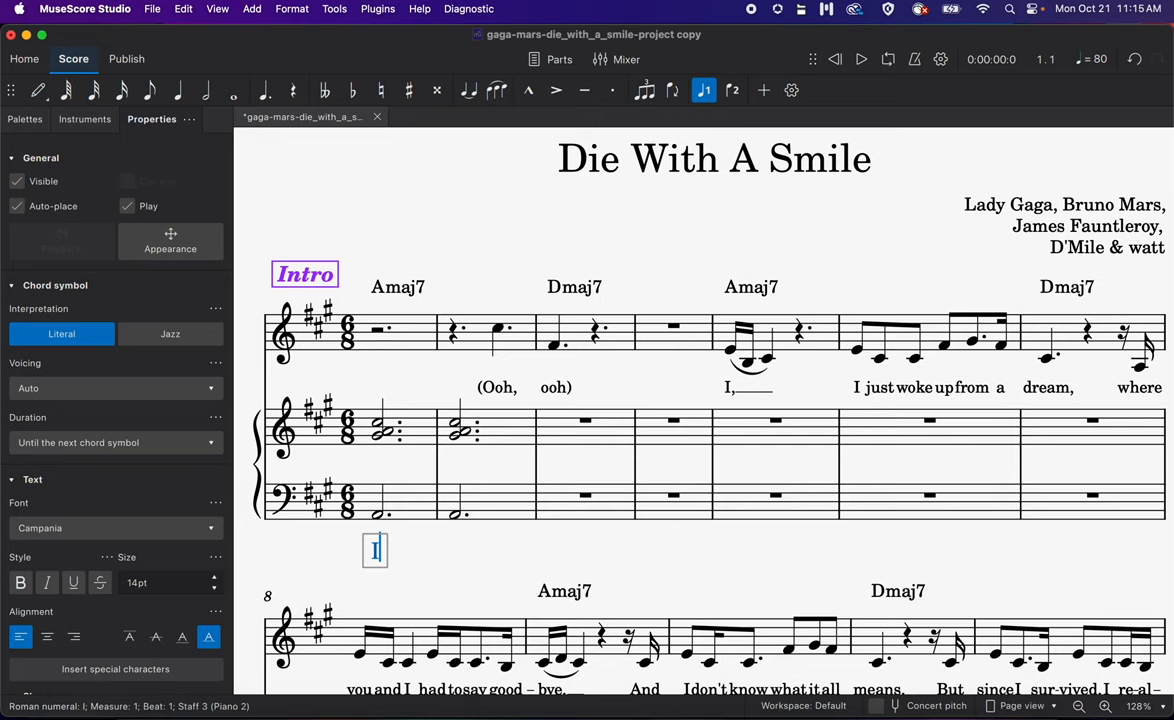
Step: Enter Roman numerals I7, IV7, I7, IV7 under bass measures 1, 3, 5 and 7, trying 65 figures on the way
type("7")
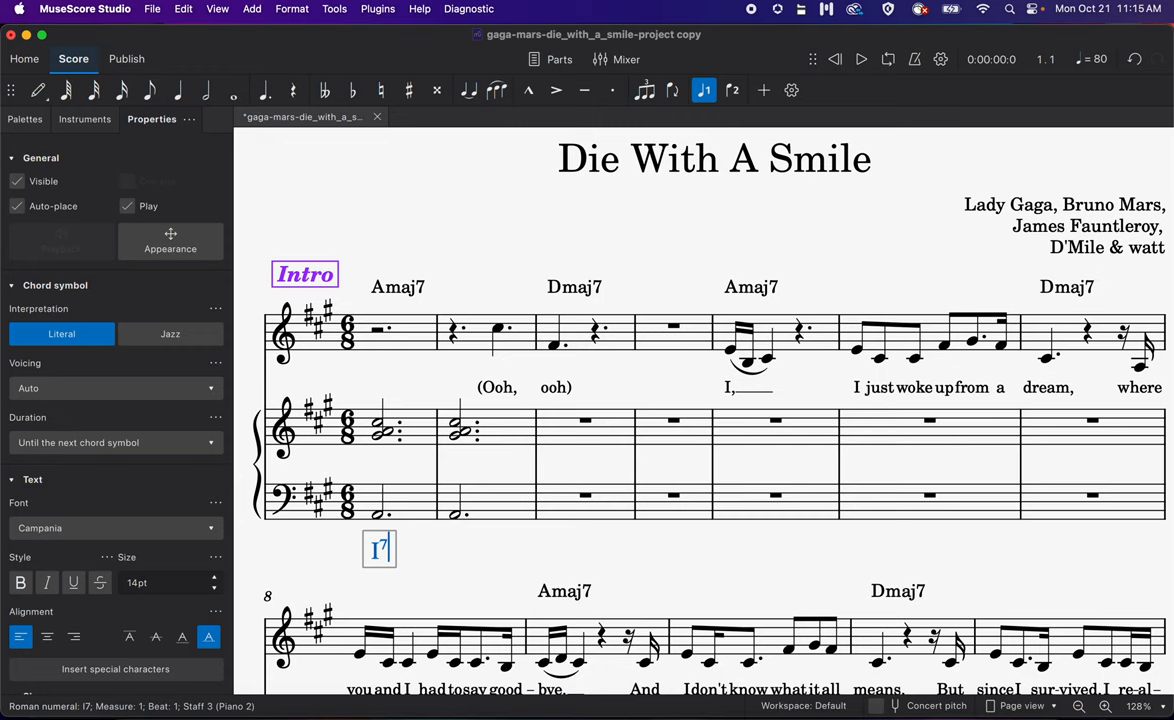
key("backspace")
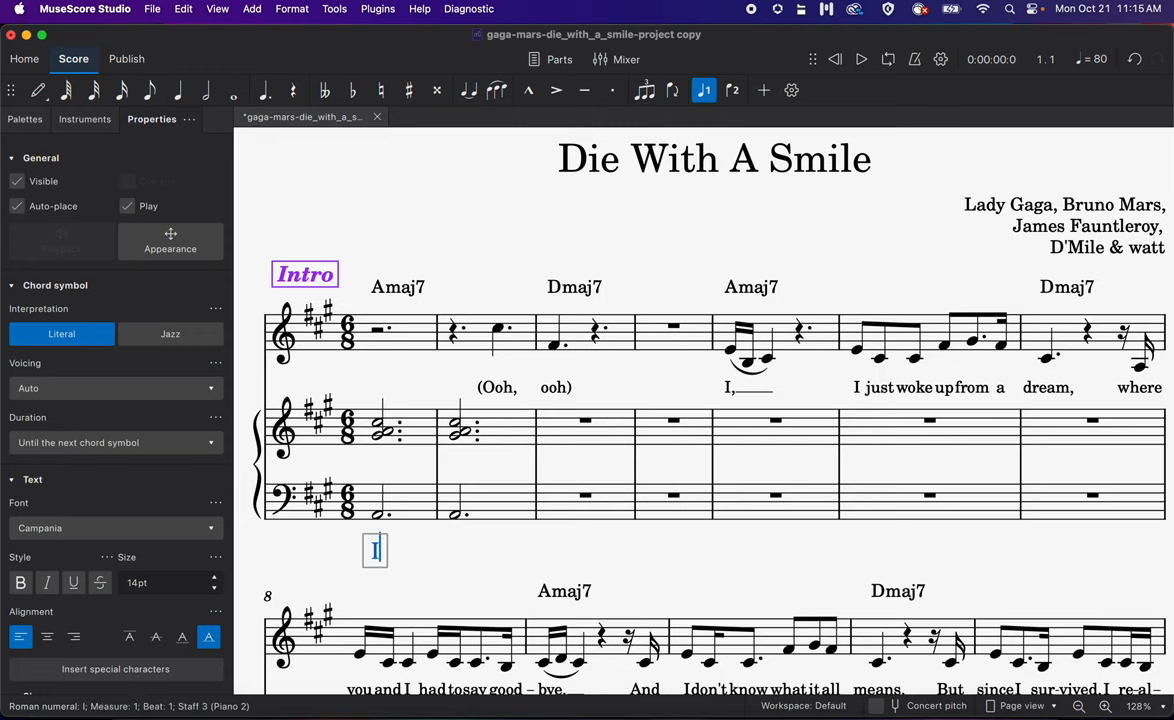
type("6")
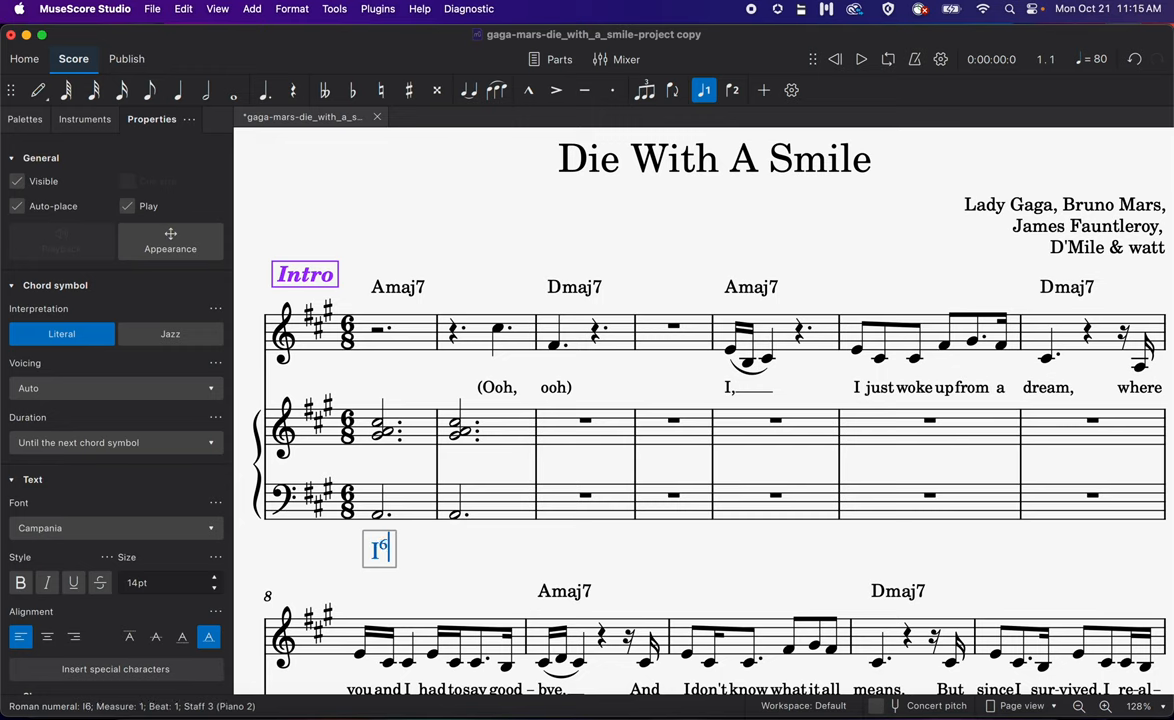
type("5")
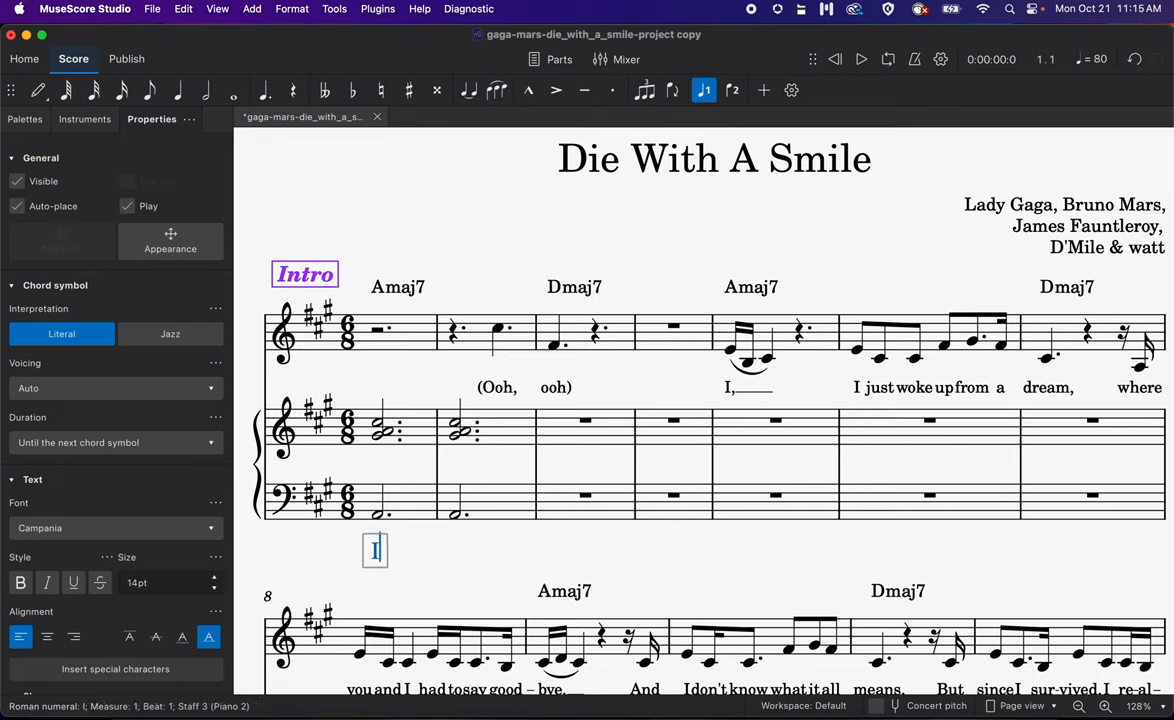
type("7")
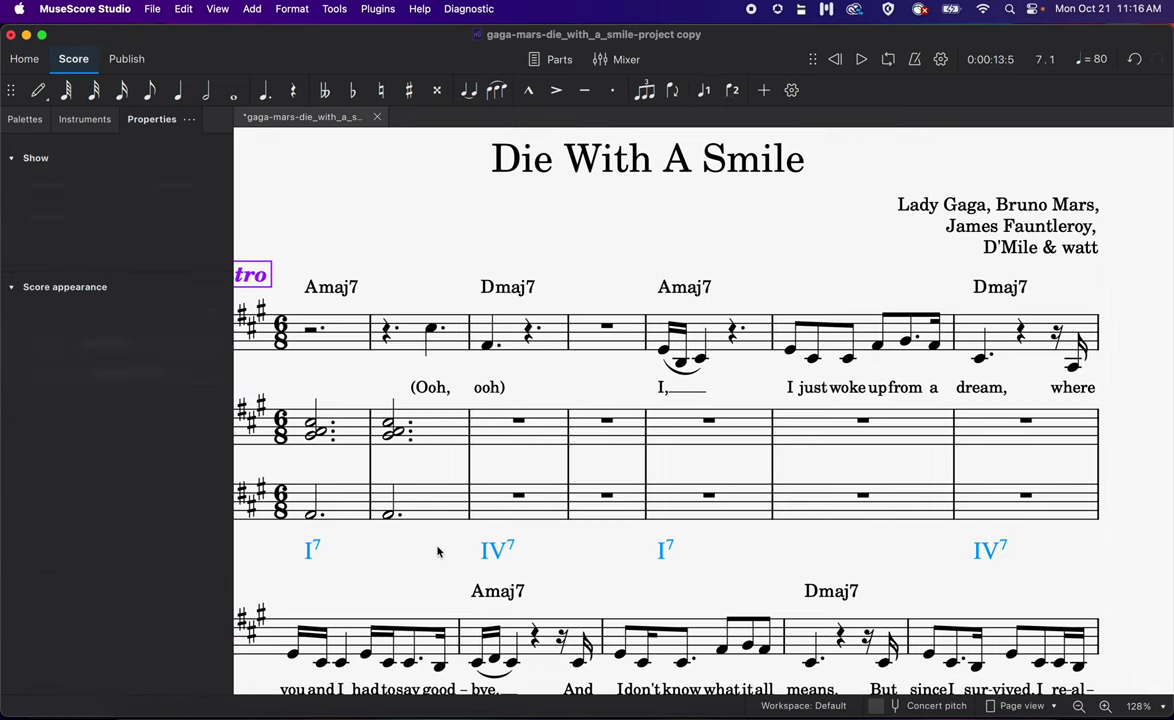
left_click(388, 516)
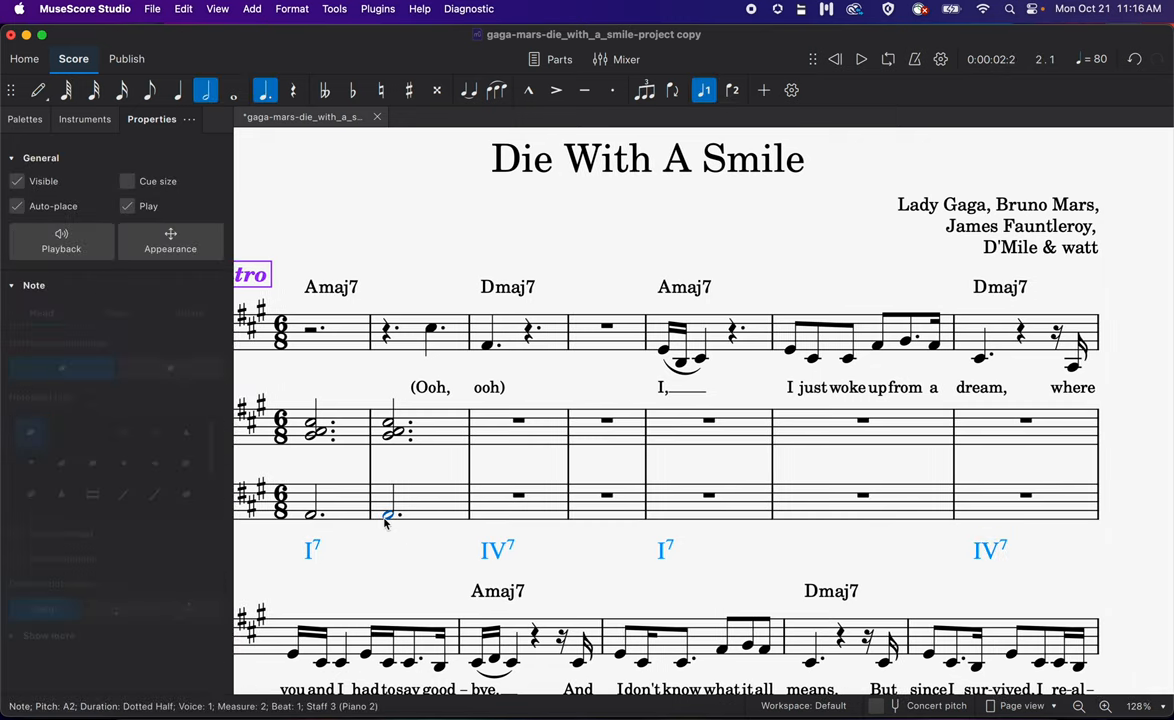
left_click(390, 550)
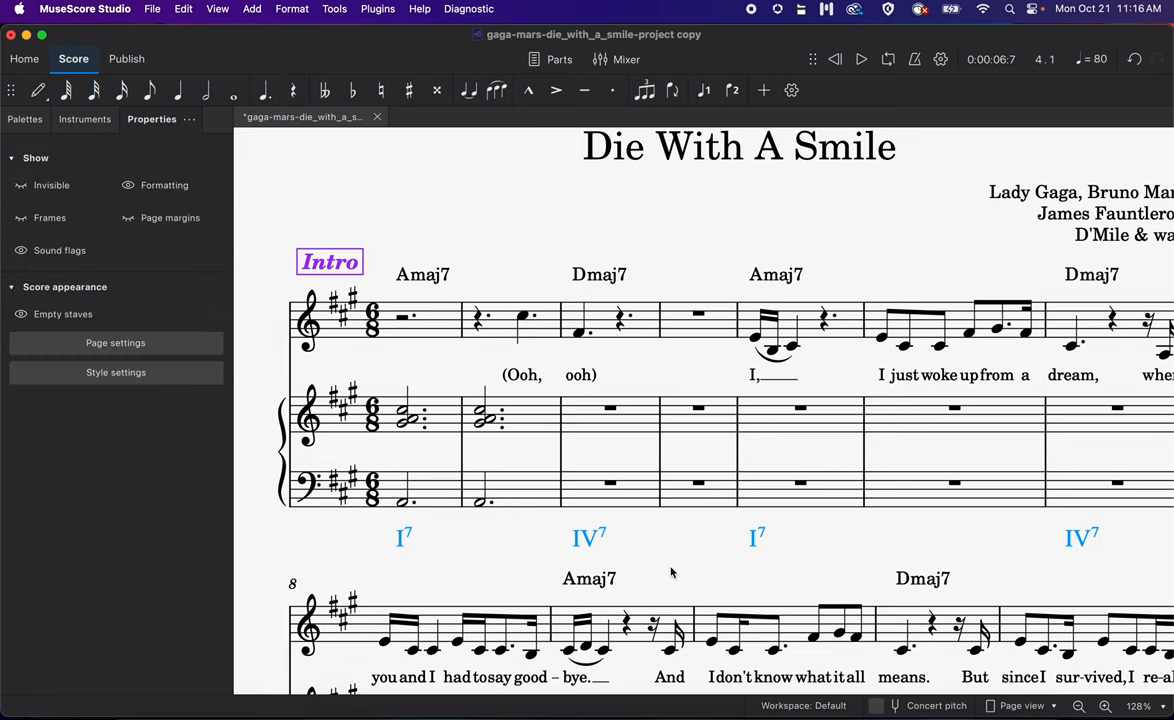
mouse_move(400, 538)
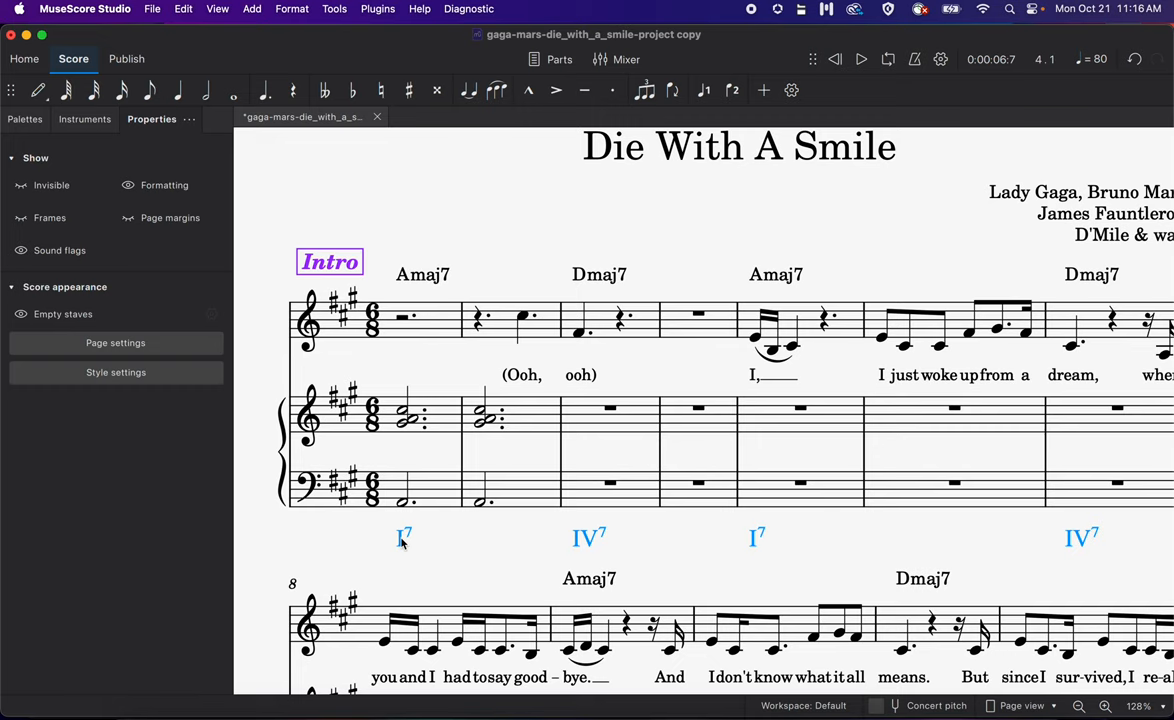
mouse_move(366, 536)
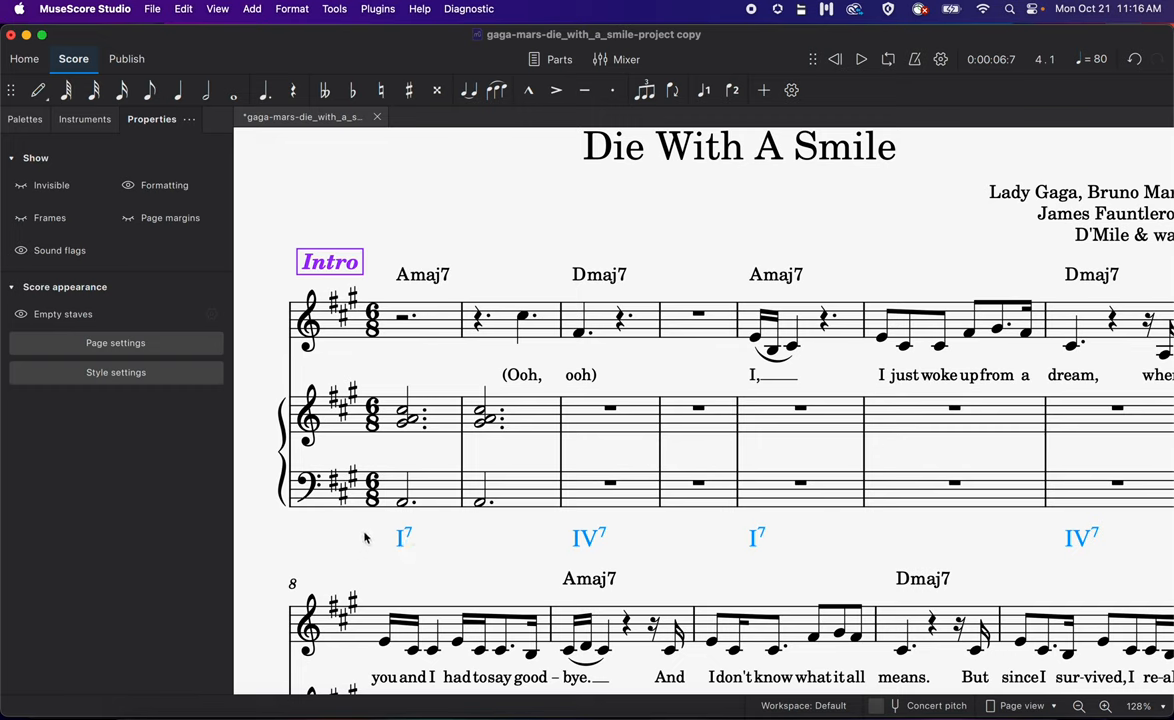
mouse_move(384, 544)
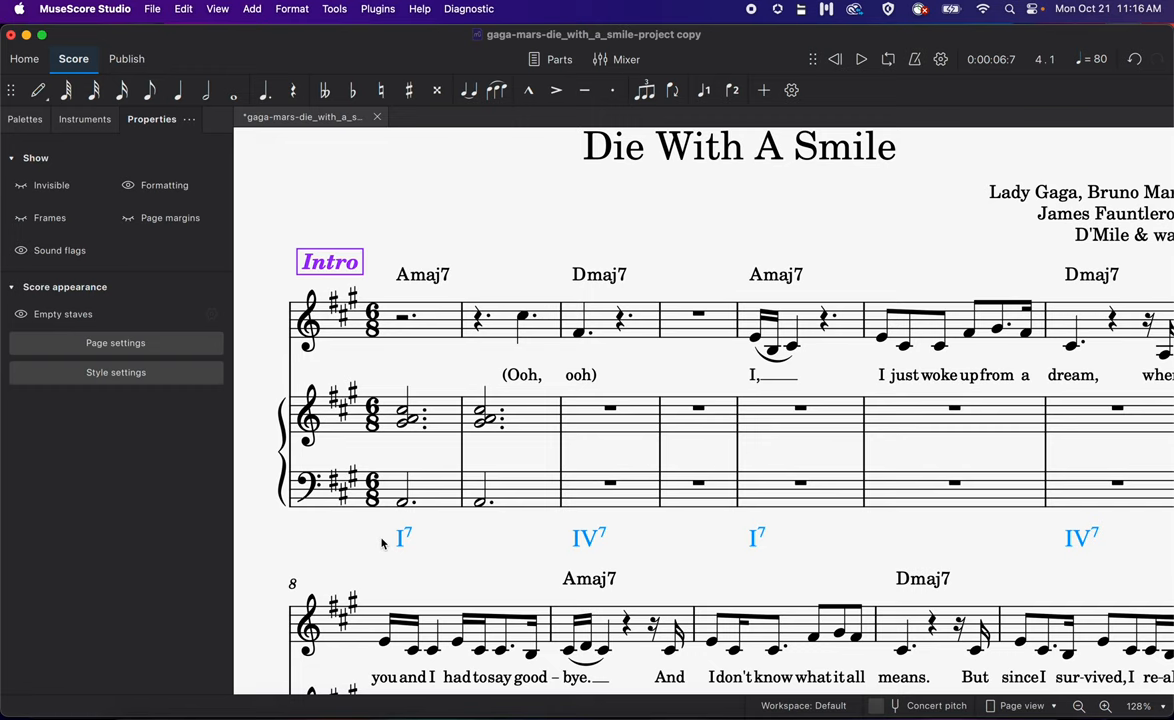
left_click(404, 502)
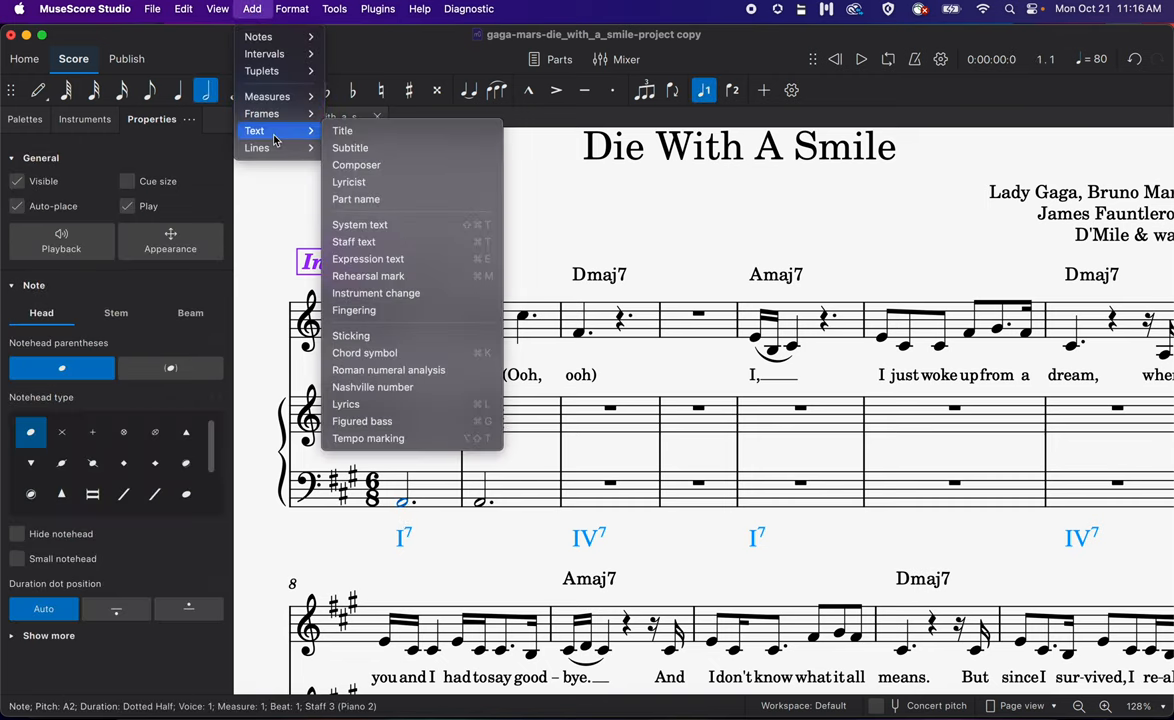
mouse_move(388, 370)
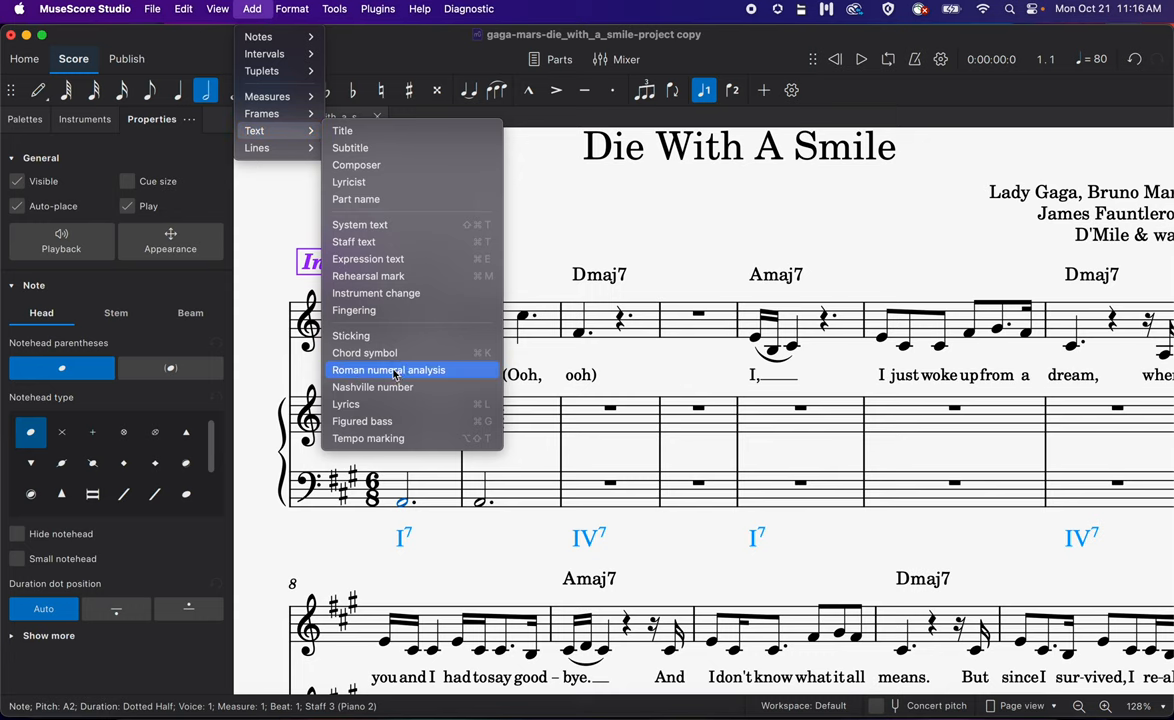
mouse_move(404, 248)
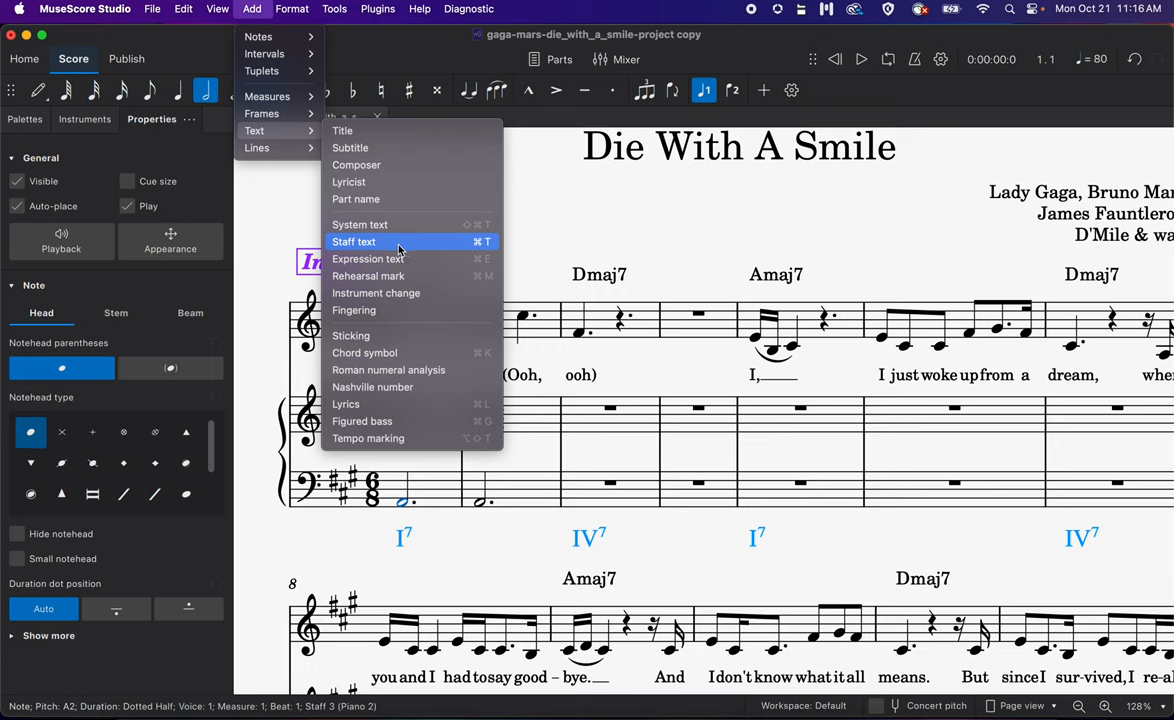
mouse_move(484, 248)
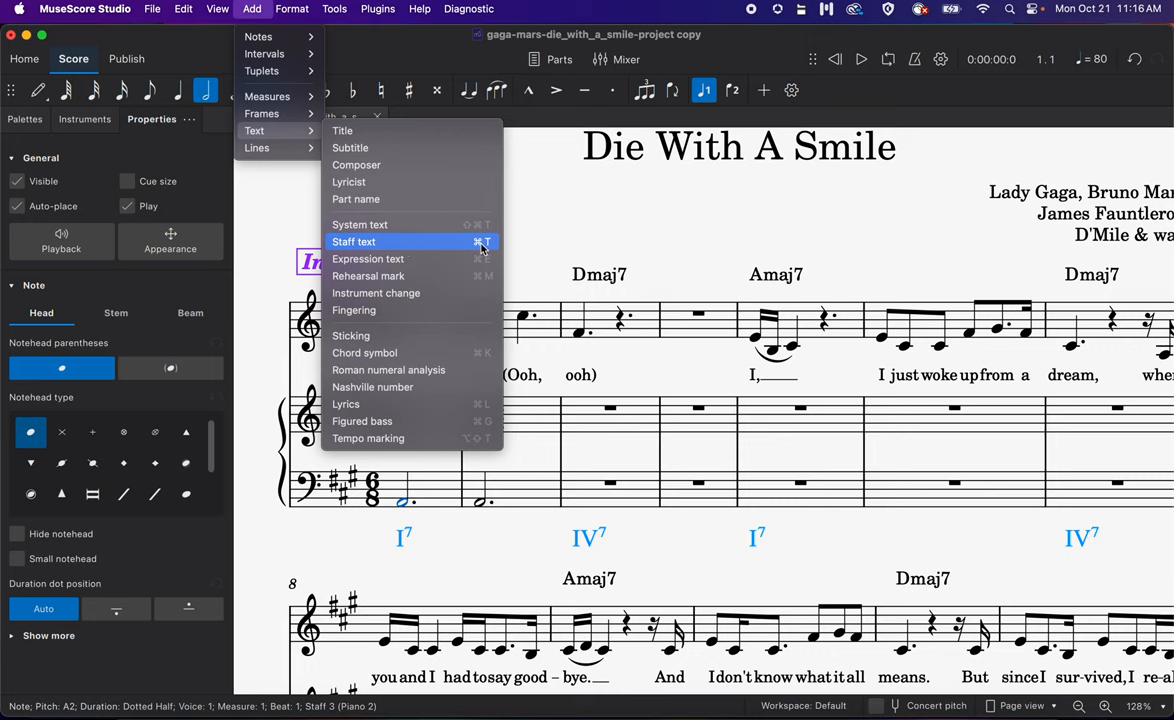
mouse_move(344, 404)
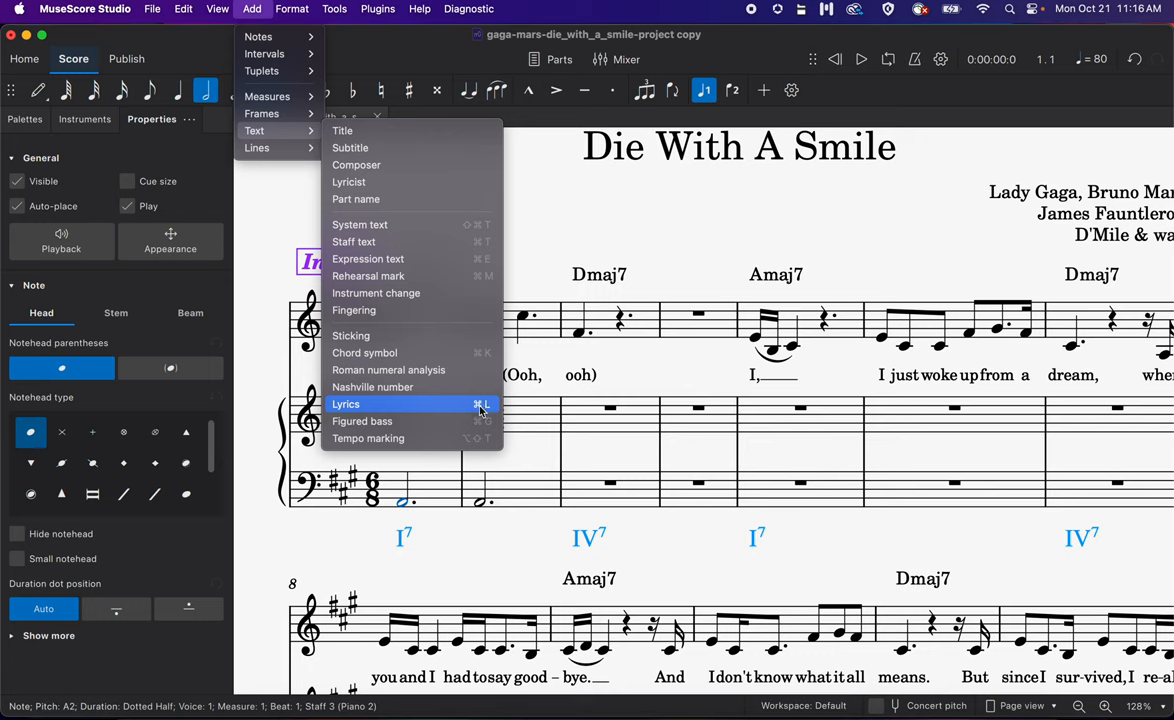
mouse_move(352, 242)
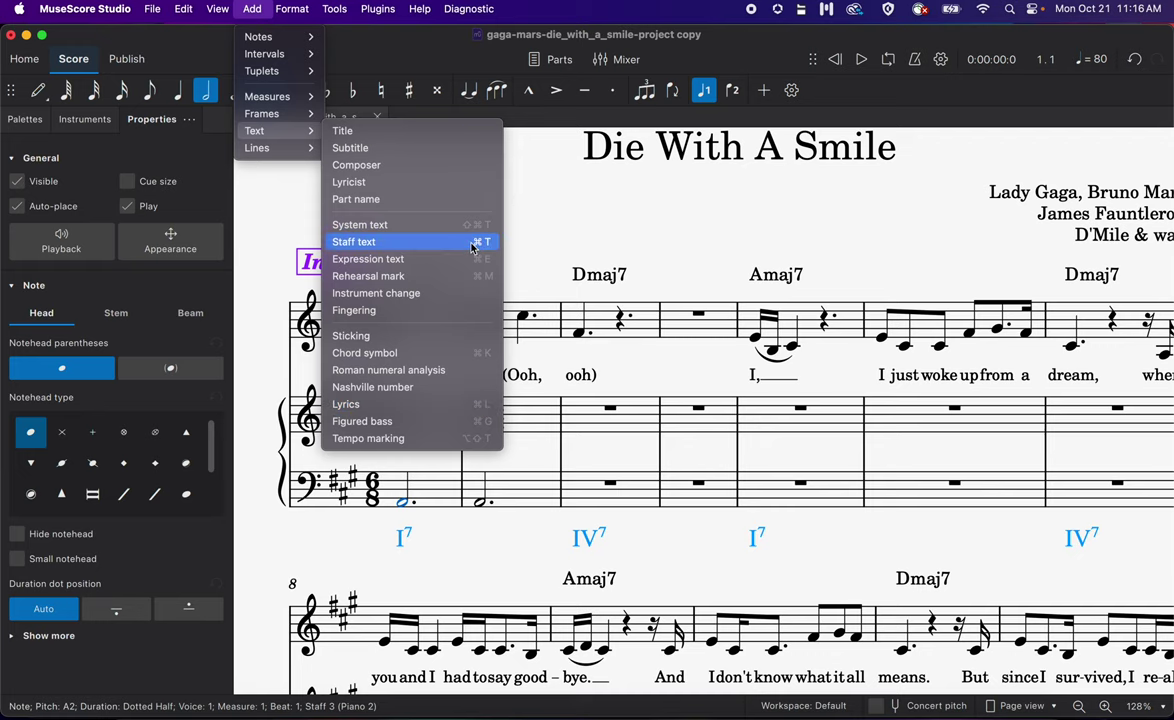
mouse_move(484, 248)
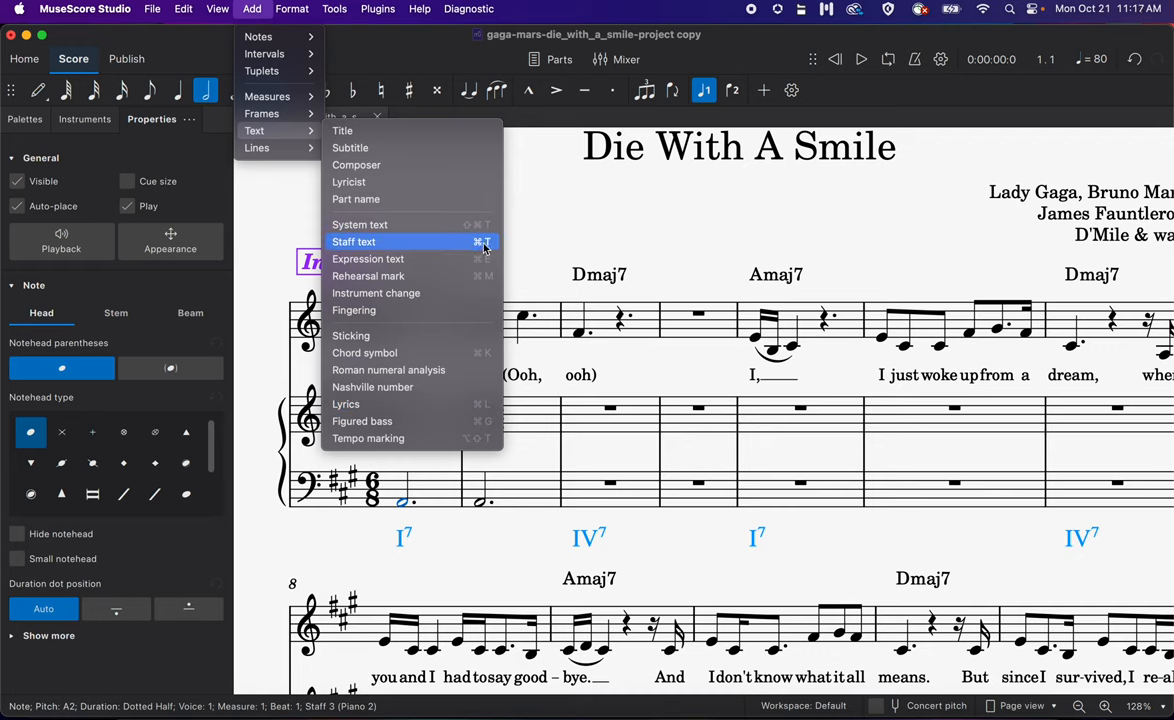
Step: Add staff text 'A:' at the first bass note and move it down beside the I7 numeral
left_click(352, 240)
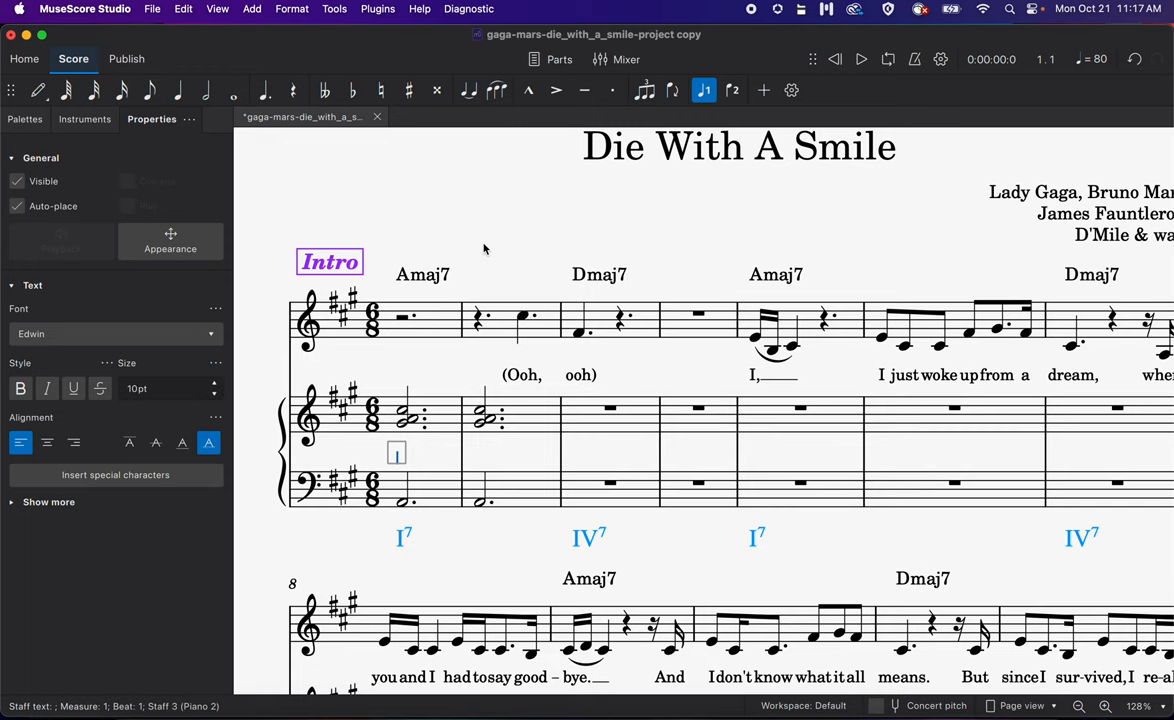
type("A")
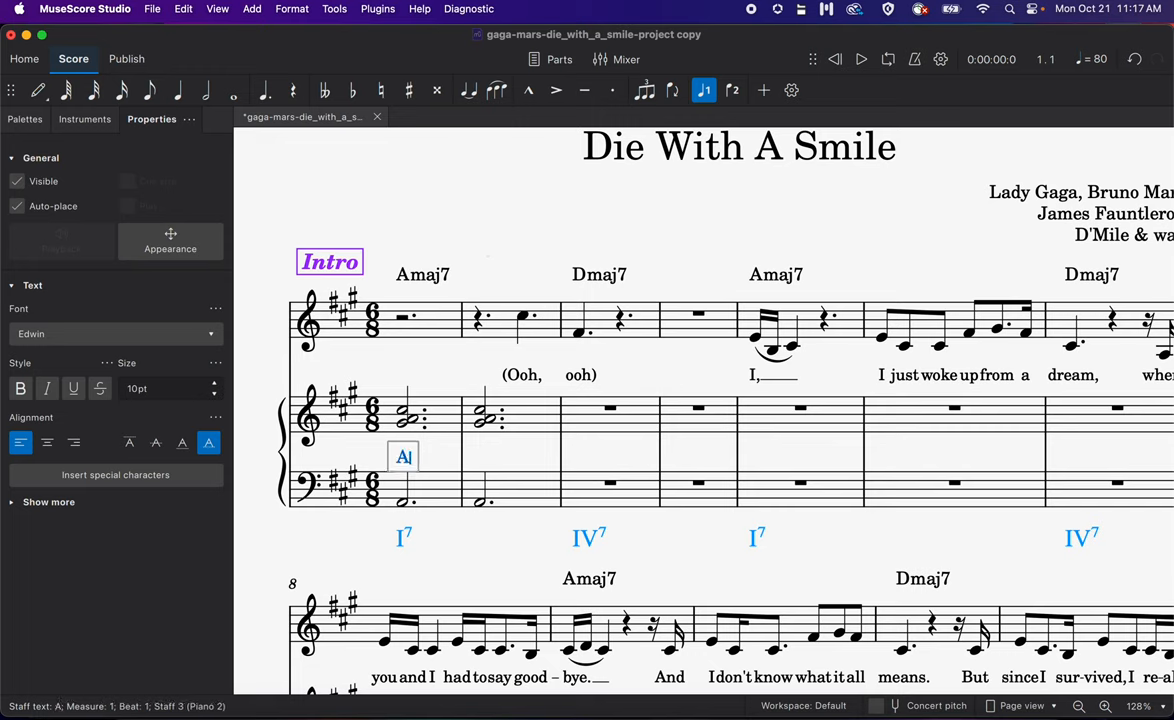
type(":")
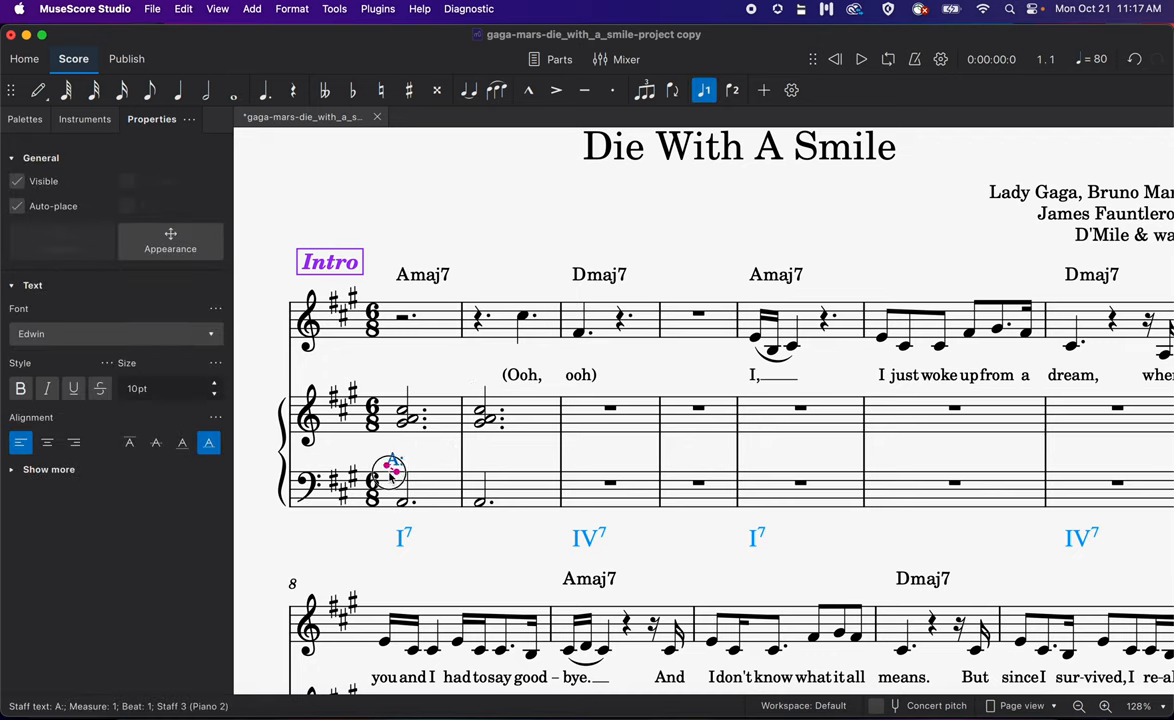
left_click_drag(390, 470, 380, 540)
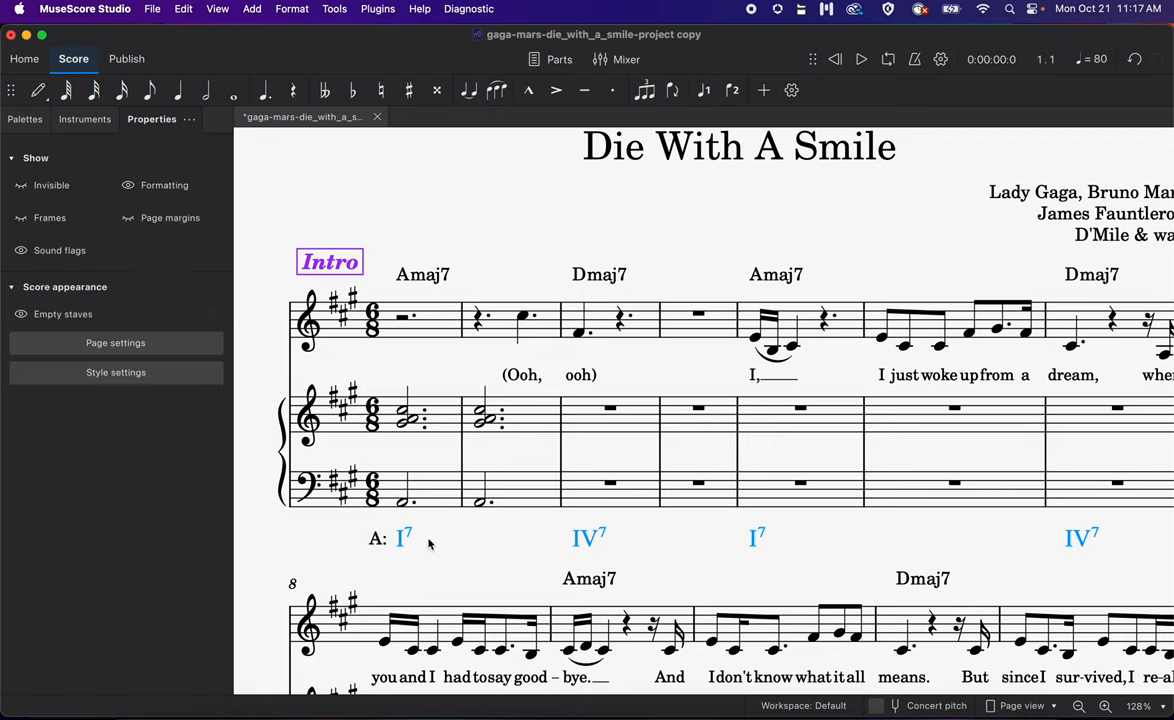
mouse_move(408, 530)
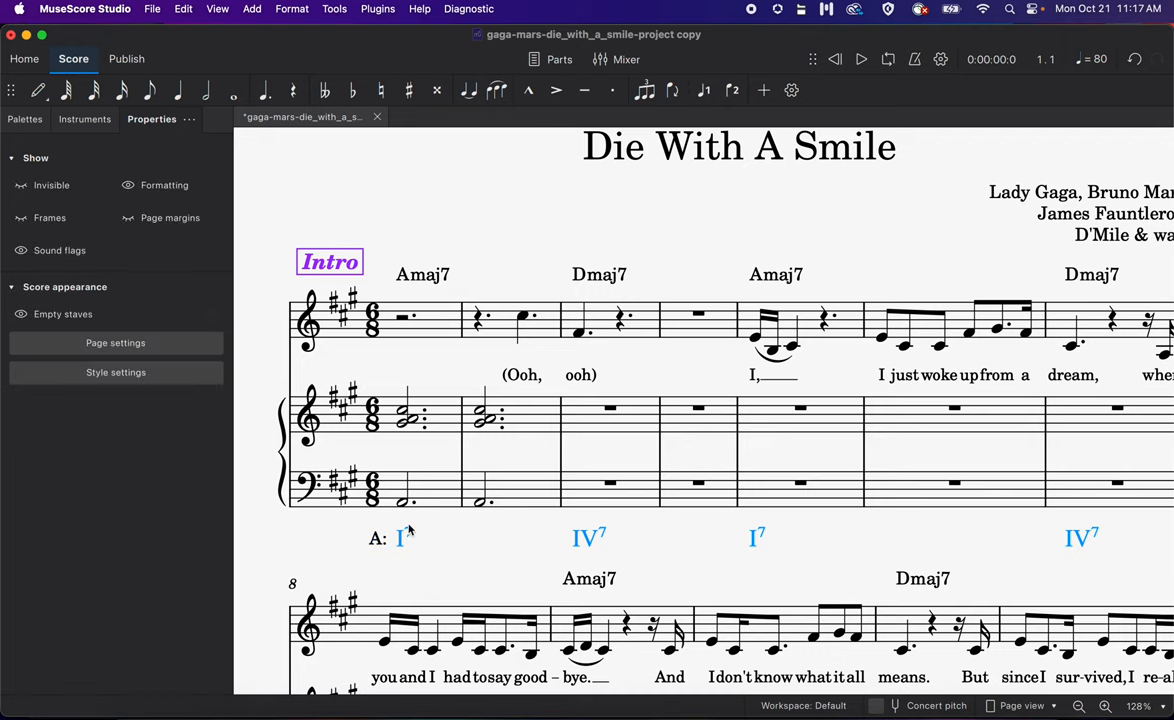
mouse_move(404, 556)
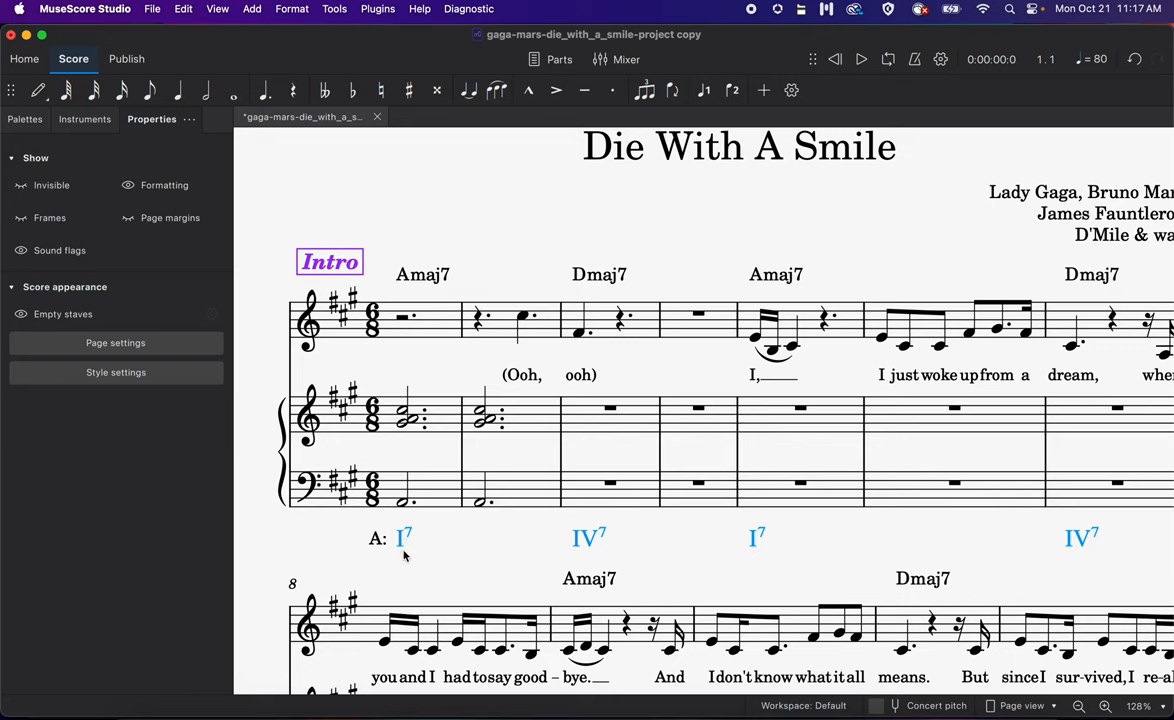
mouse_move(392, 568)
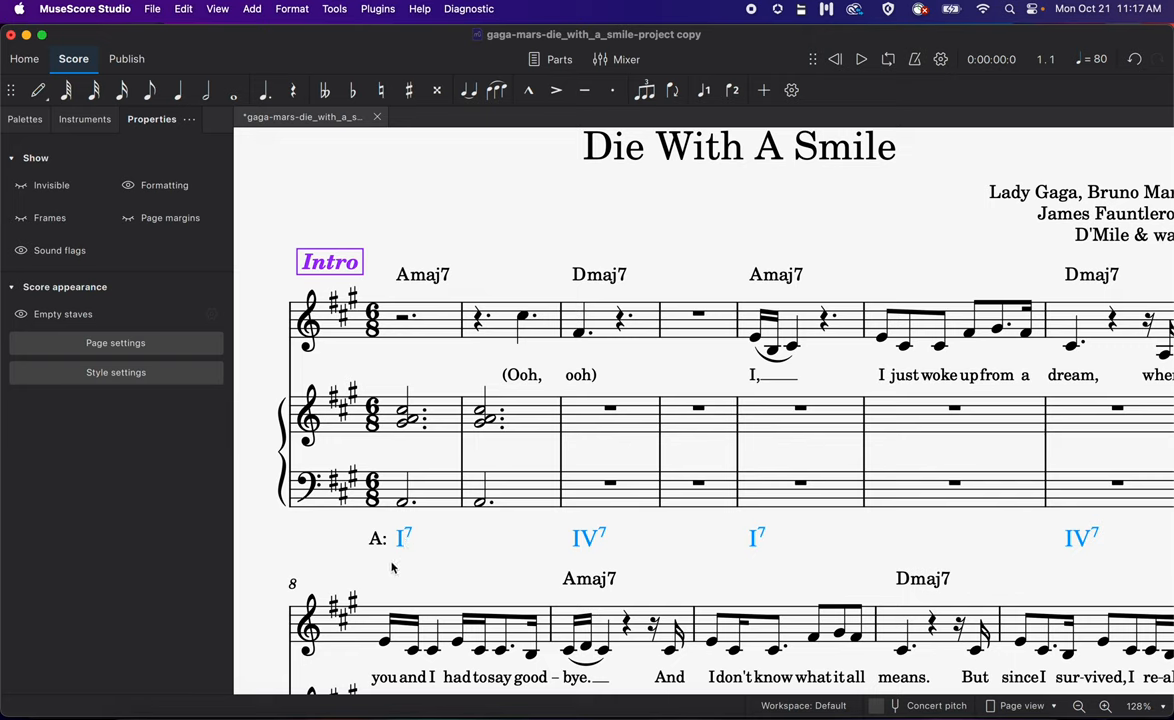
Step: Set the A: key label to 12pt and colour it Aqua to match the Roman numerals
left_click(378, 540)
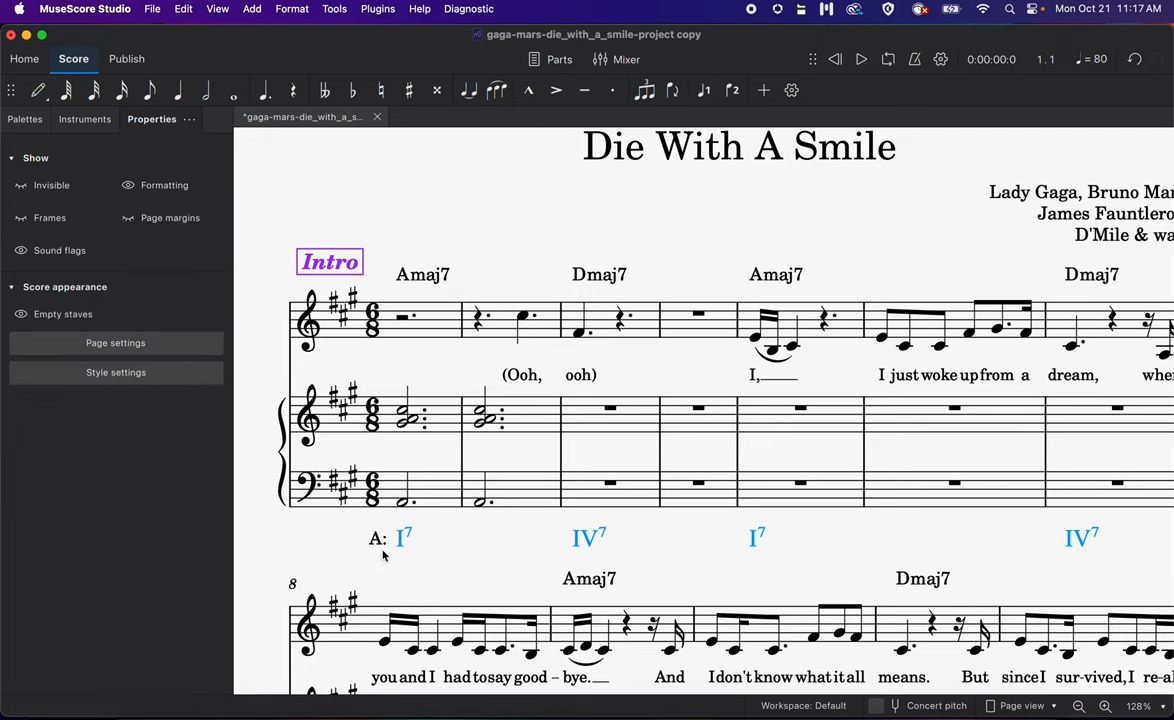
left_click(378, 538)
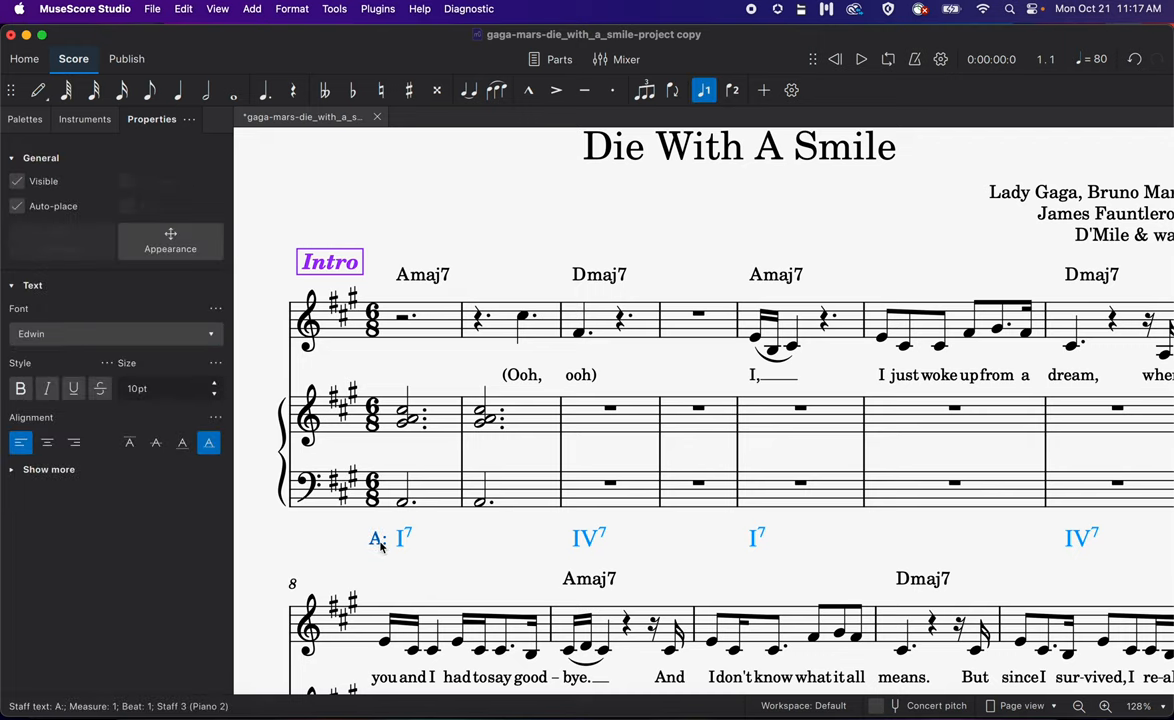
left_click(24, 120)
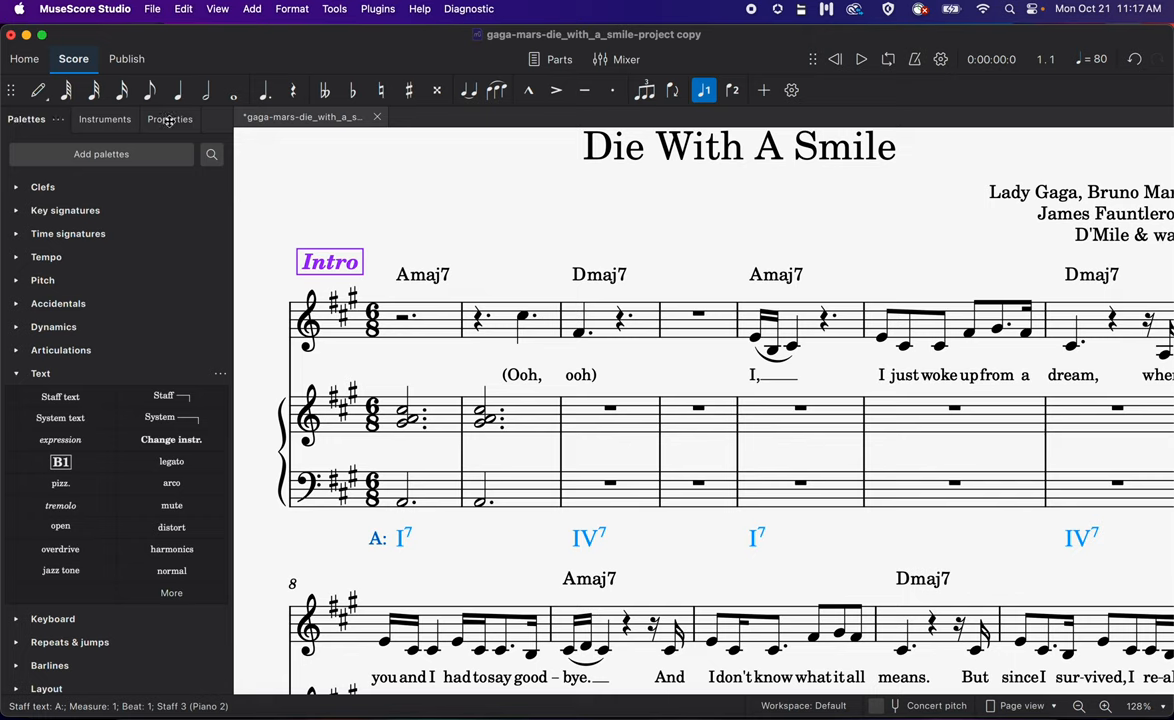
left_click(152, 120)
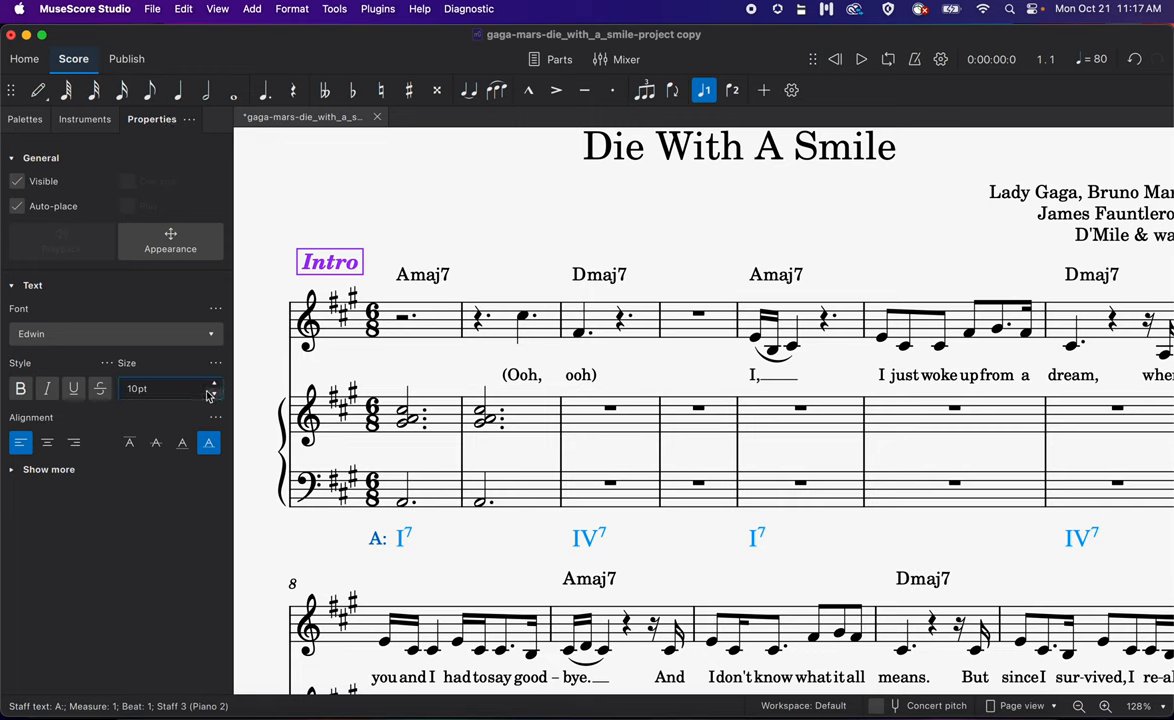
left_click(212, 384)
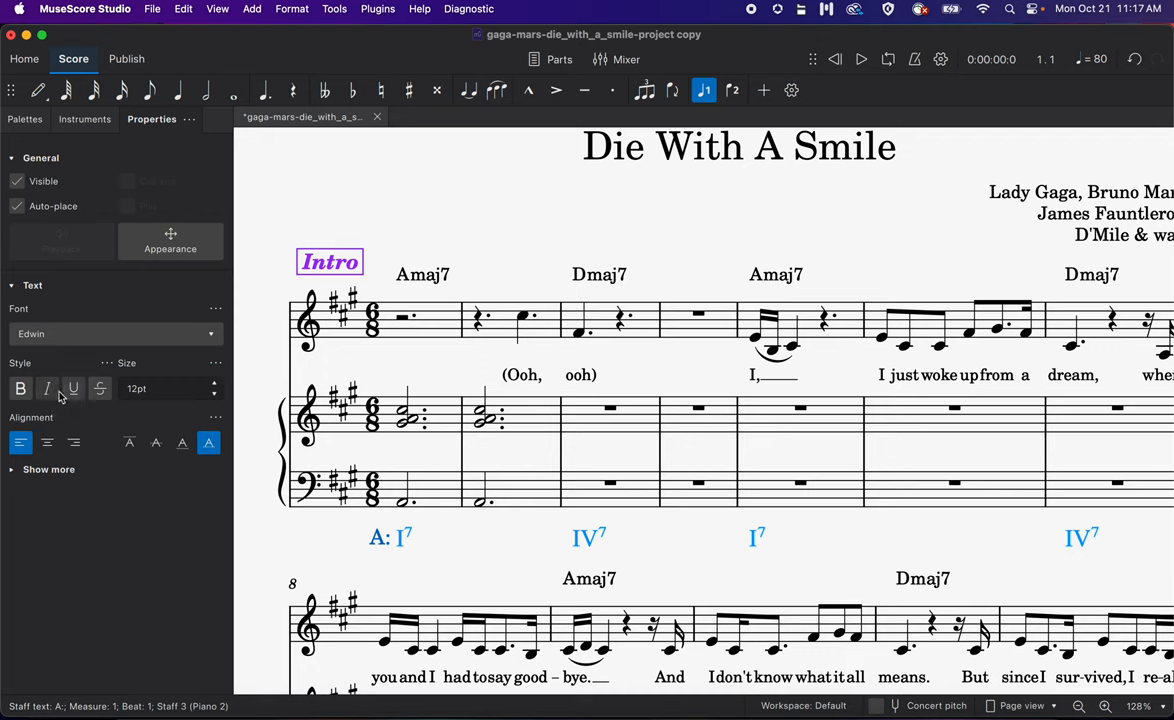
left_click(170, 248)
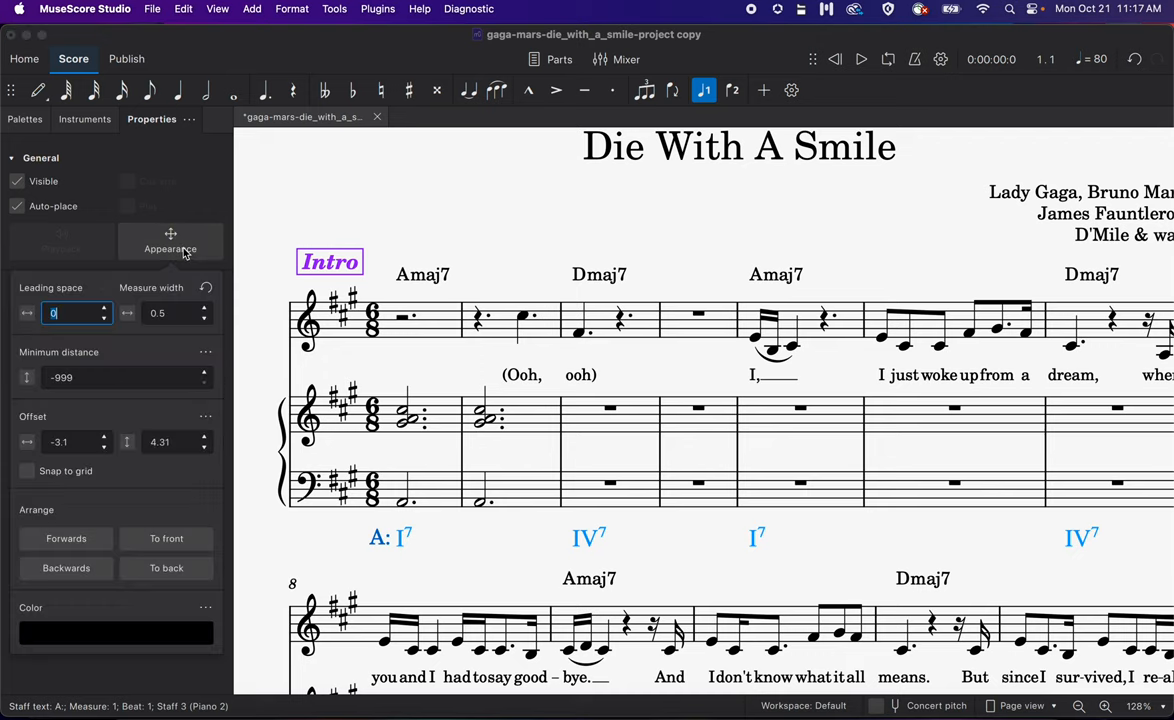
left_click(116, 632)
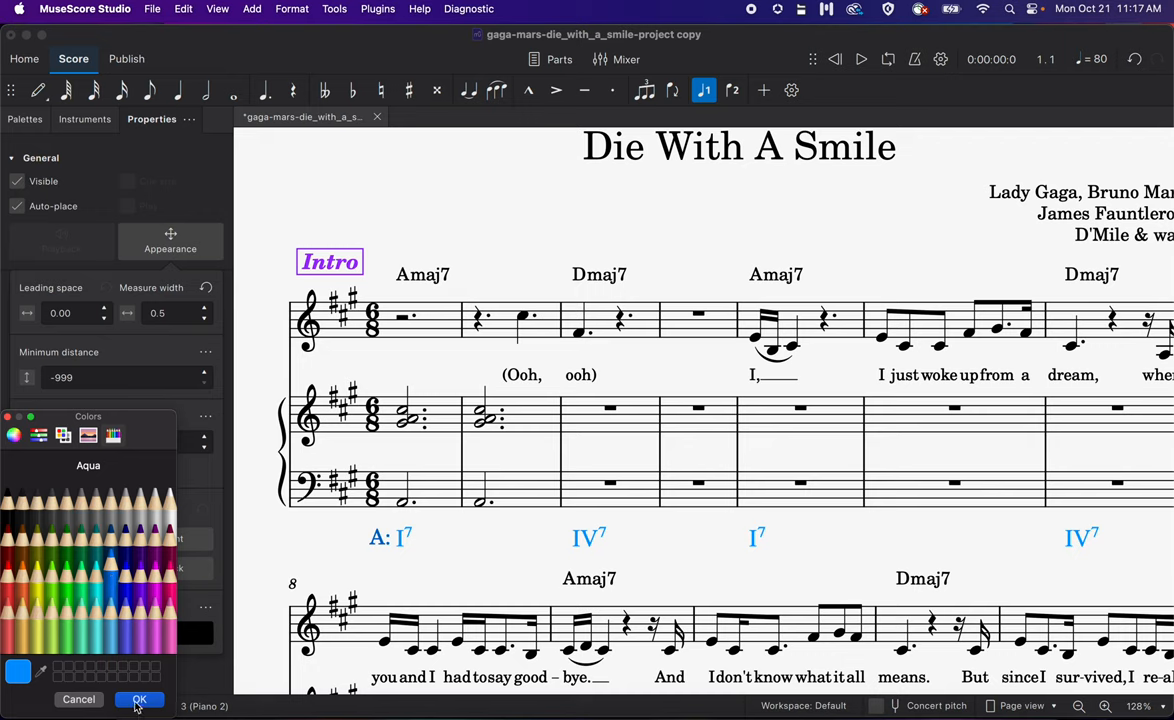
left_click(140, 700)
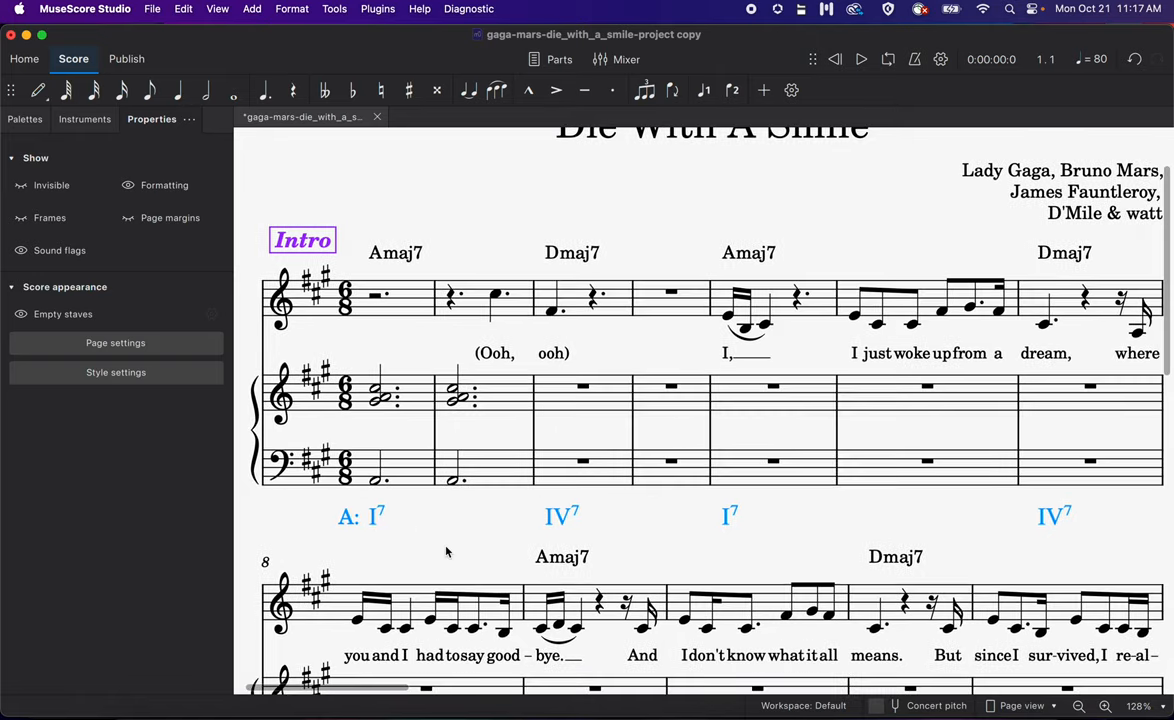
Step: Enter a dotted half-note bass in the piano's third intro measure via note input
scroll("up", 3)
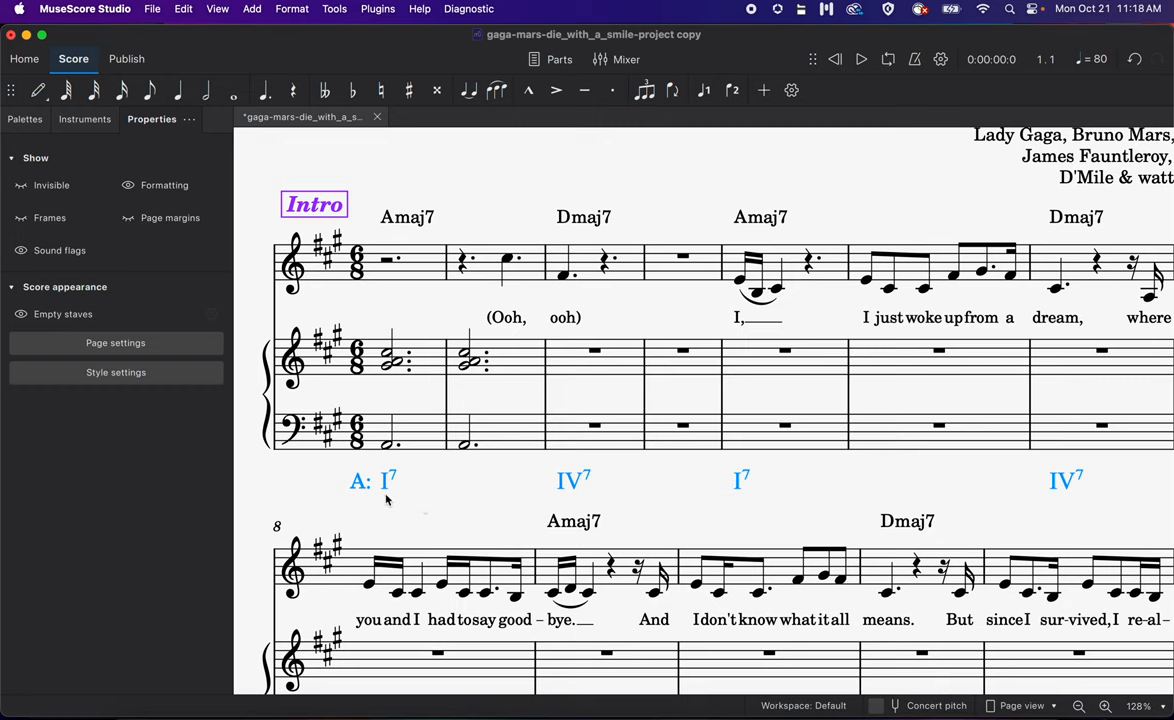
mouse_move(640, 350)
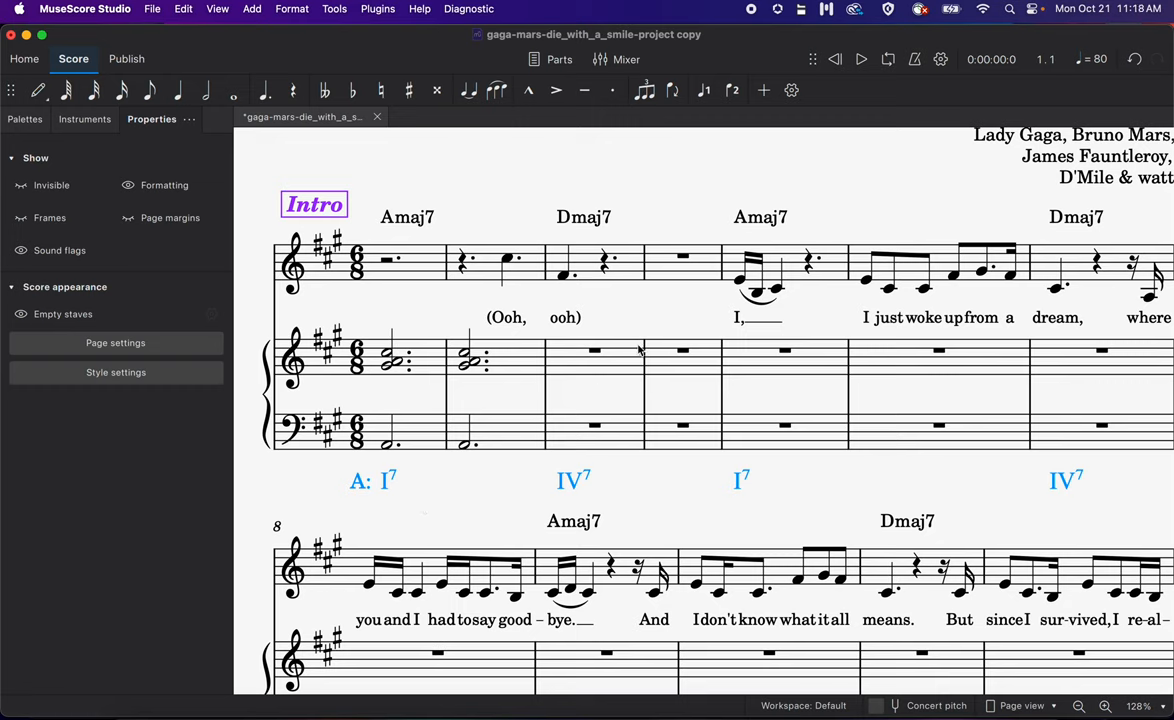
mouse_move(508, 444)
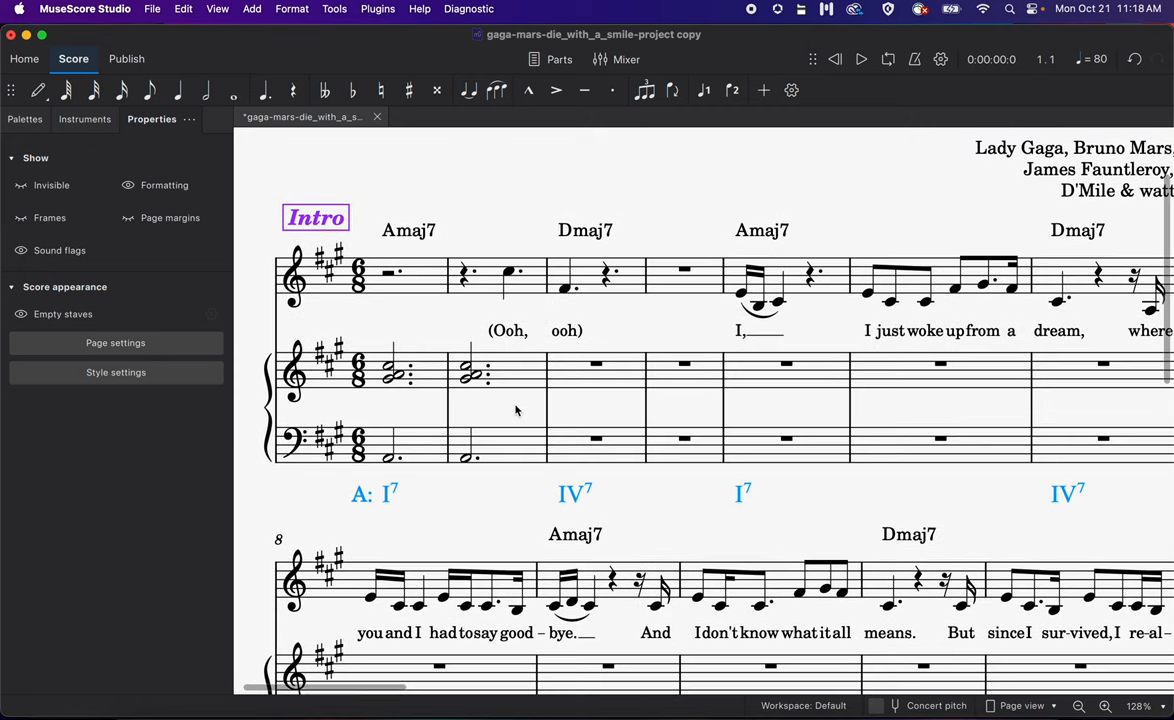
mouse_move(580, 458)
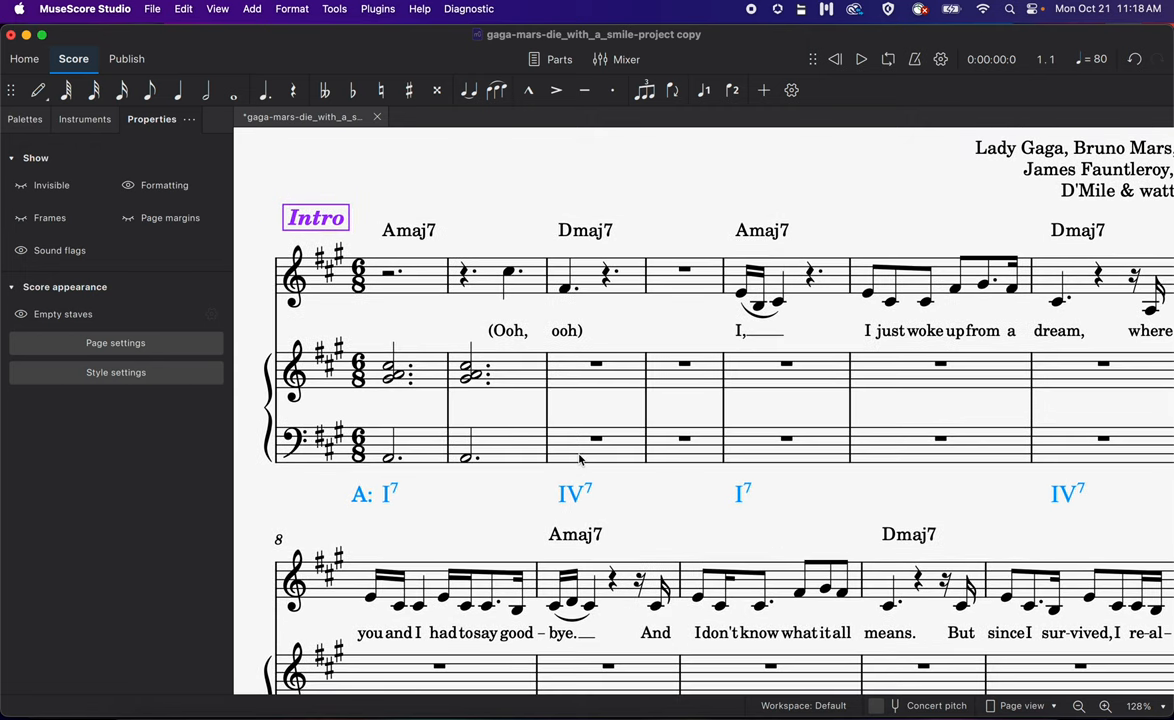
left_click(596, 438)
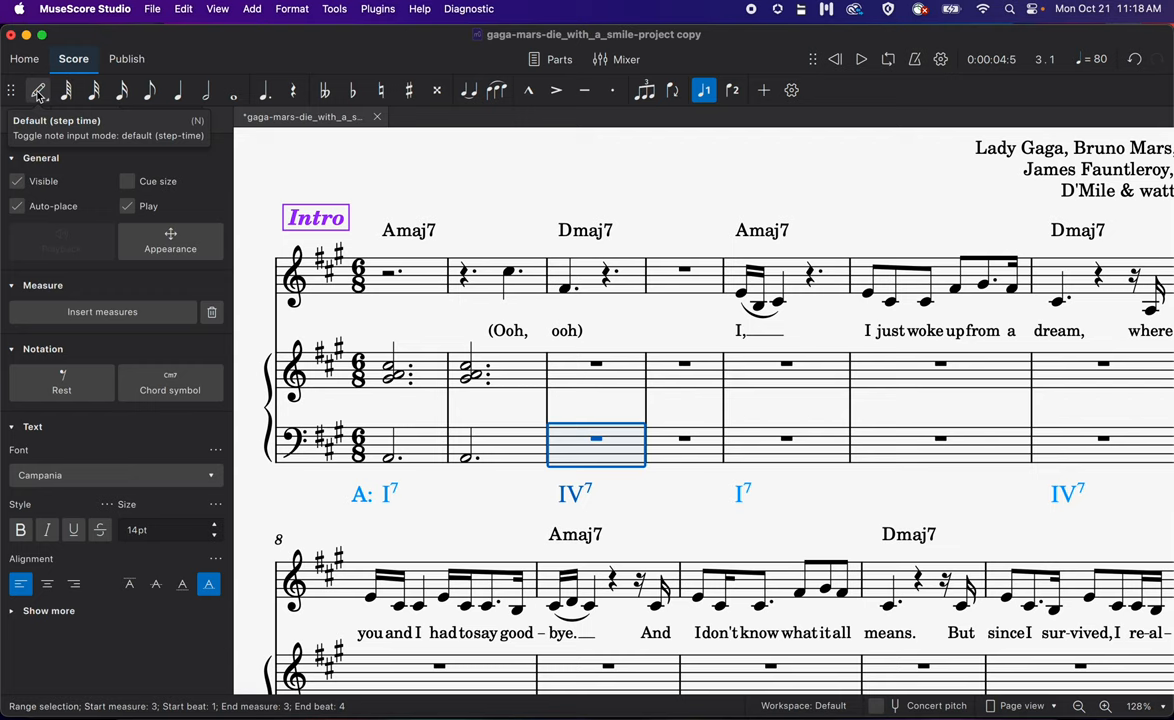
left_click(52, 90)
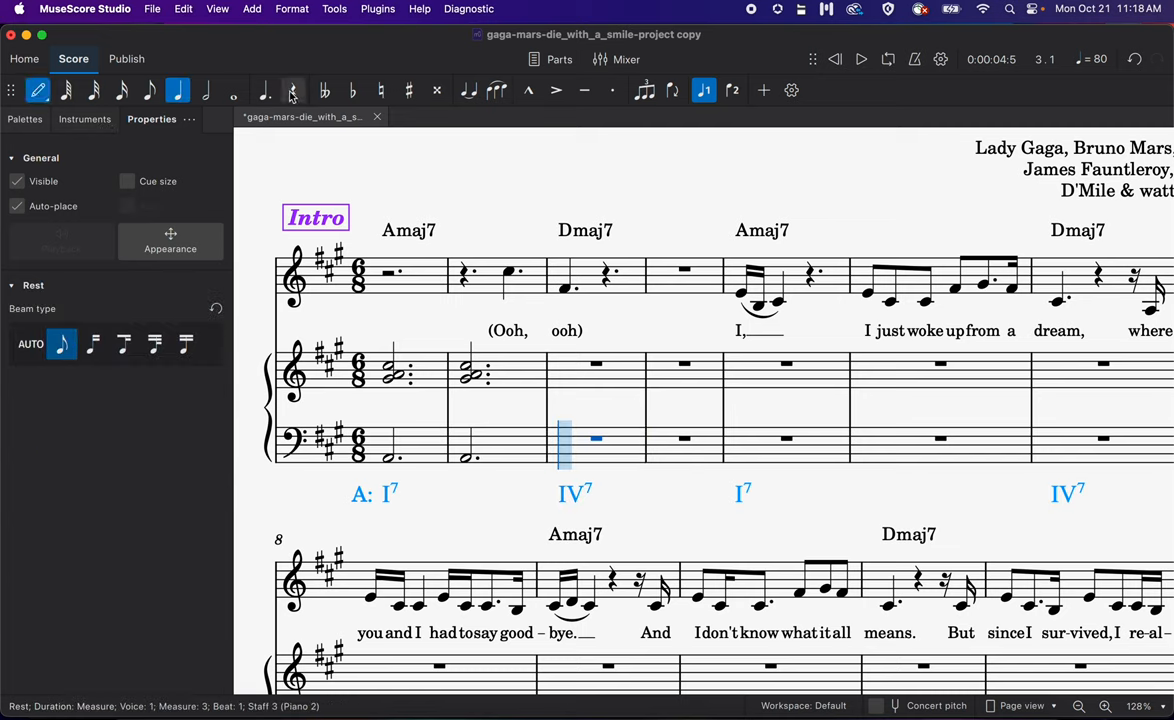
mouse_move(294, 90)
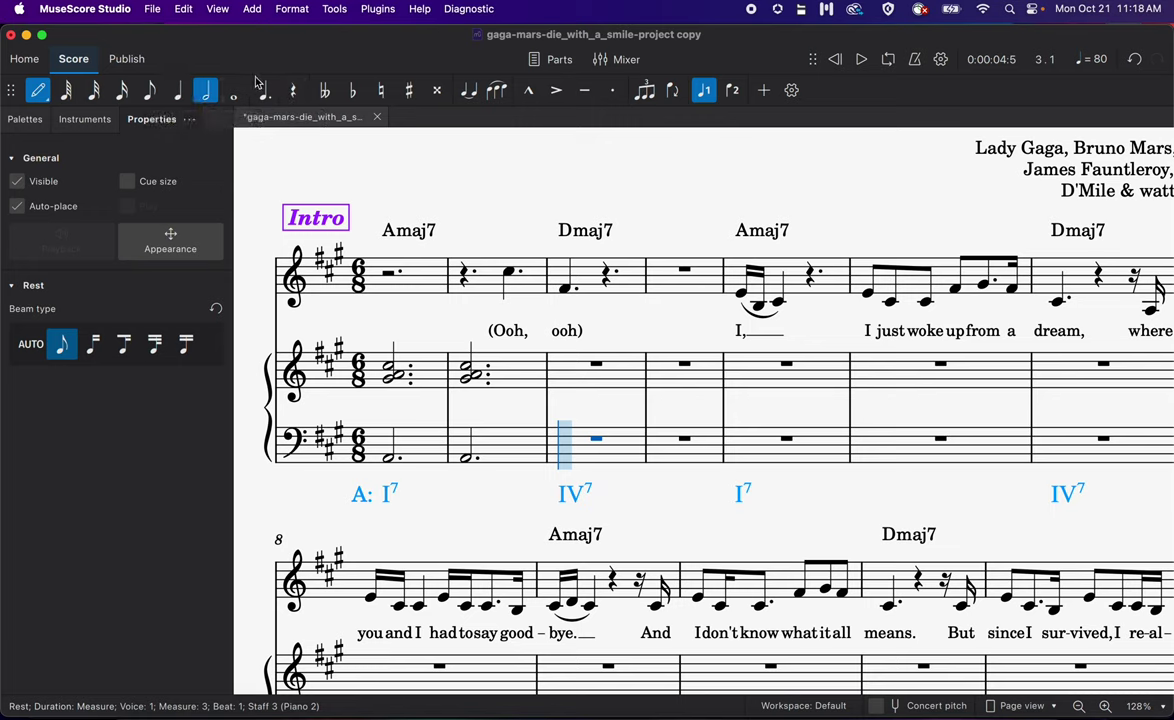
mouse_move(264, 90)
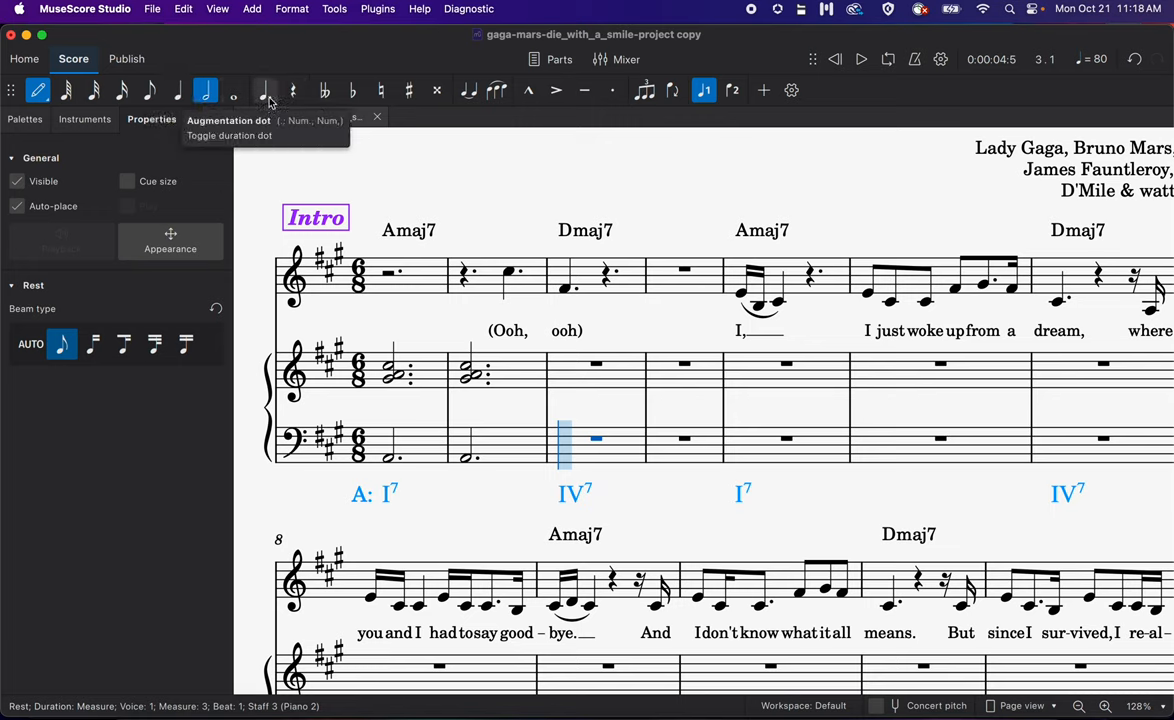
left_click(266, 90)
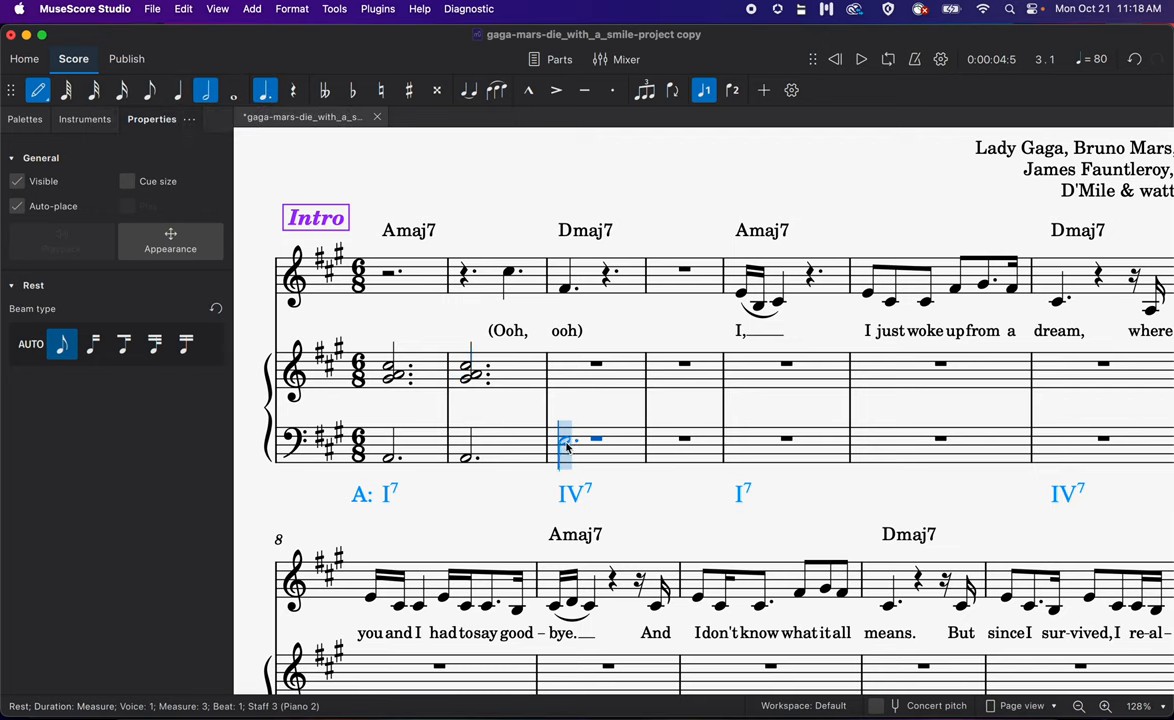
left_click(564, 448)
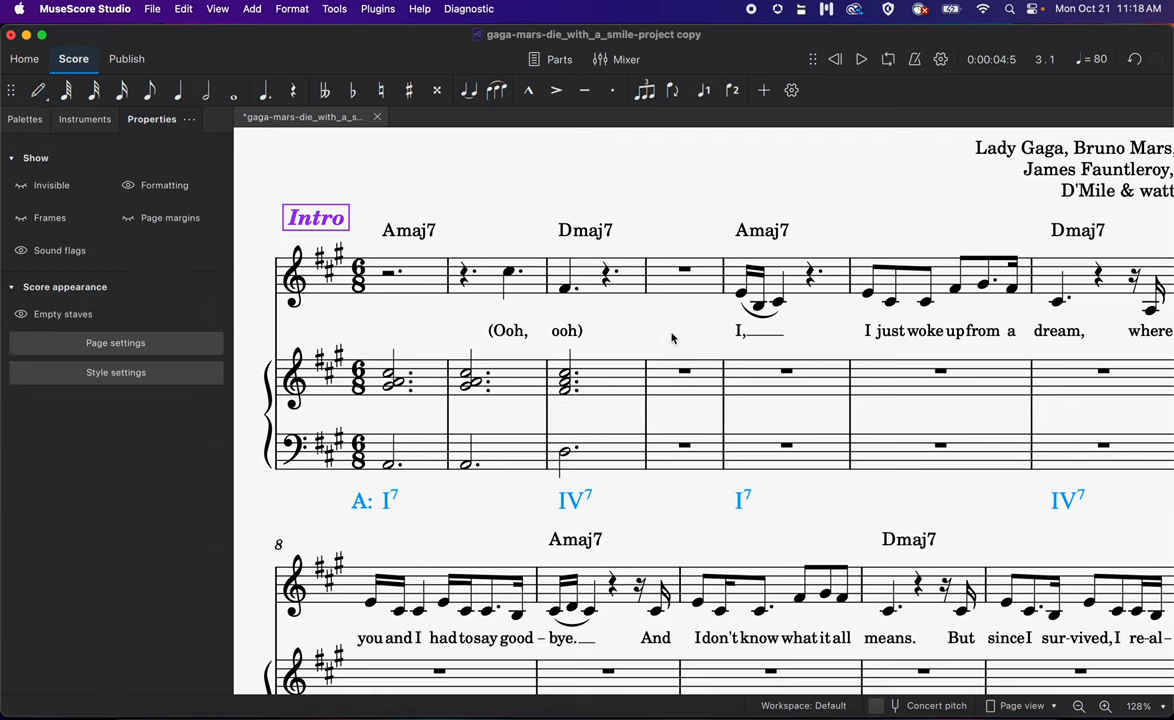
mouse_move(756, 260)
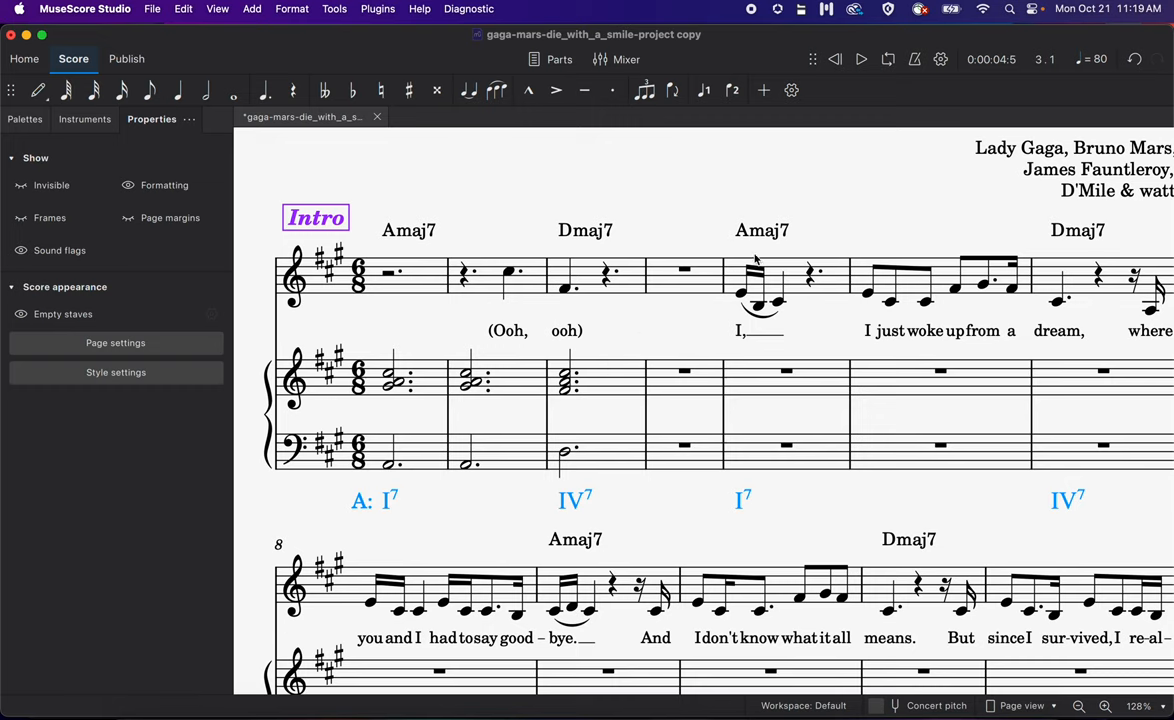
mouse_move(616, 438)
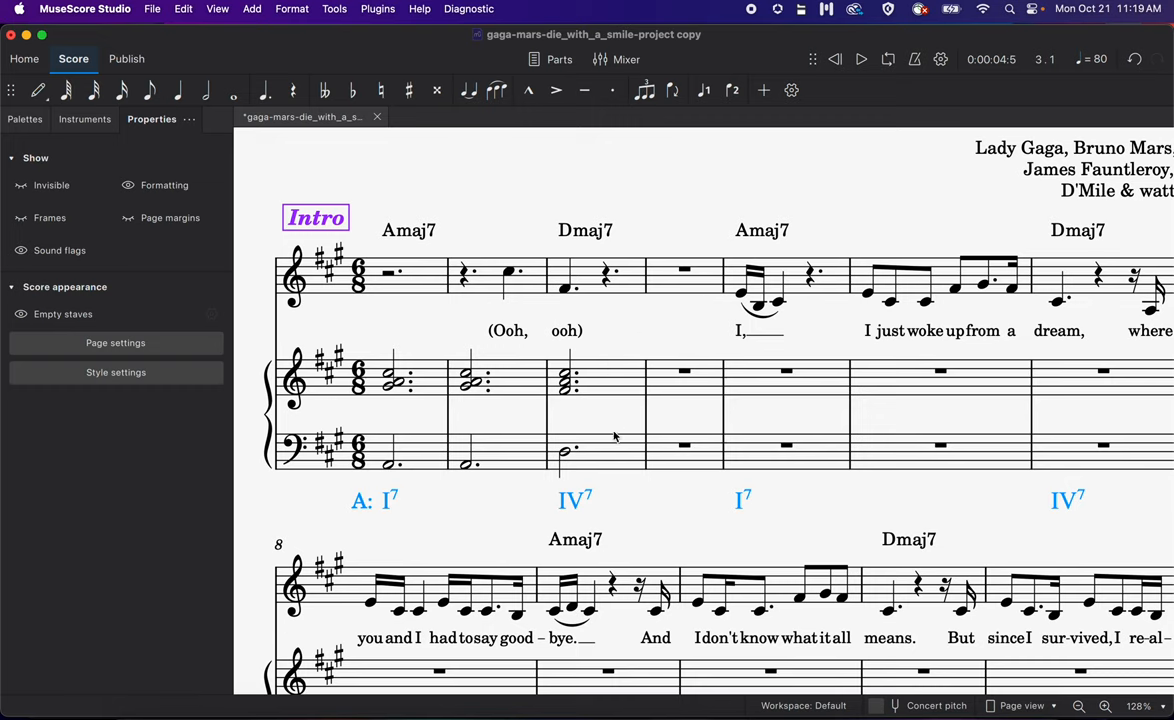
mouse_move(626, 378)
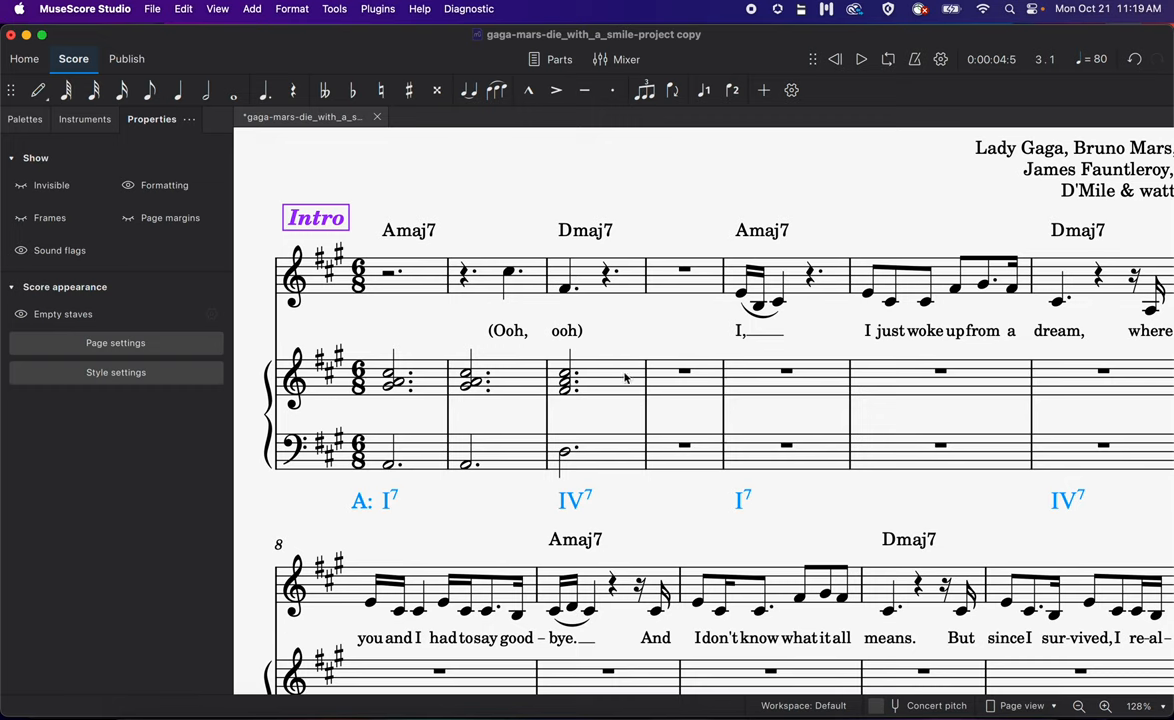
mouse_move(672, 458)
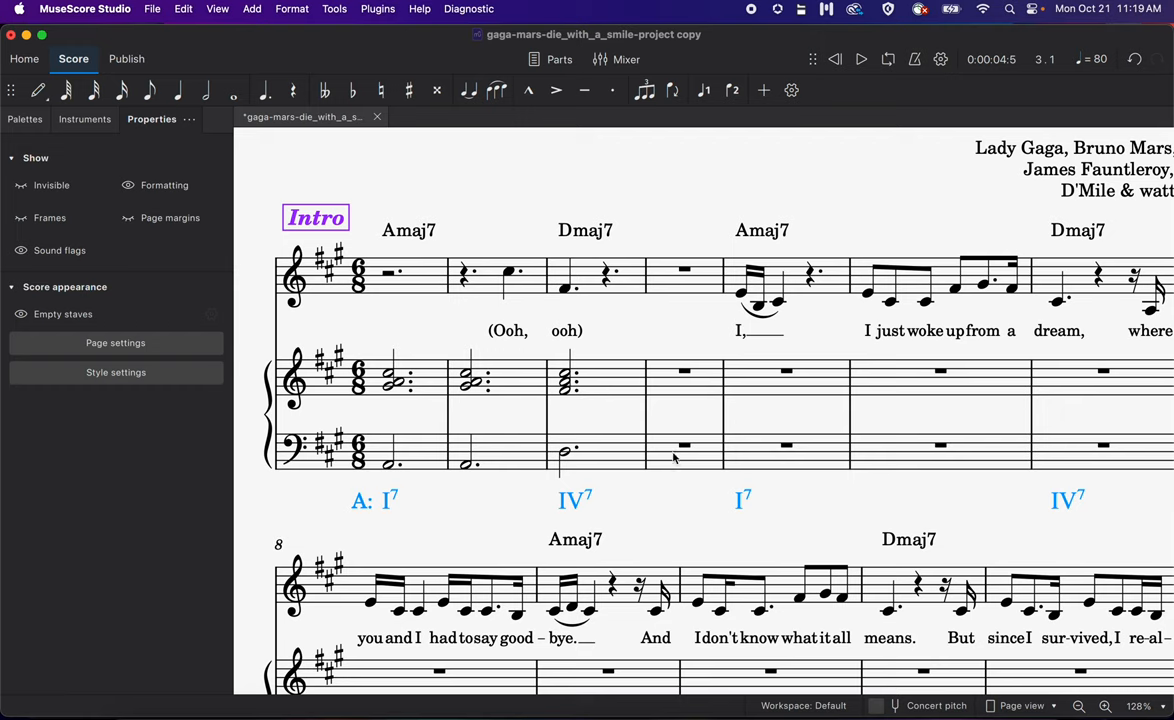
mouse_move(632, 460)
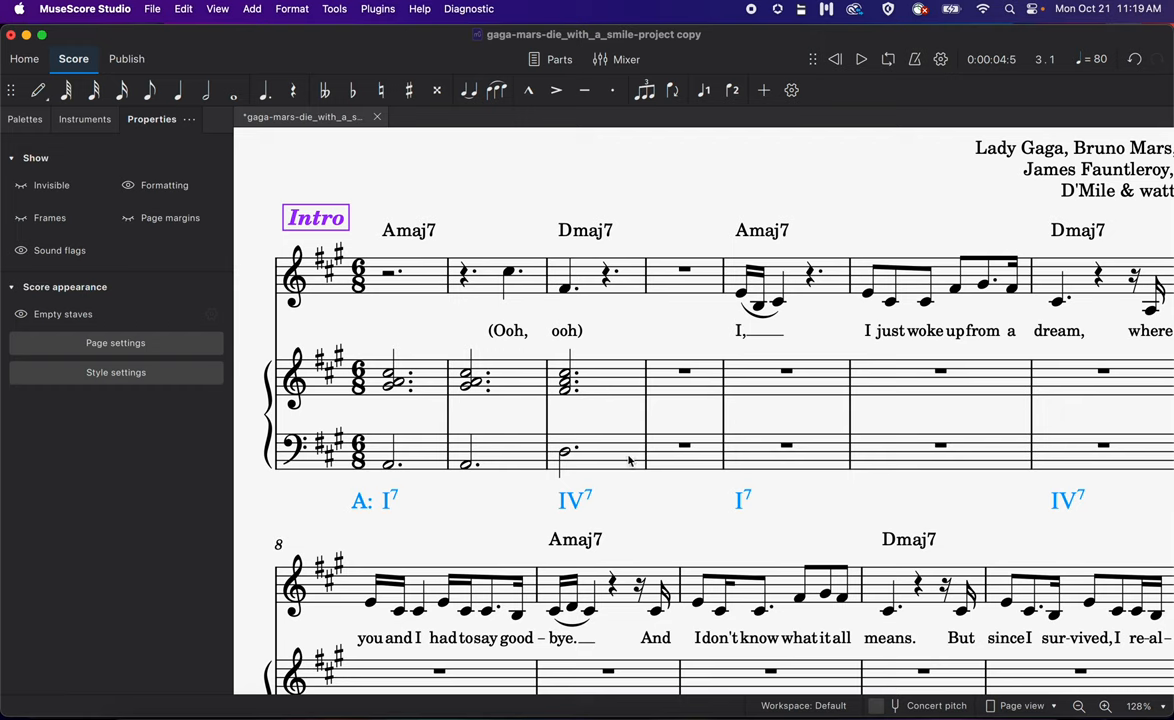
Step: Copy the measure-3 bass note into measure 4 and remove the duplicated IV7 numeral
left_click(570, 450)
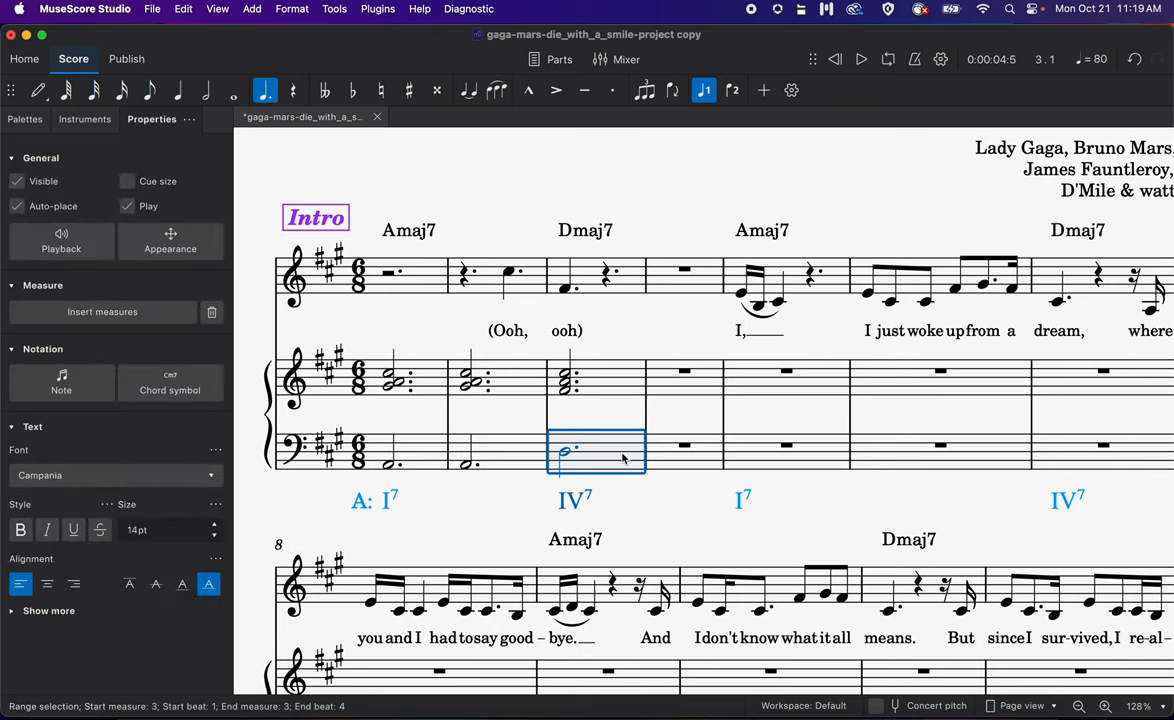
left_click(184, 8)
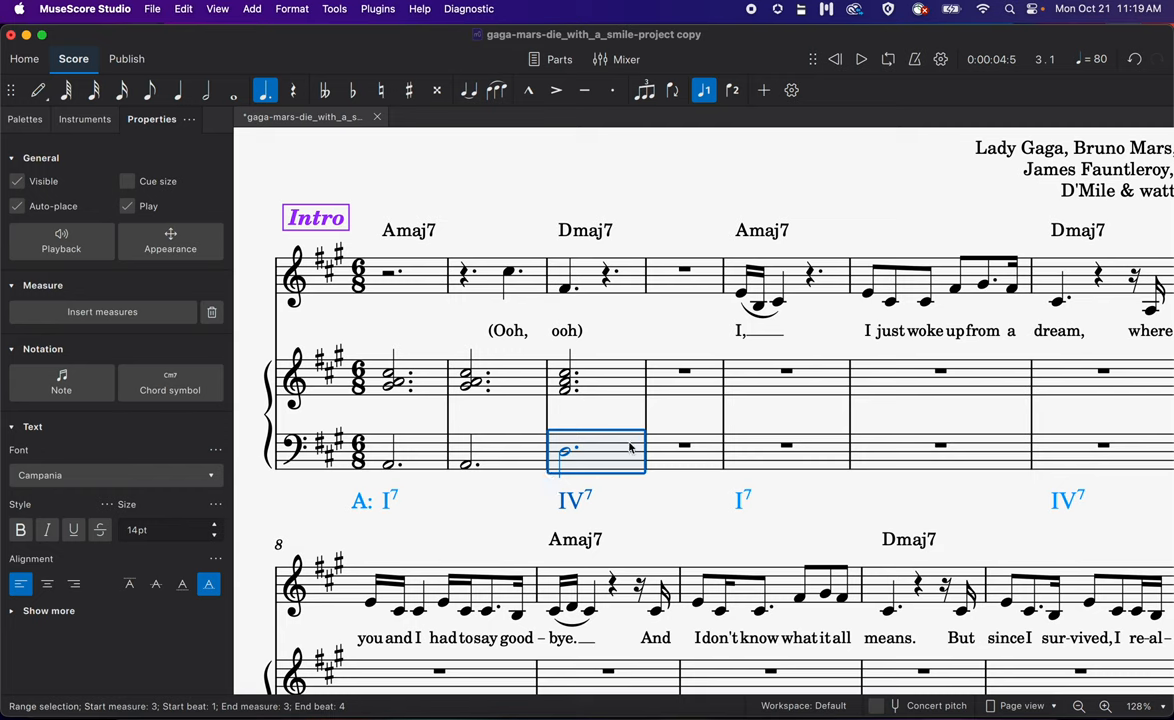
left_click(684, 450)
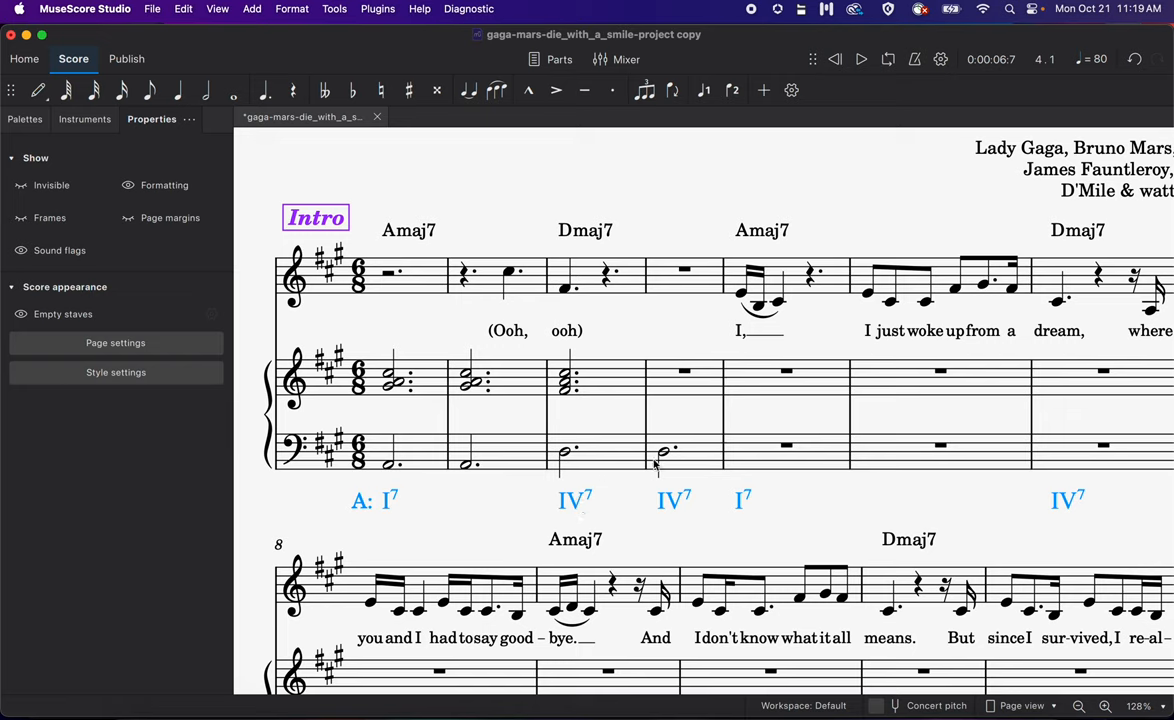
left_click(672, 500)
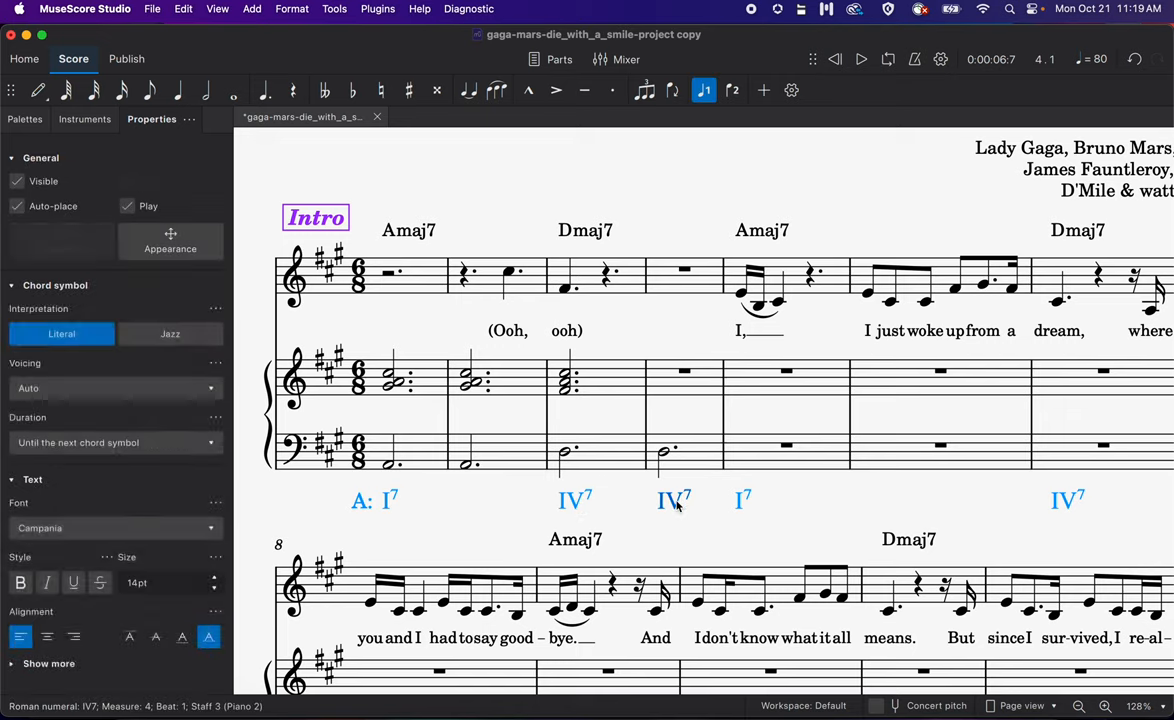
Step: Clear the pasted measure-4 bass note and select the whole measure-3 piano chord for copying
left_click(668, 450)
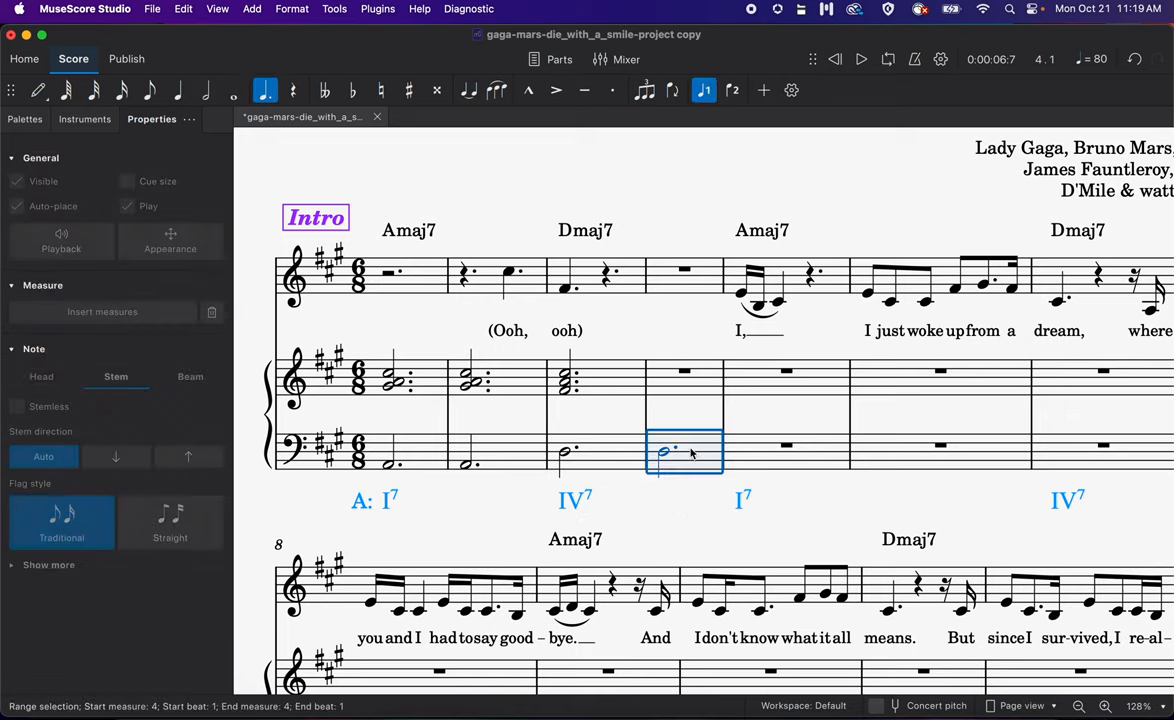
left_click(684, 444)
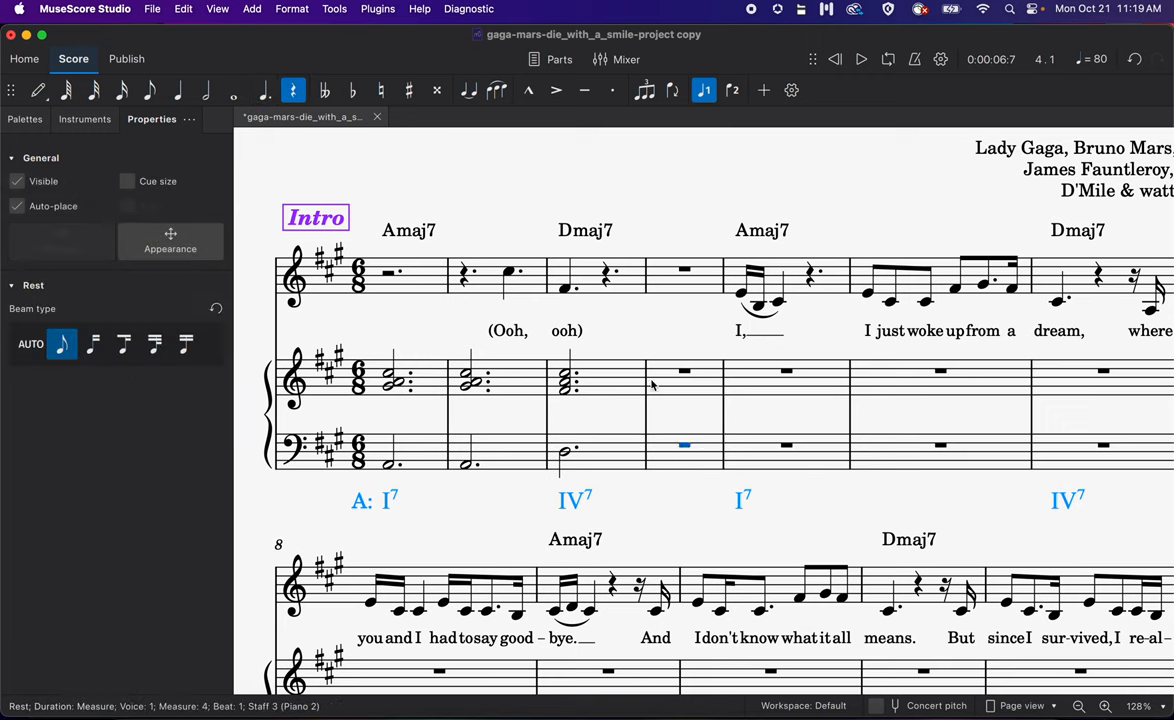
left_click(570, 378)
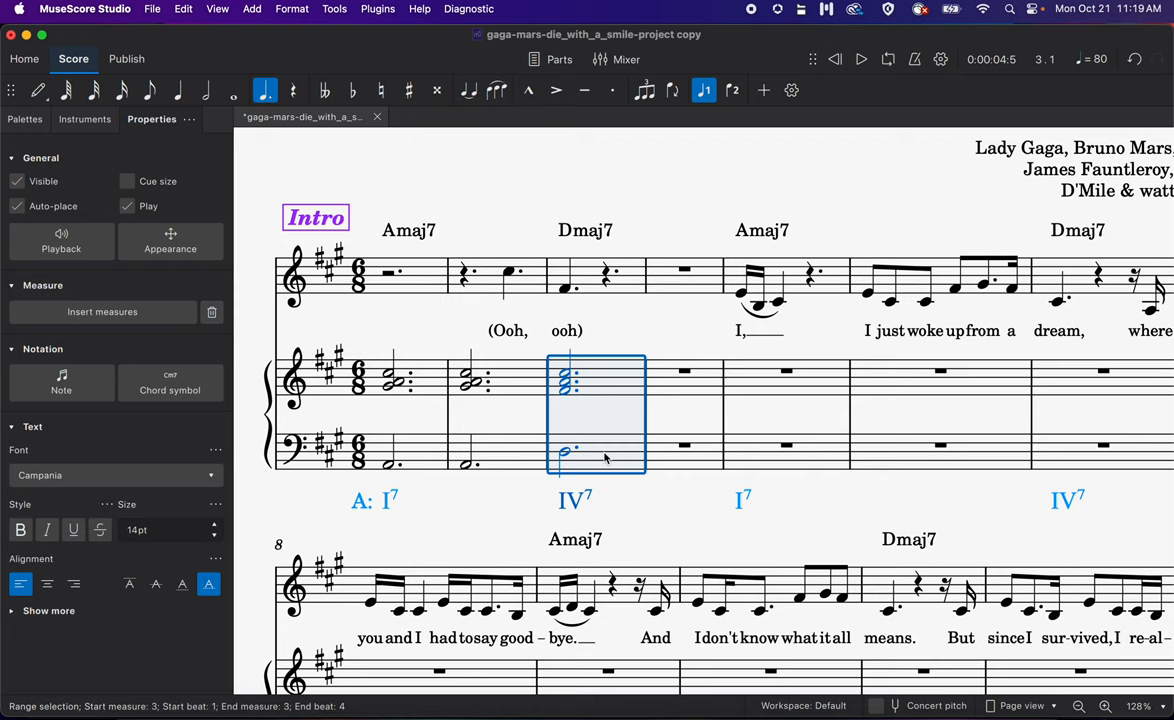
mouse_move(678, 406)
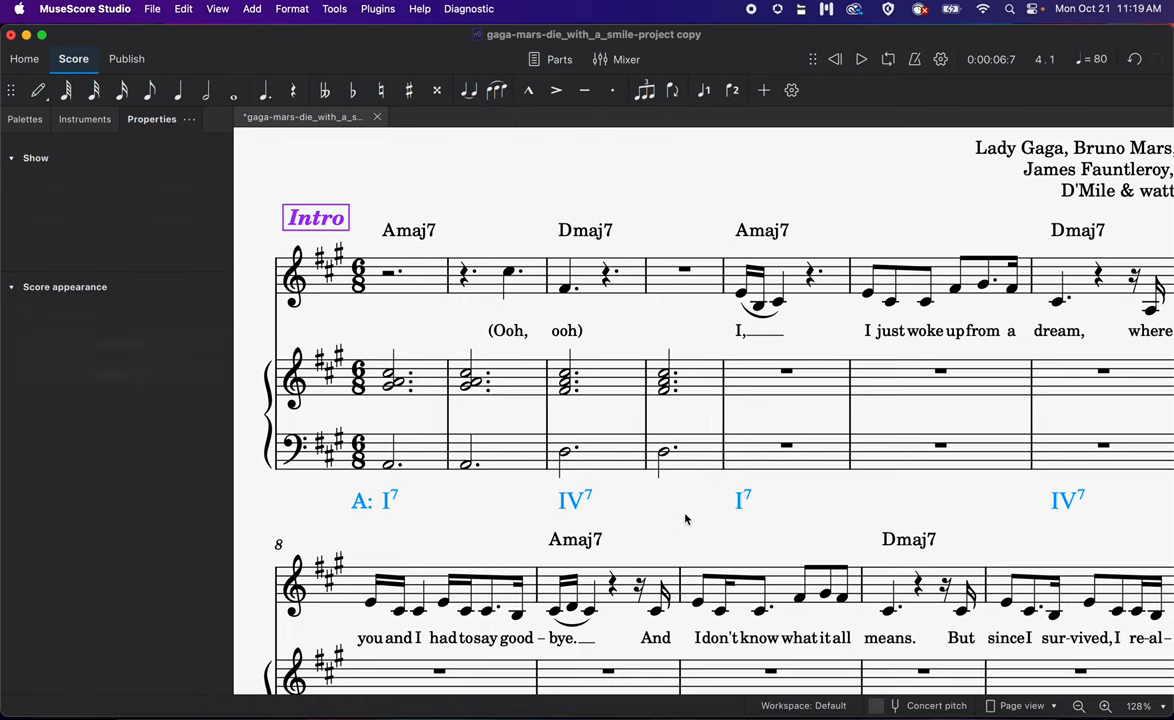
left_click(36, 156)
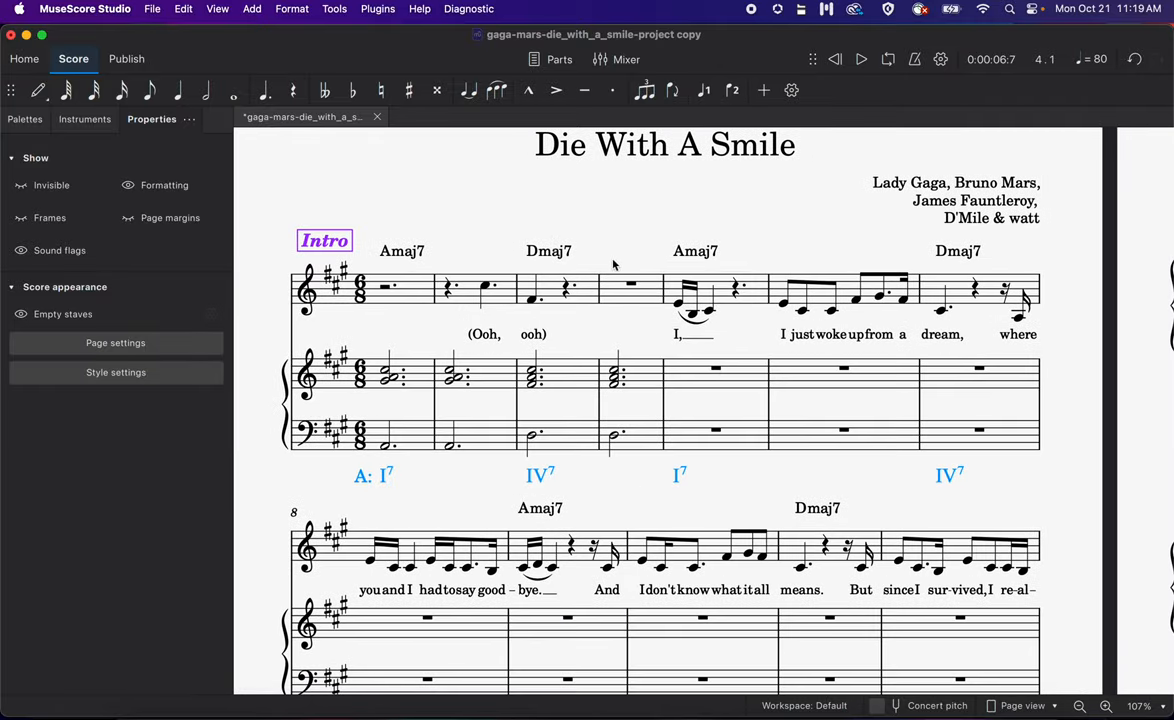
mouse_move(408, 388)
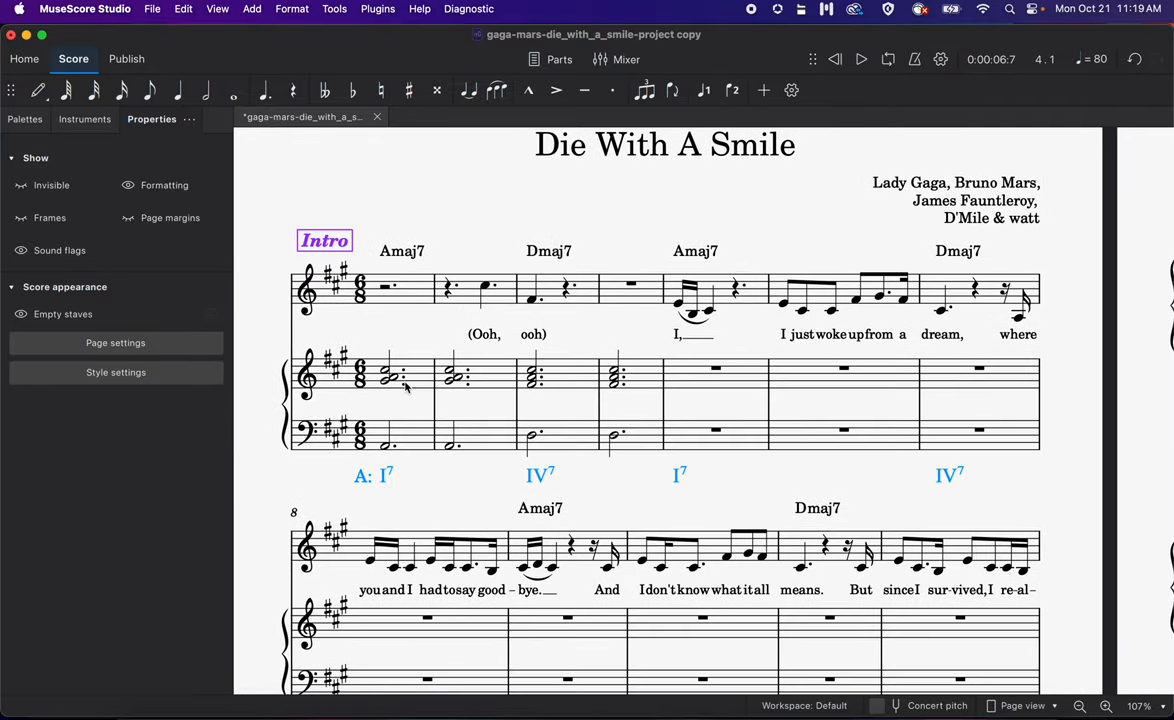
left_click(398, 374)
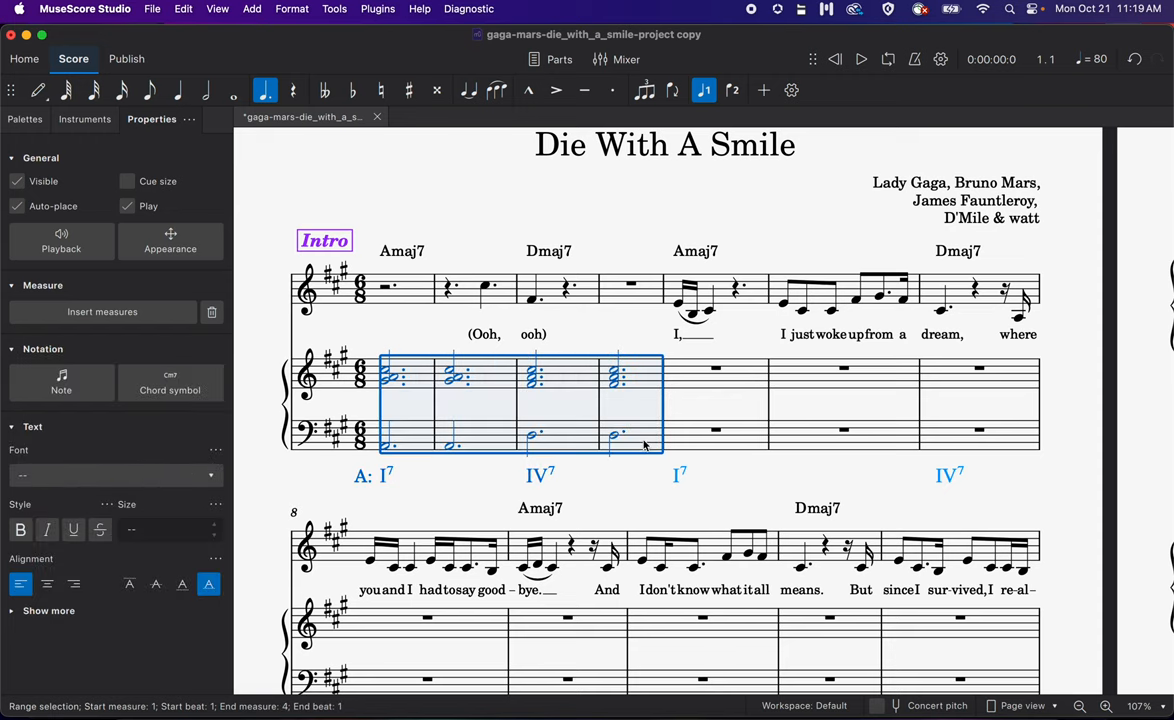
left_click(716, 370)
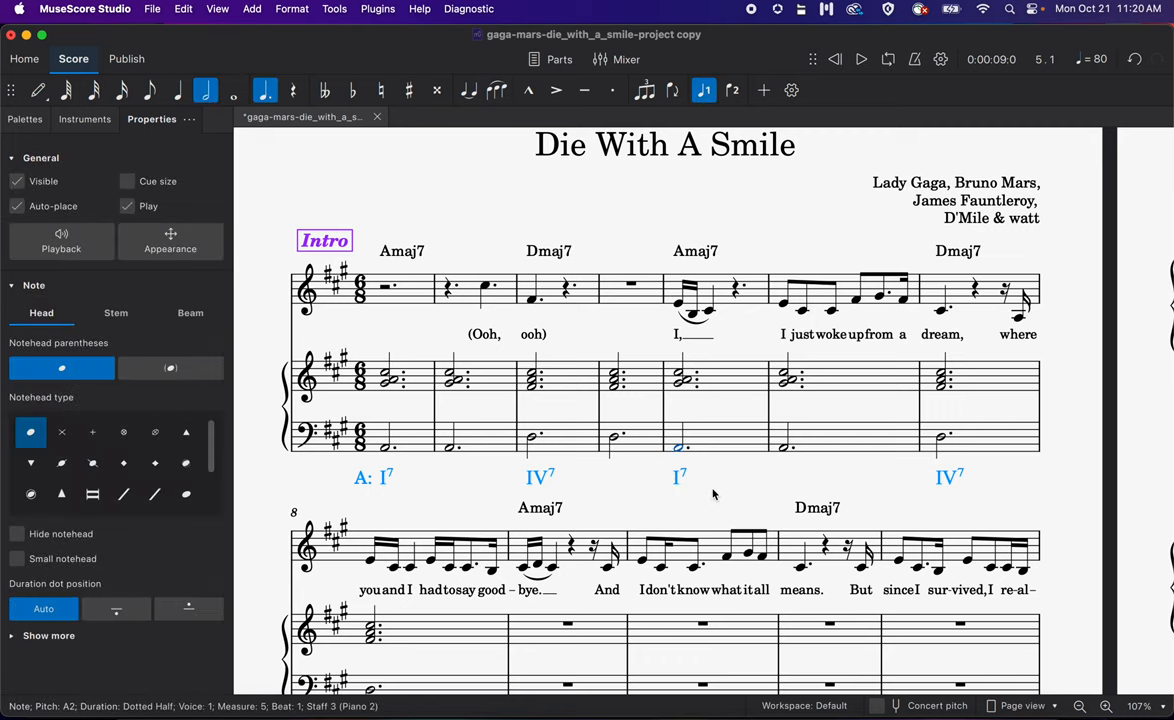
left_click(540, 480)
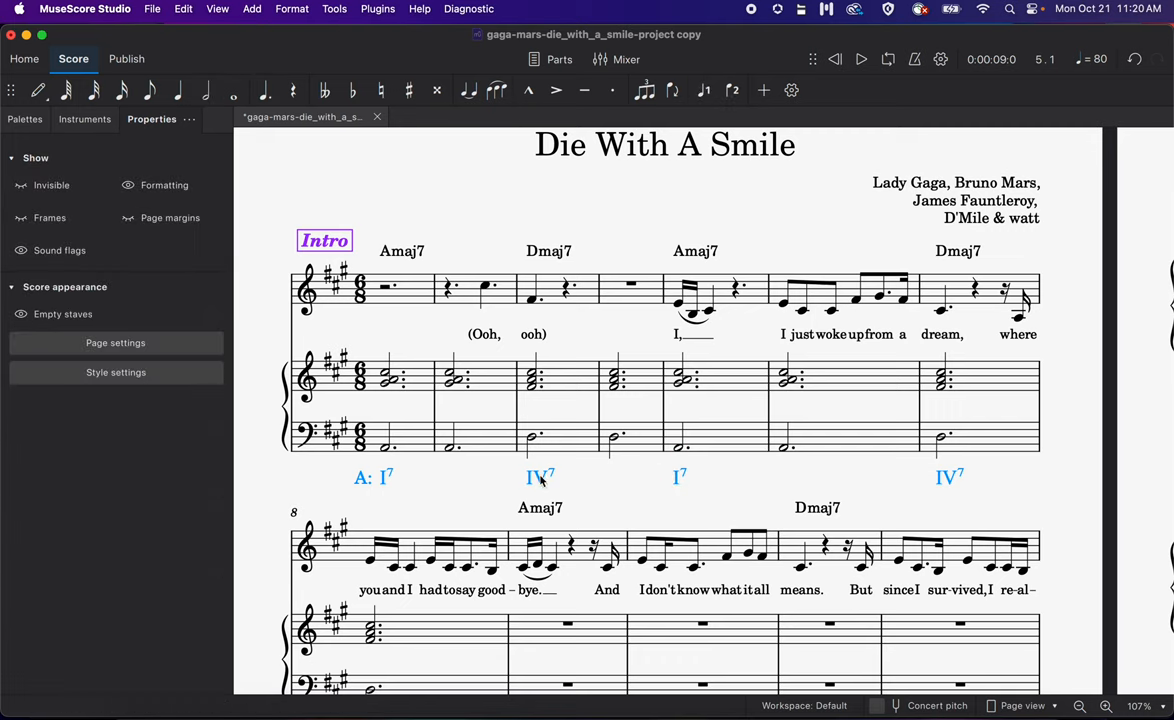
mouse_move(756, 492)
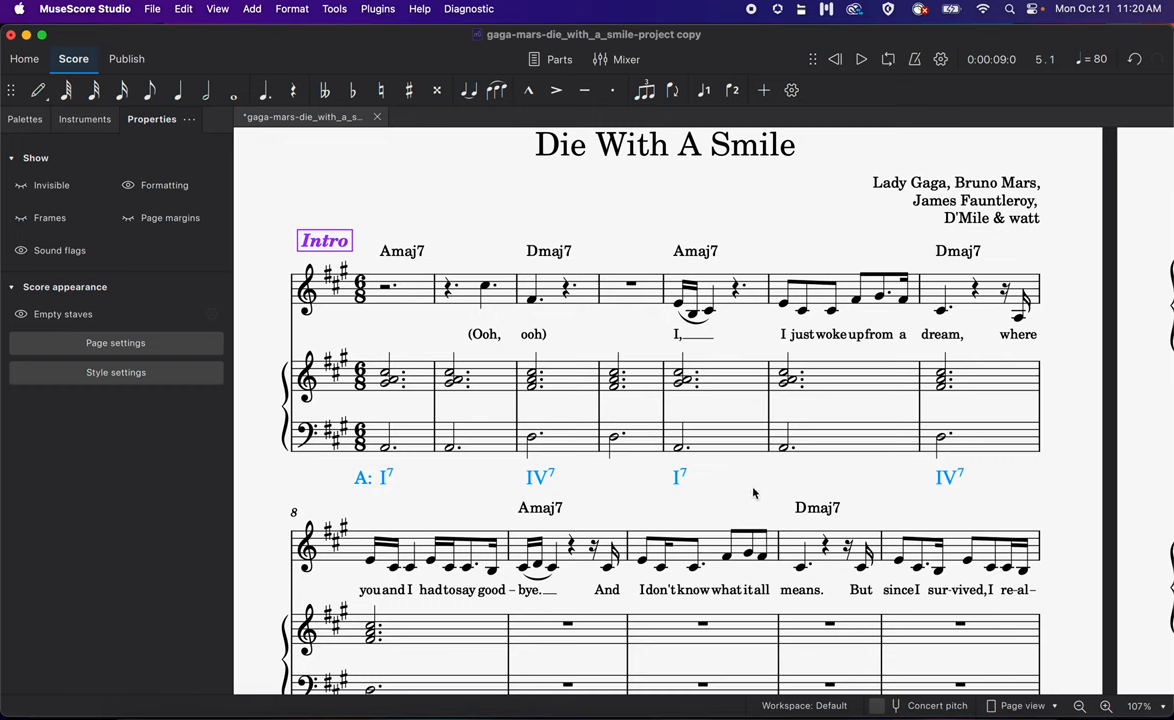
mouse_move(728, 476)
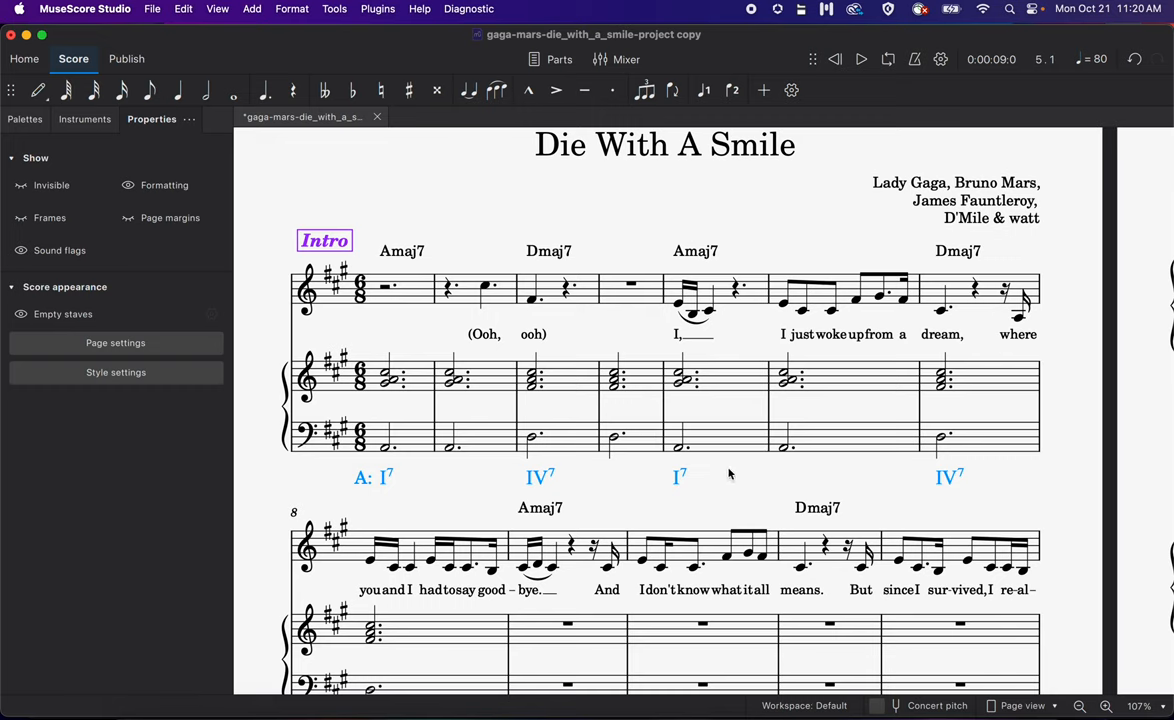
mouse_move(536, 388)
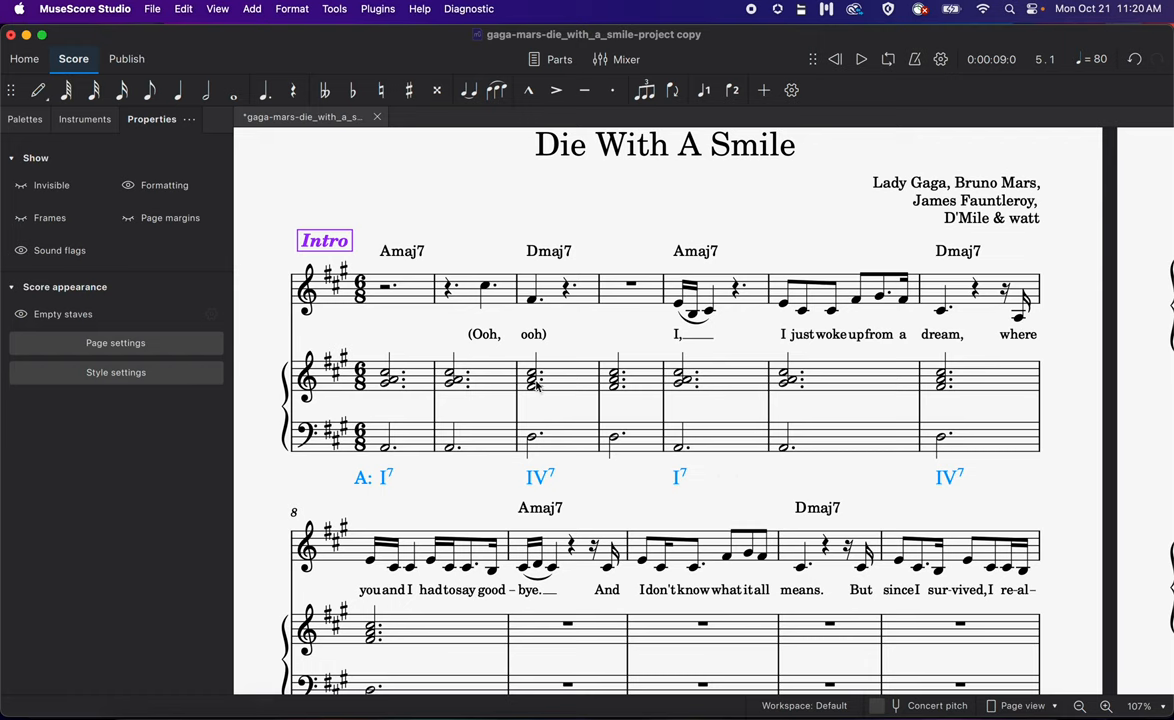
left_click(536, 380)
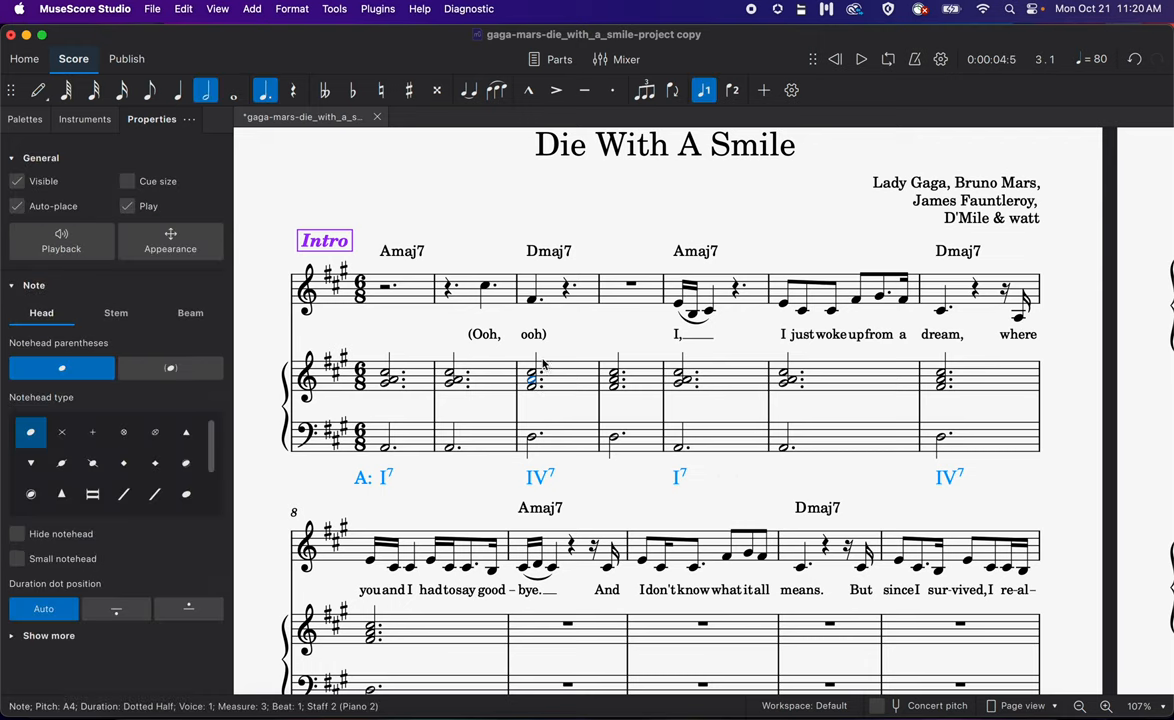
mouse_move(380, 90)
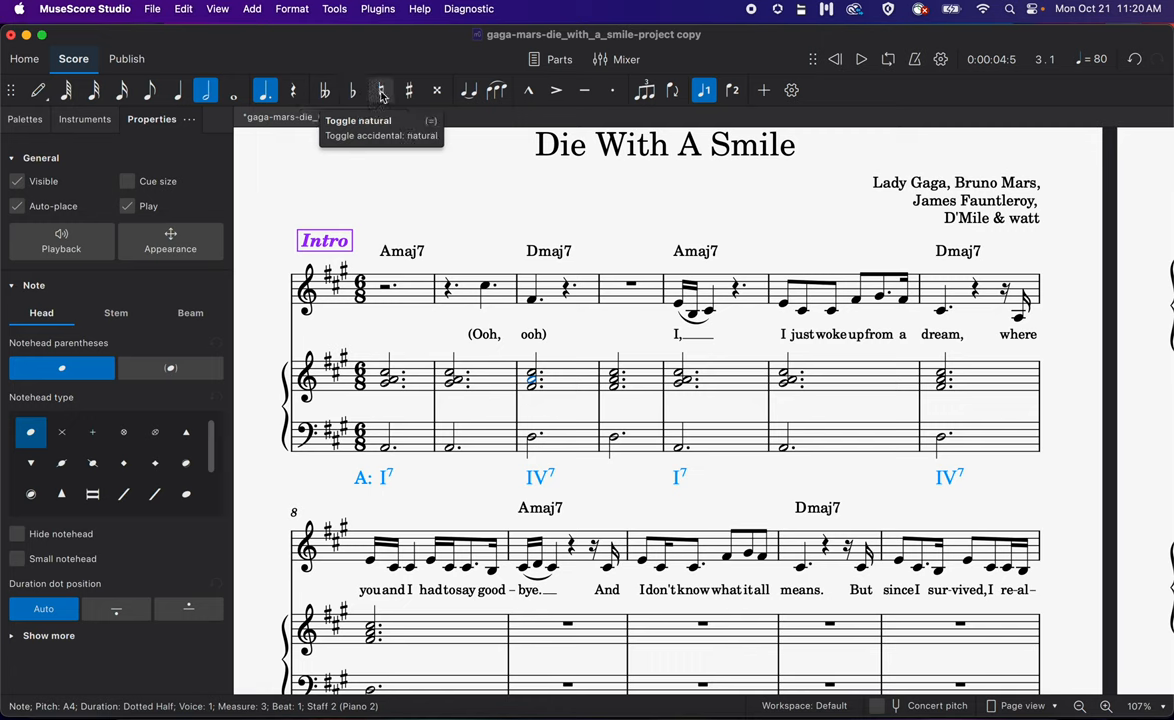
left_click(408, 90)
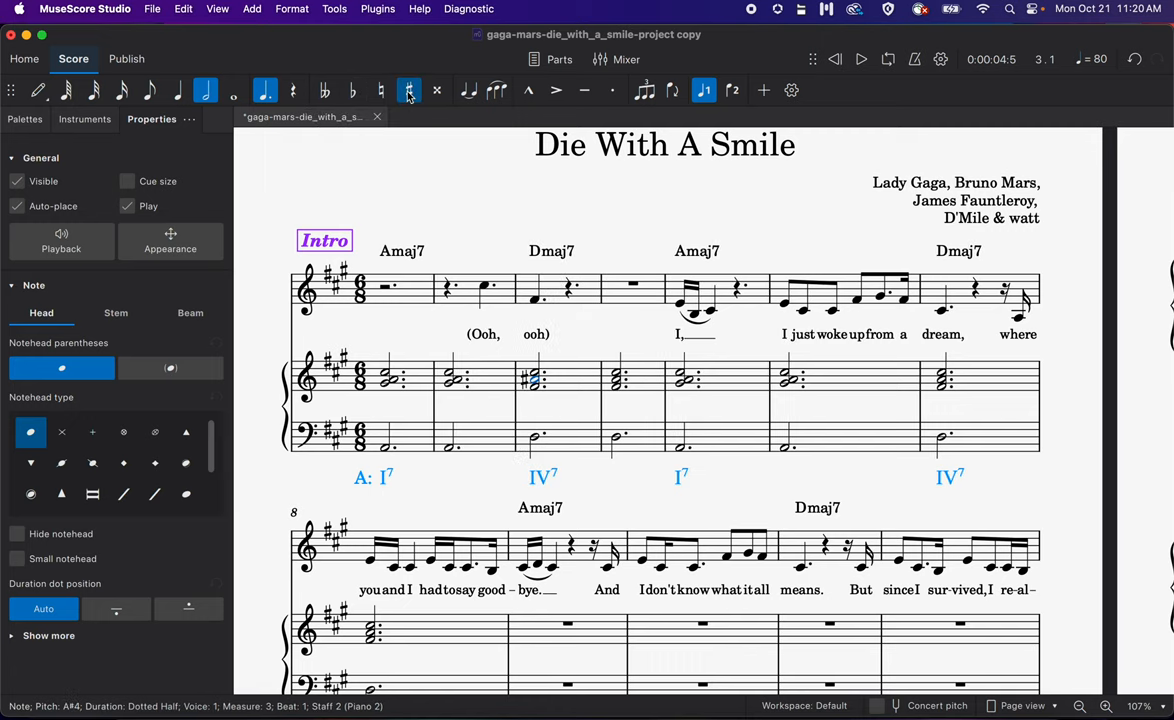
left_click(664, 180)
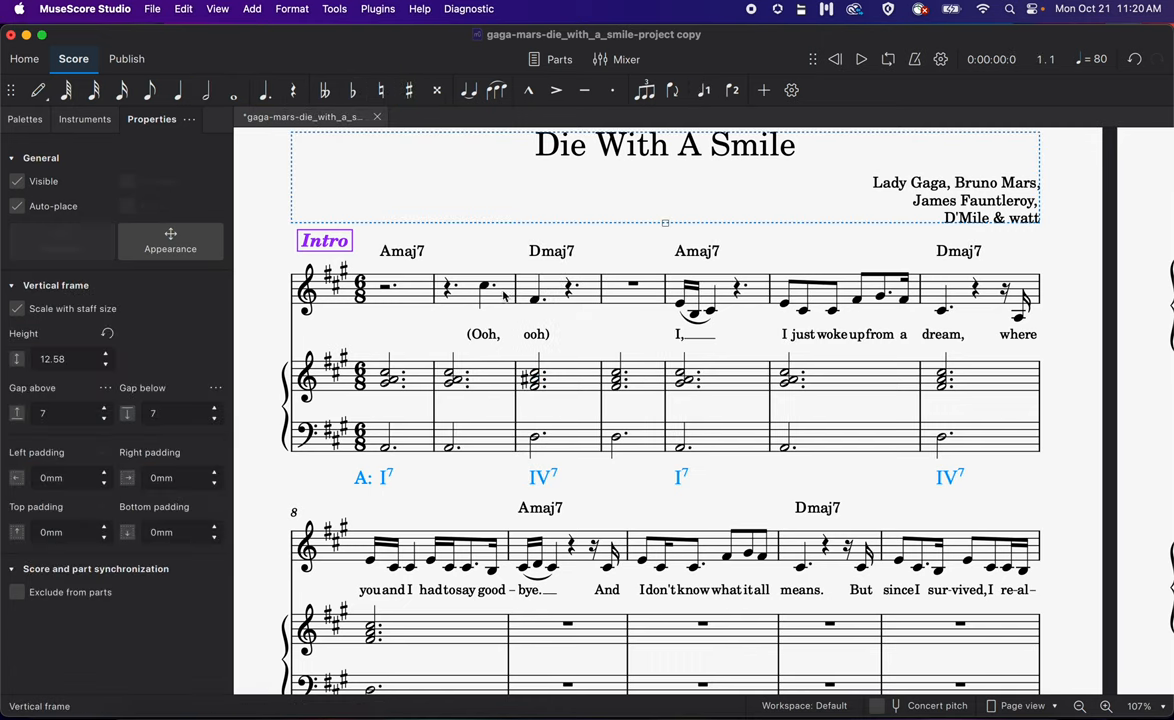
left_click(532, 378)
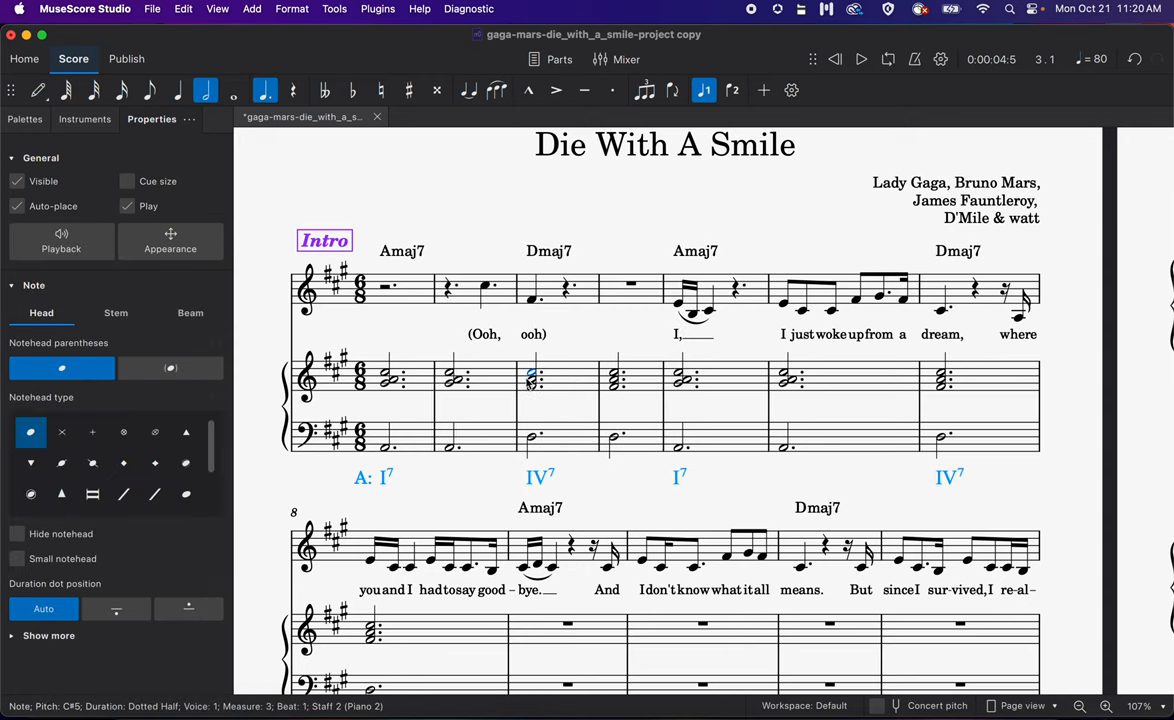
left_click(532, 384)
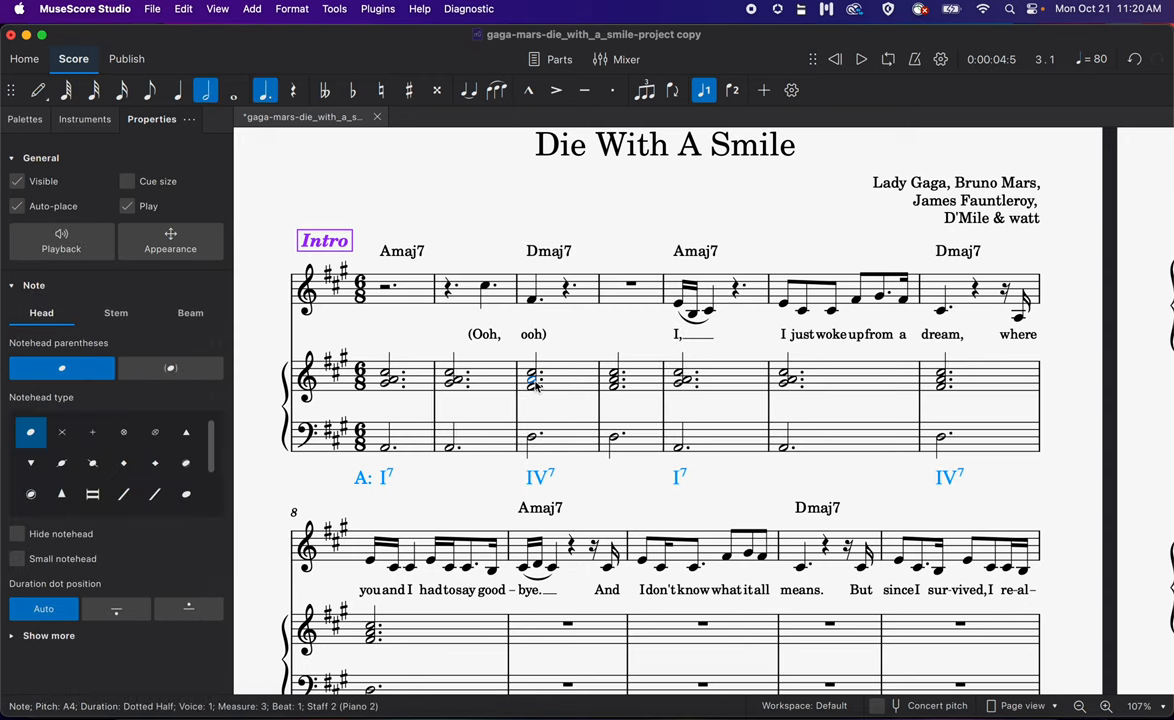
left_click(536, 378)
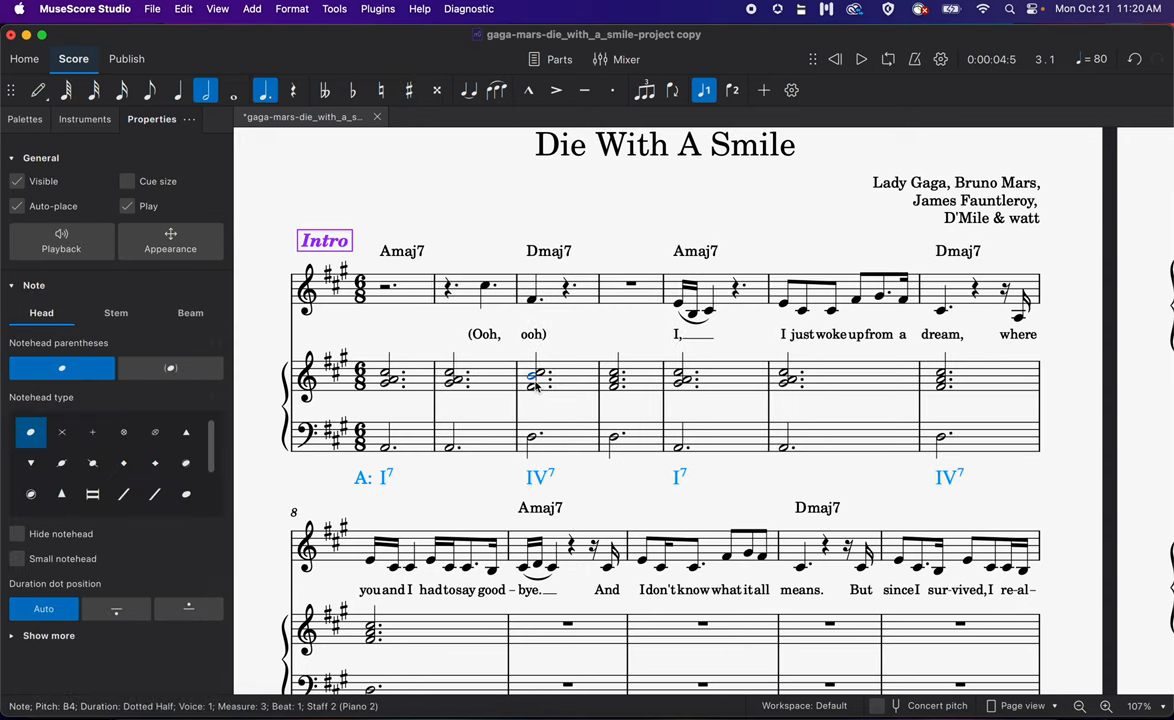
left_click(536, 378)
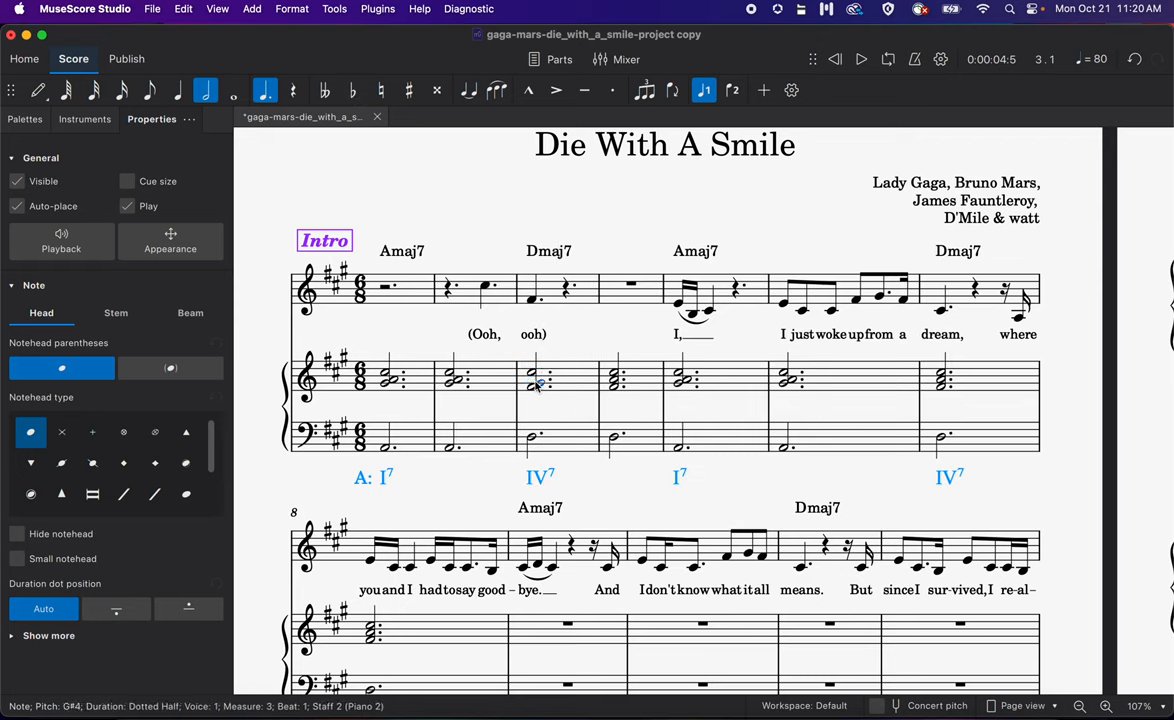
left_click(536, 380)
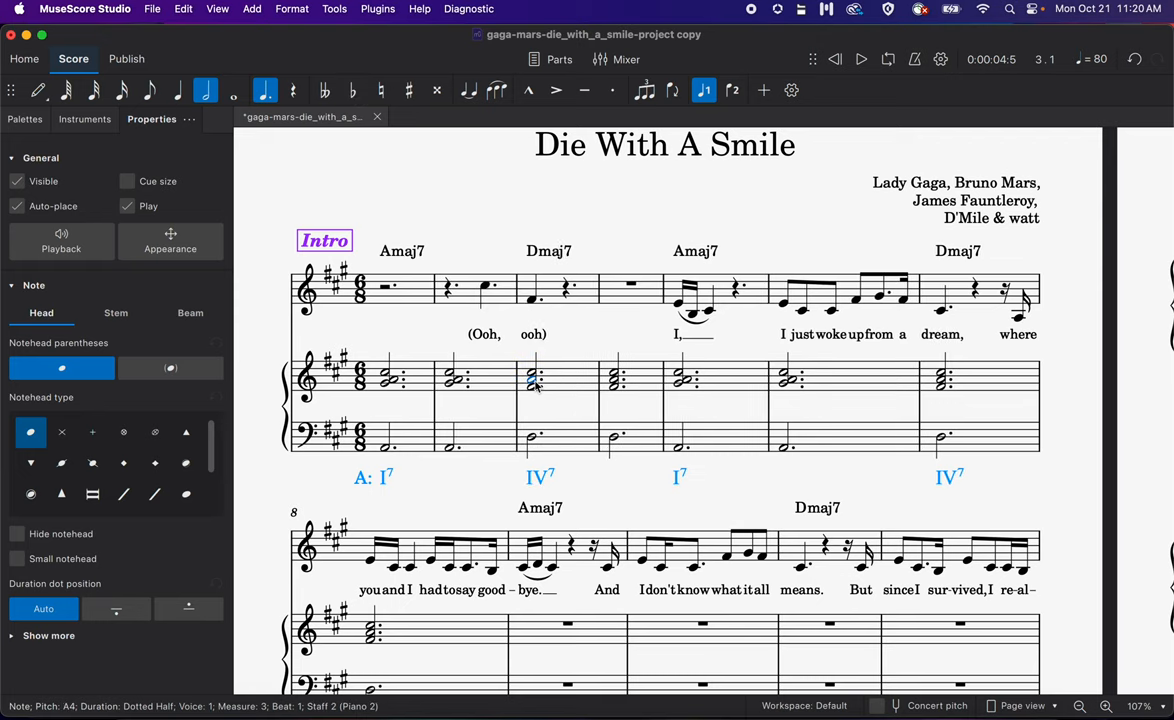
left_click(408, 90)
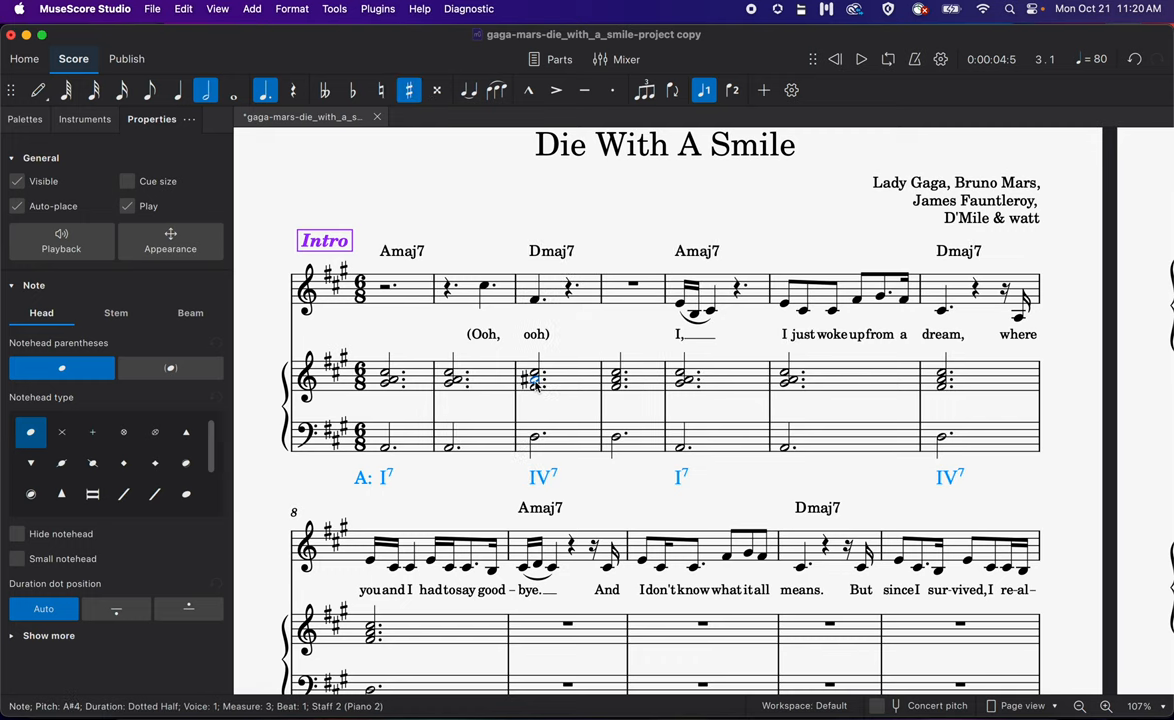
left_click(524, 380)
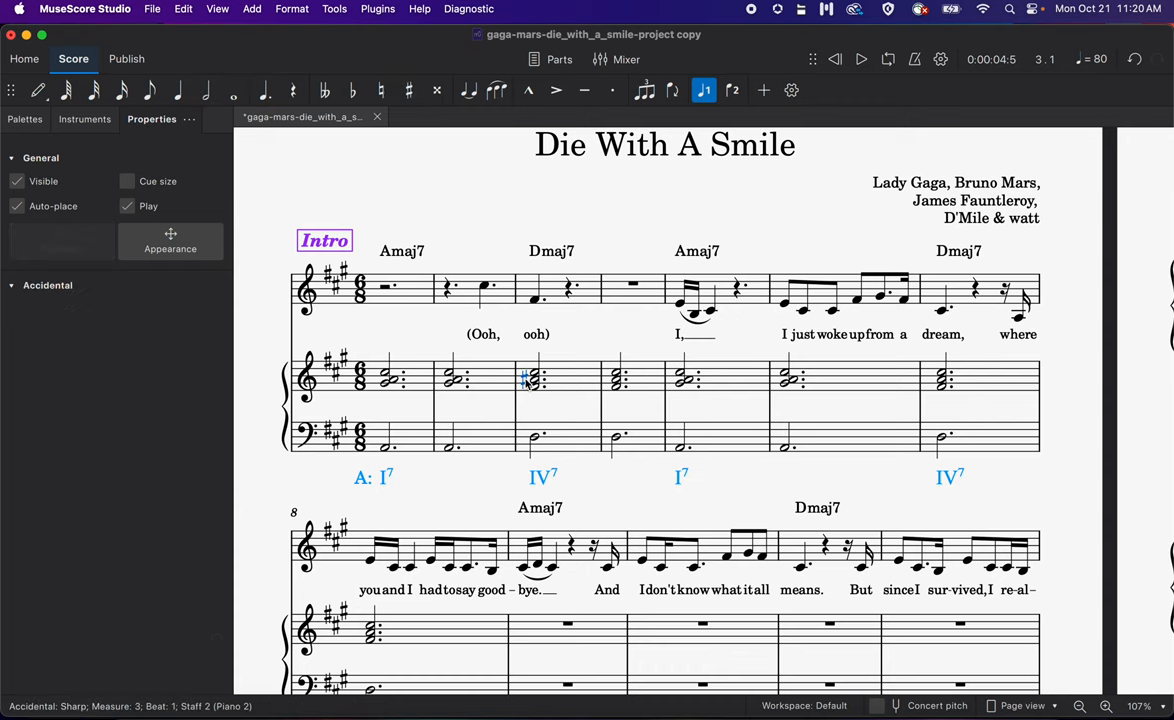
left_click(534, 380)
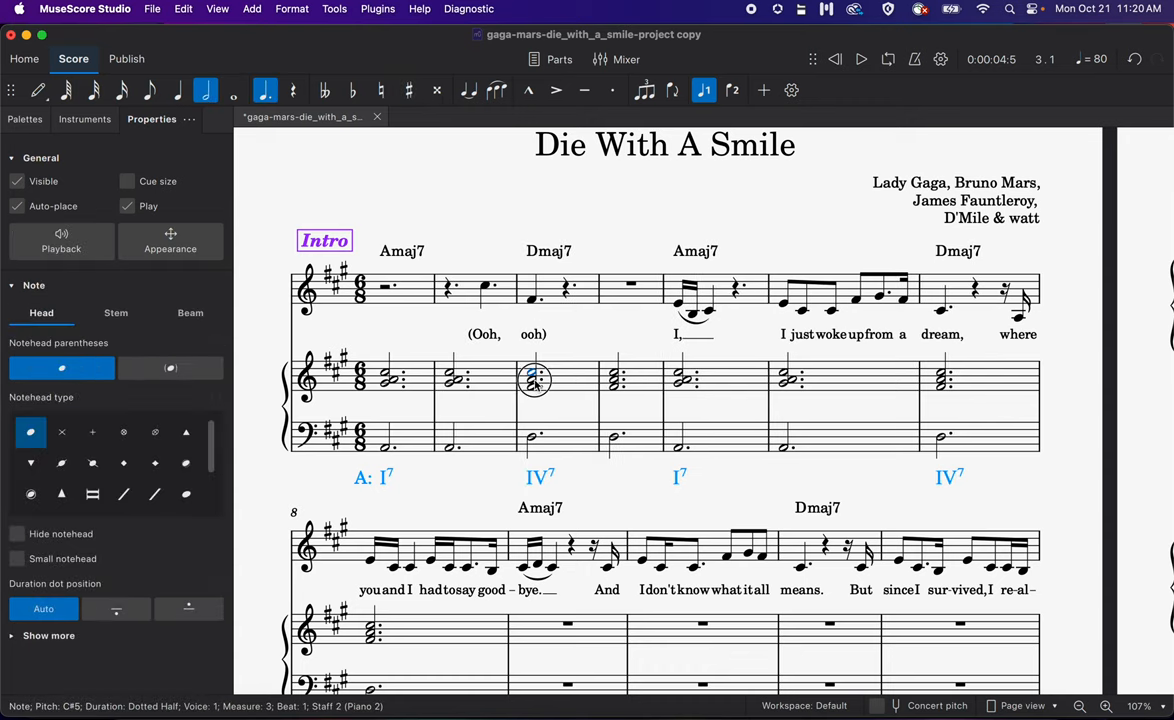
left_click(536, 380)
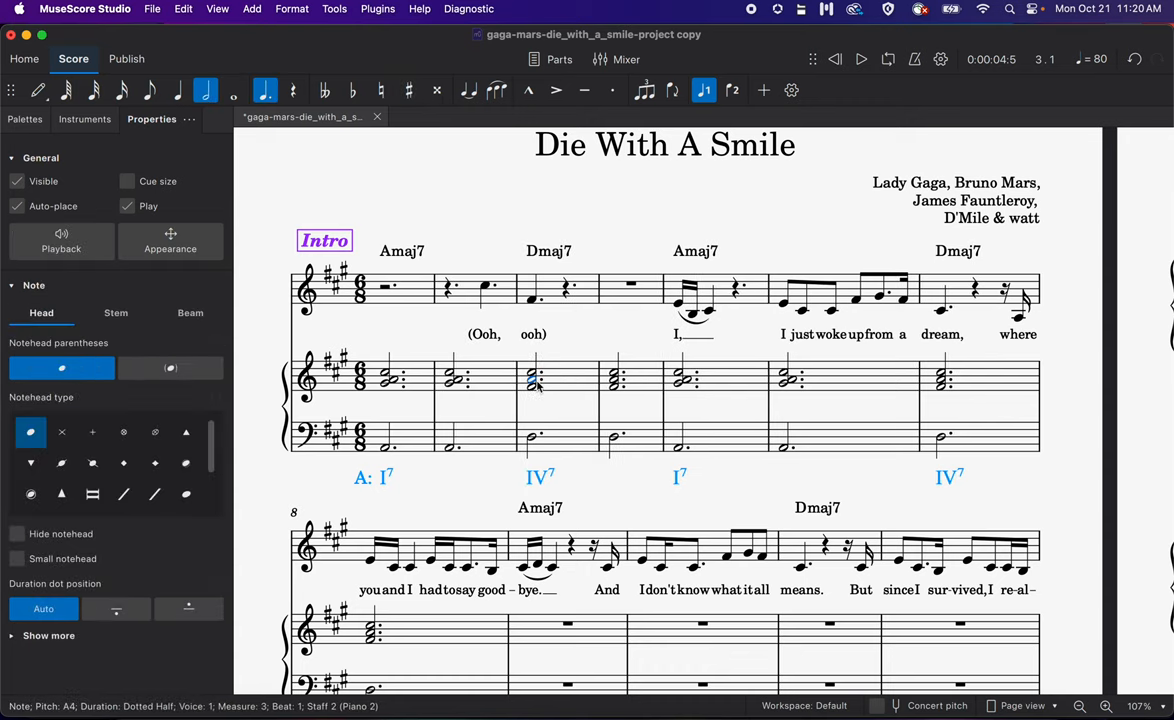
left_click(552, 416)
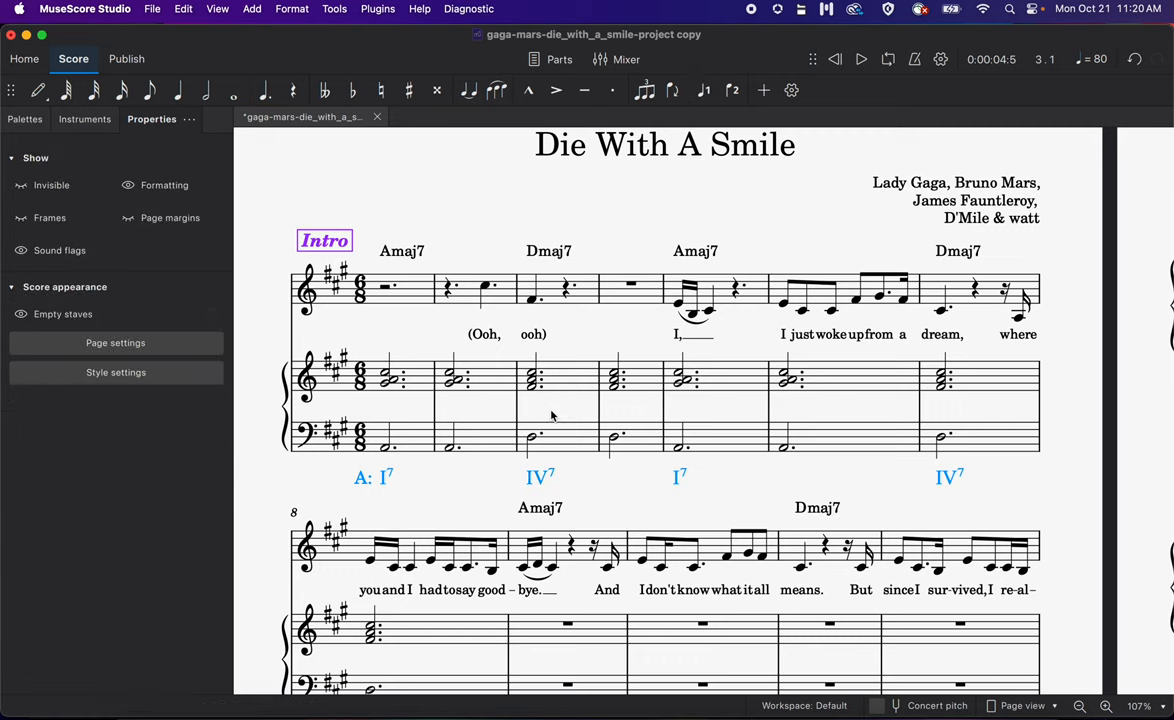
mouse_move(624, 406)
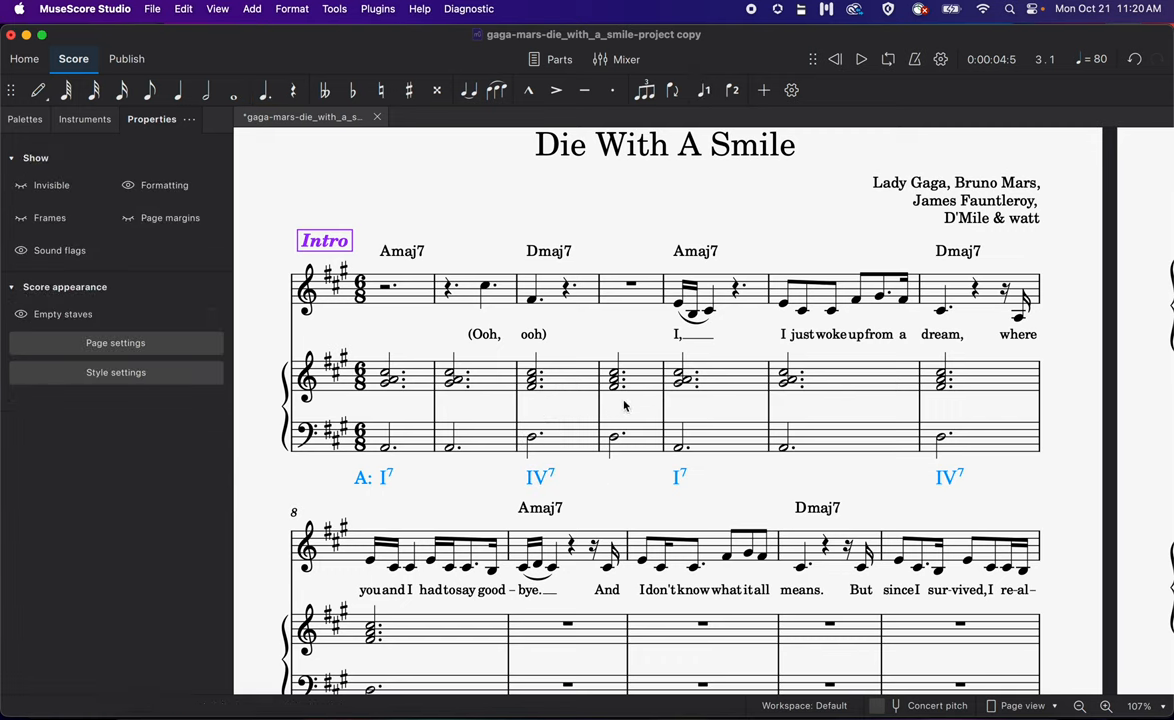
mouse_move(566, 384)
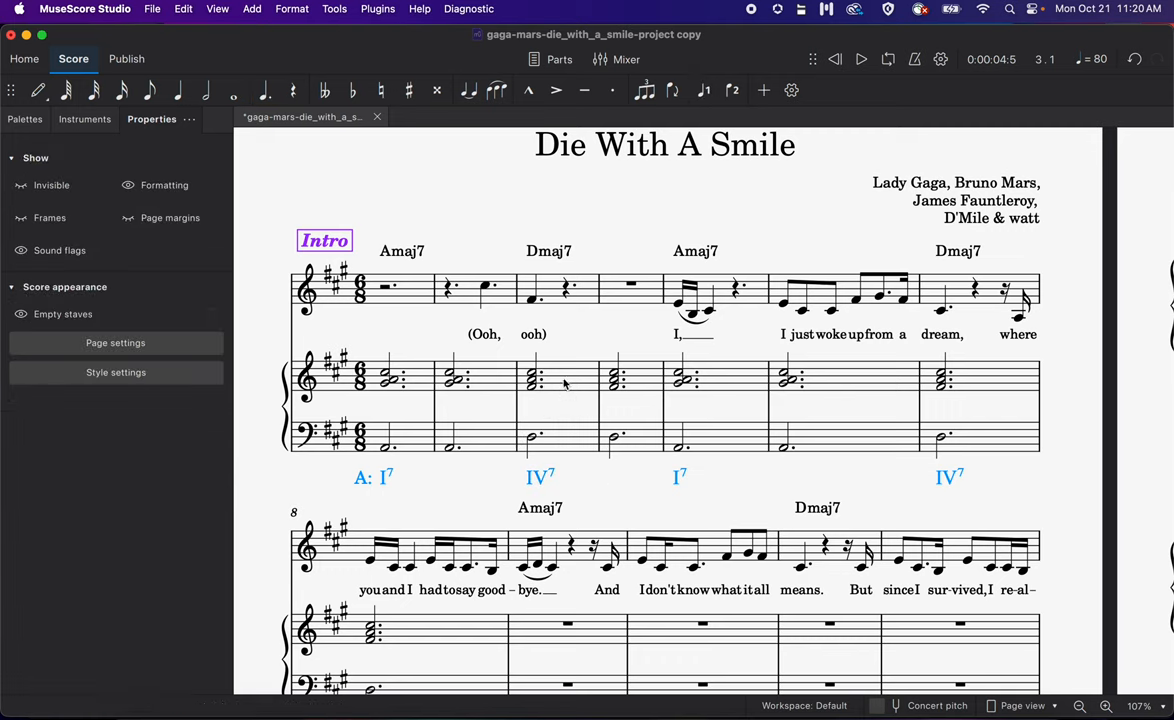
left_click(556, 376)
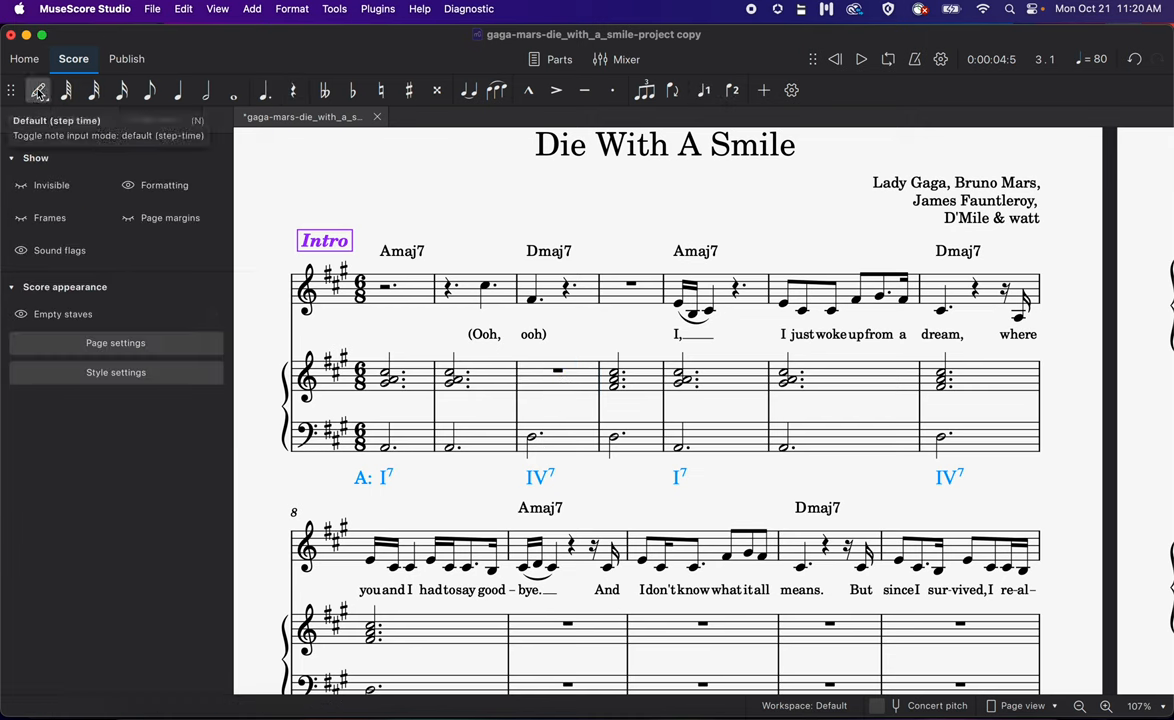
left_click(532, 372)
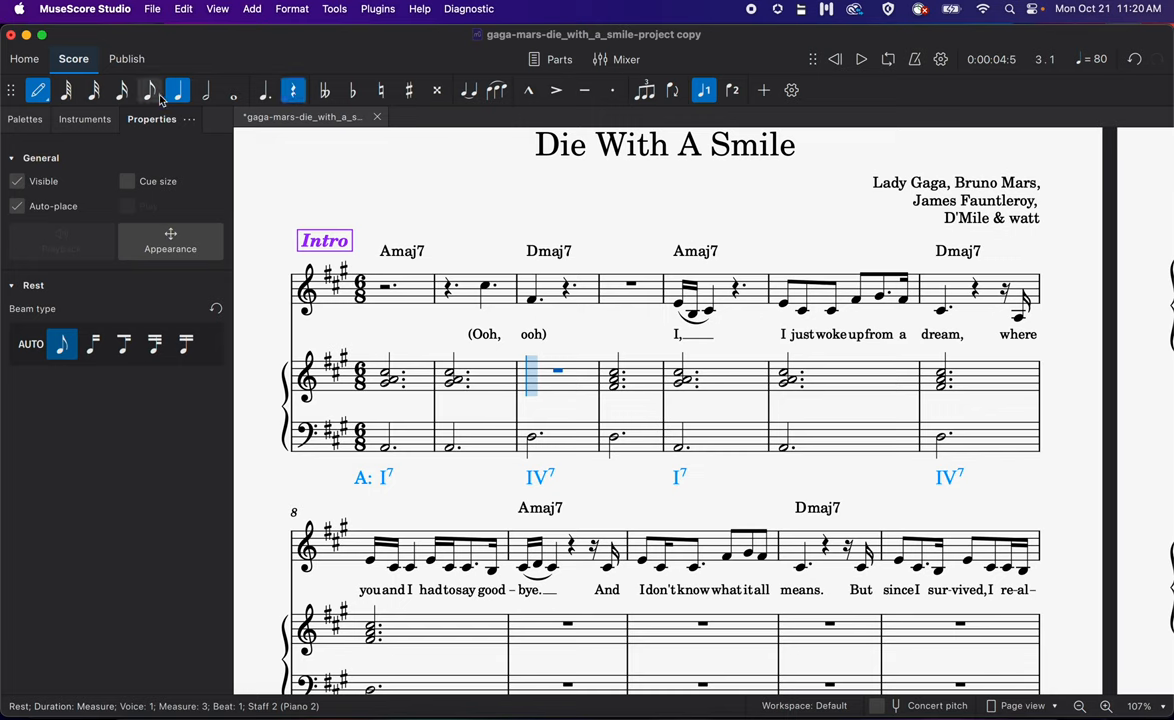
left_click(148, 90)
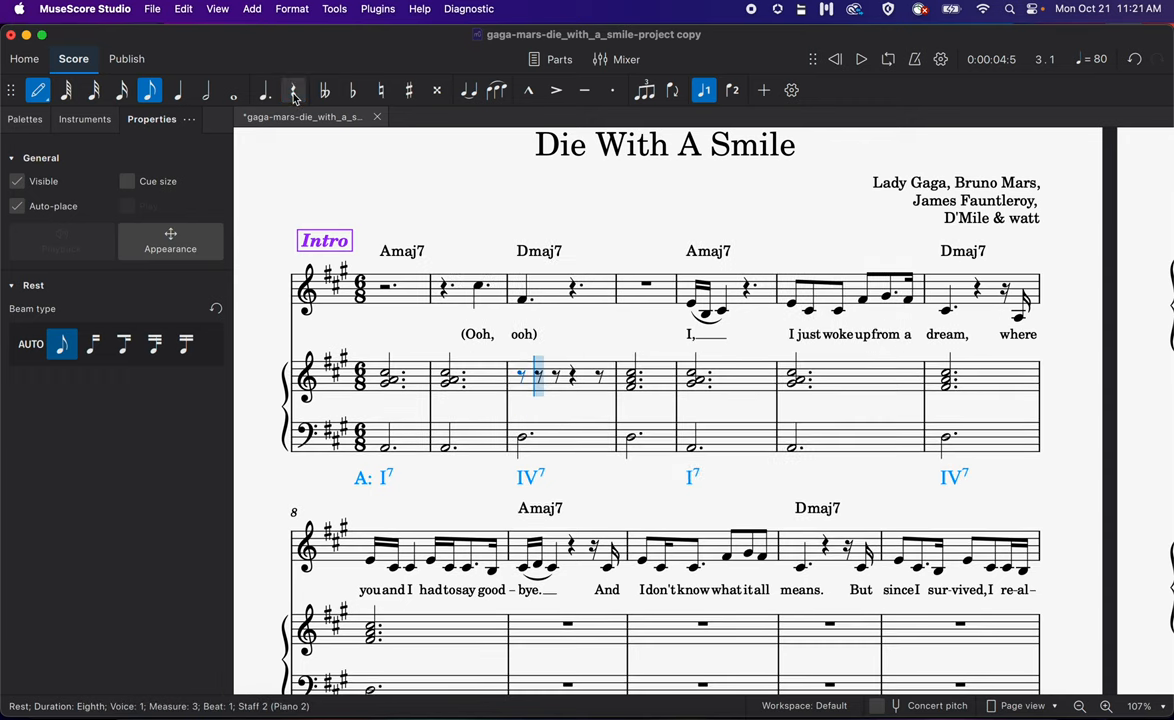
left_click(178, 90)
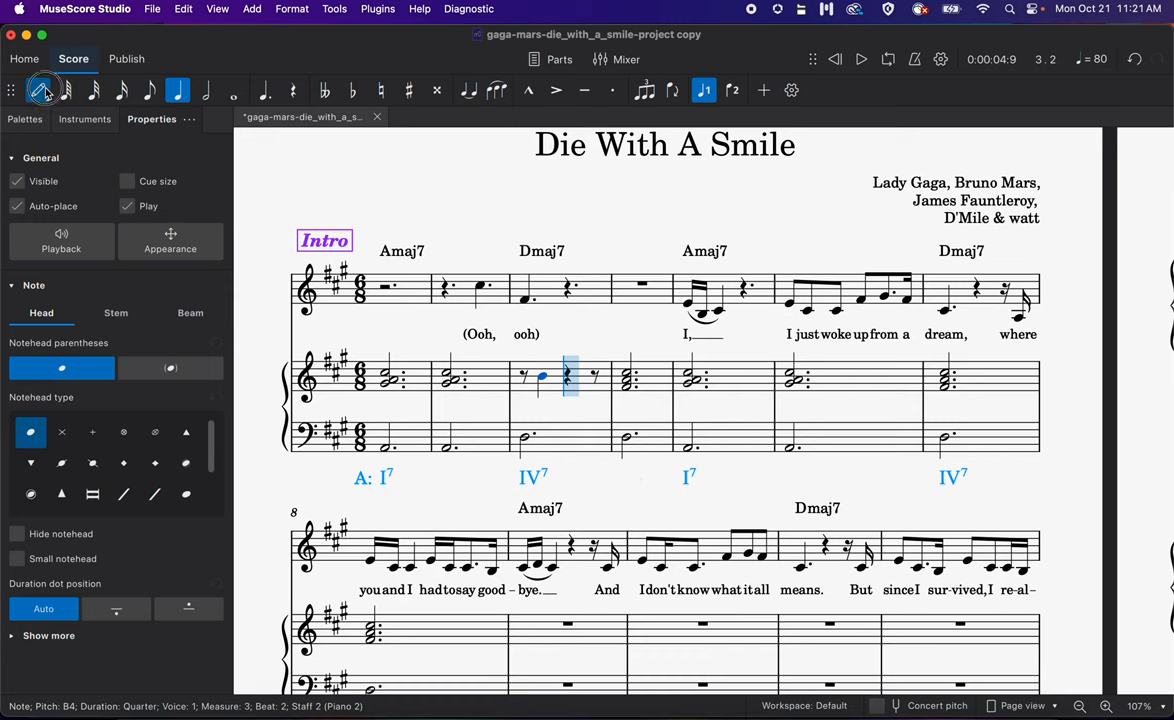
left_click(628, 376)
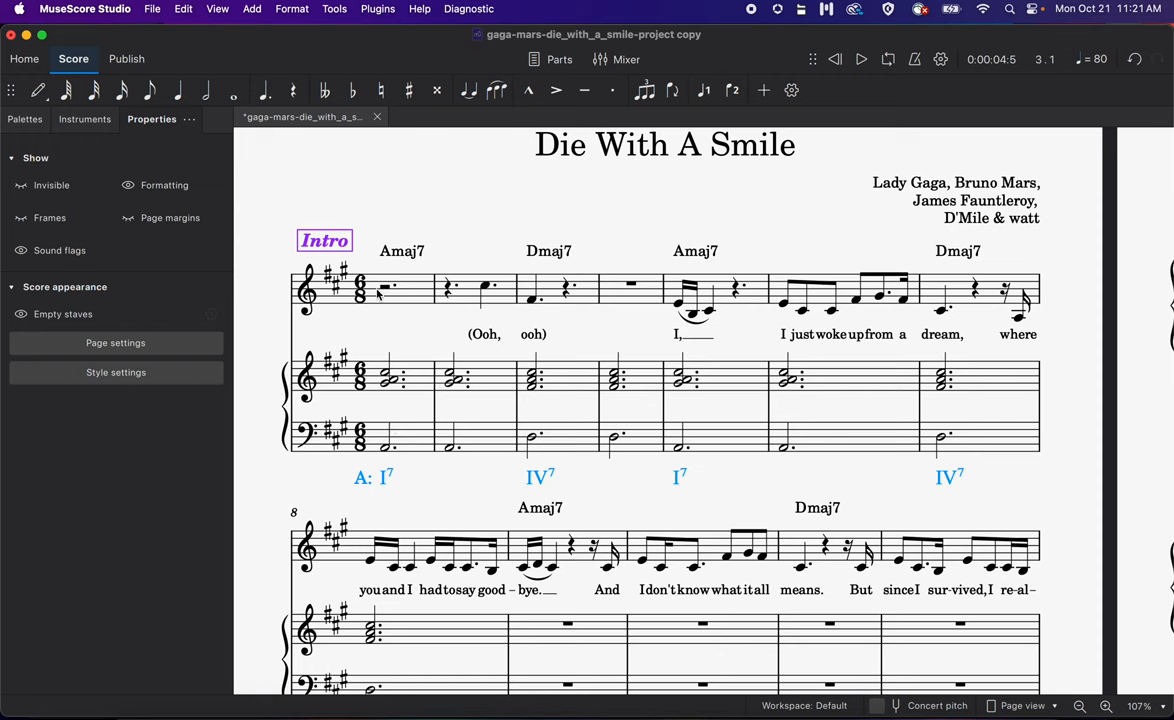
left_click(404, 288)
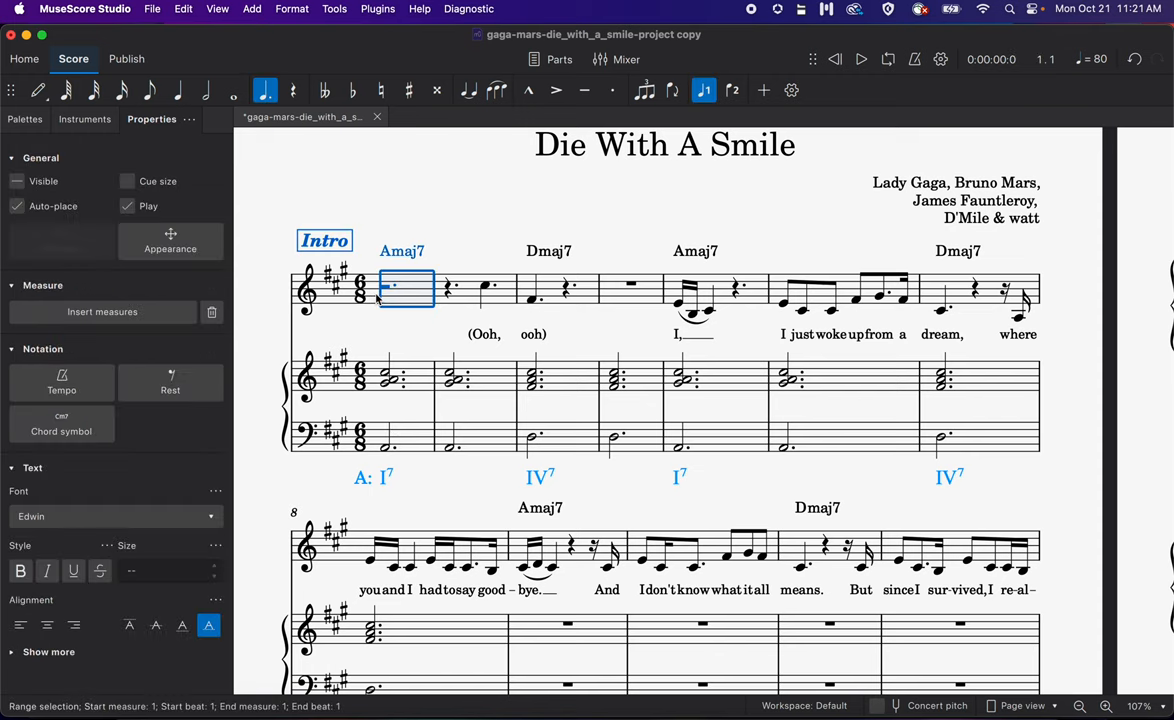
left_click(860, 60)
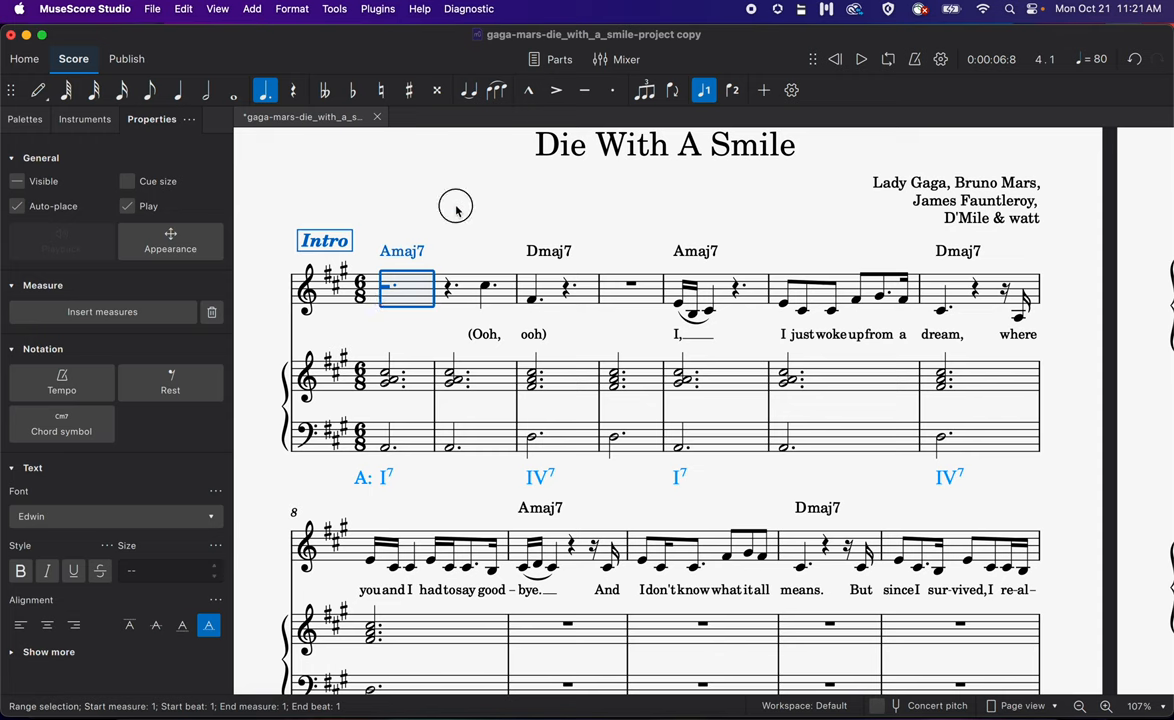
left_click(456, 180)
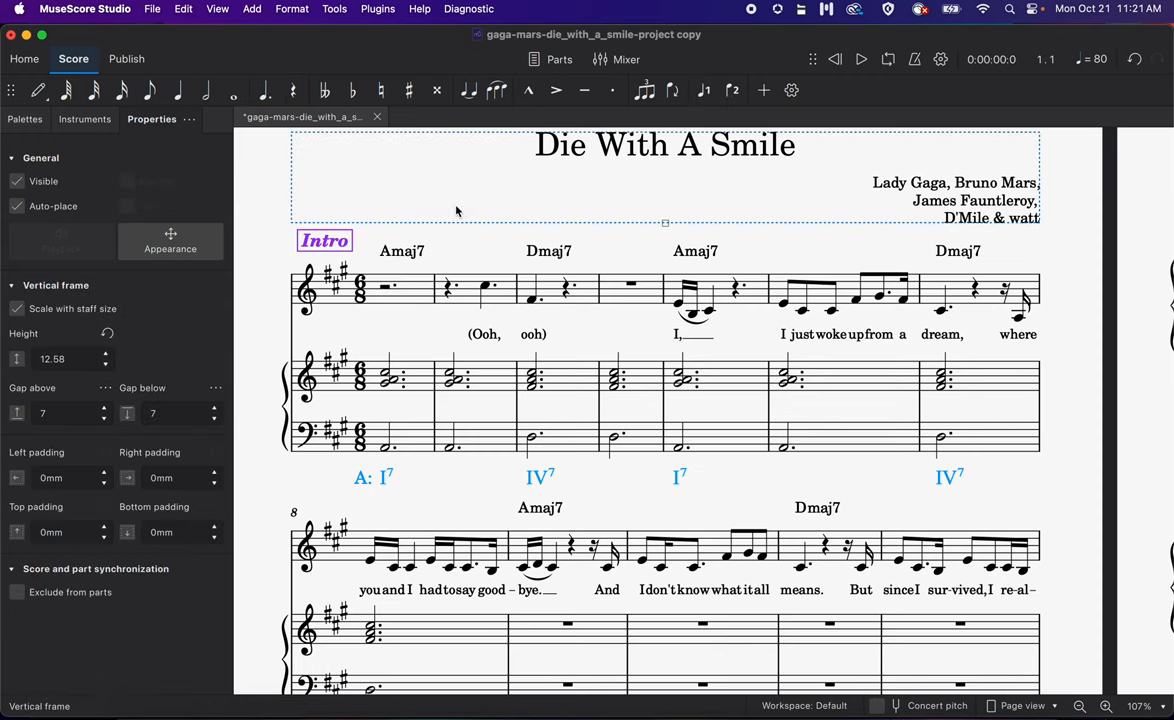